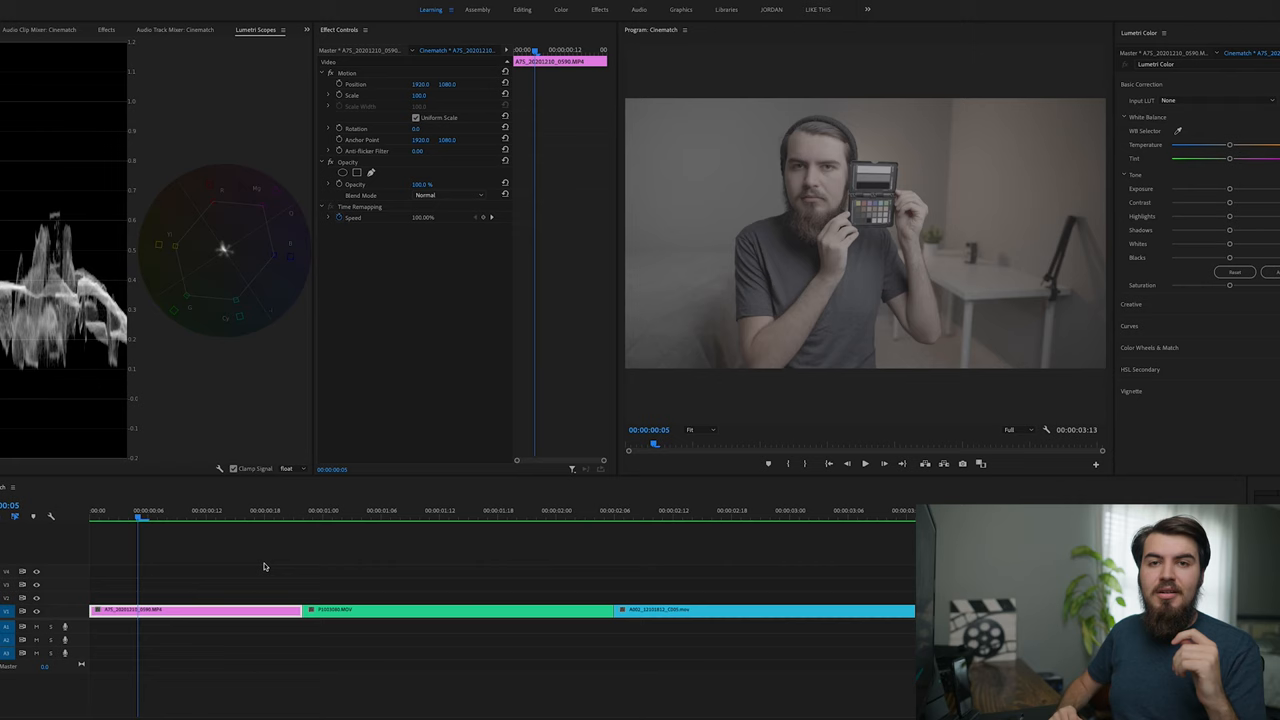
{"action": "mouse_move", "coordinate": [224, 620]}
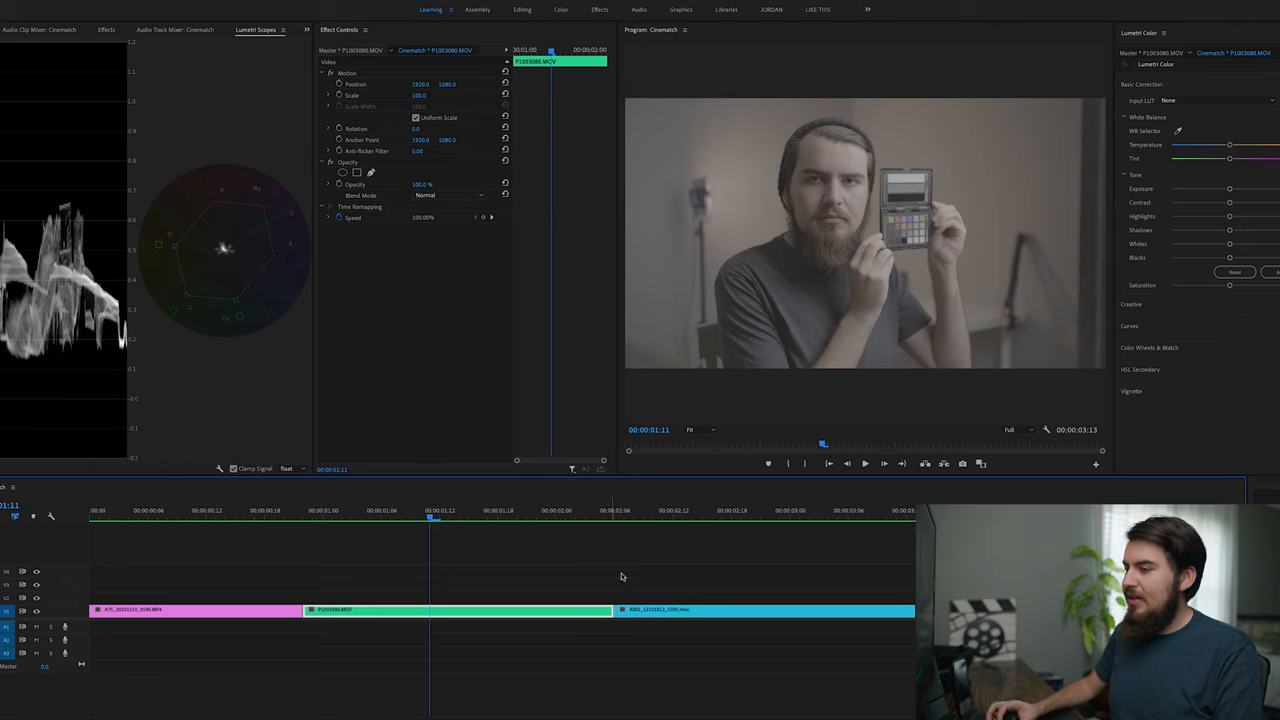
- Scrub through the second and third camera clips to review their footage
{"action": "left_click", "coordinate": [750, 510]}
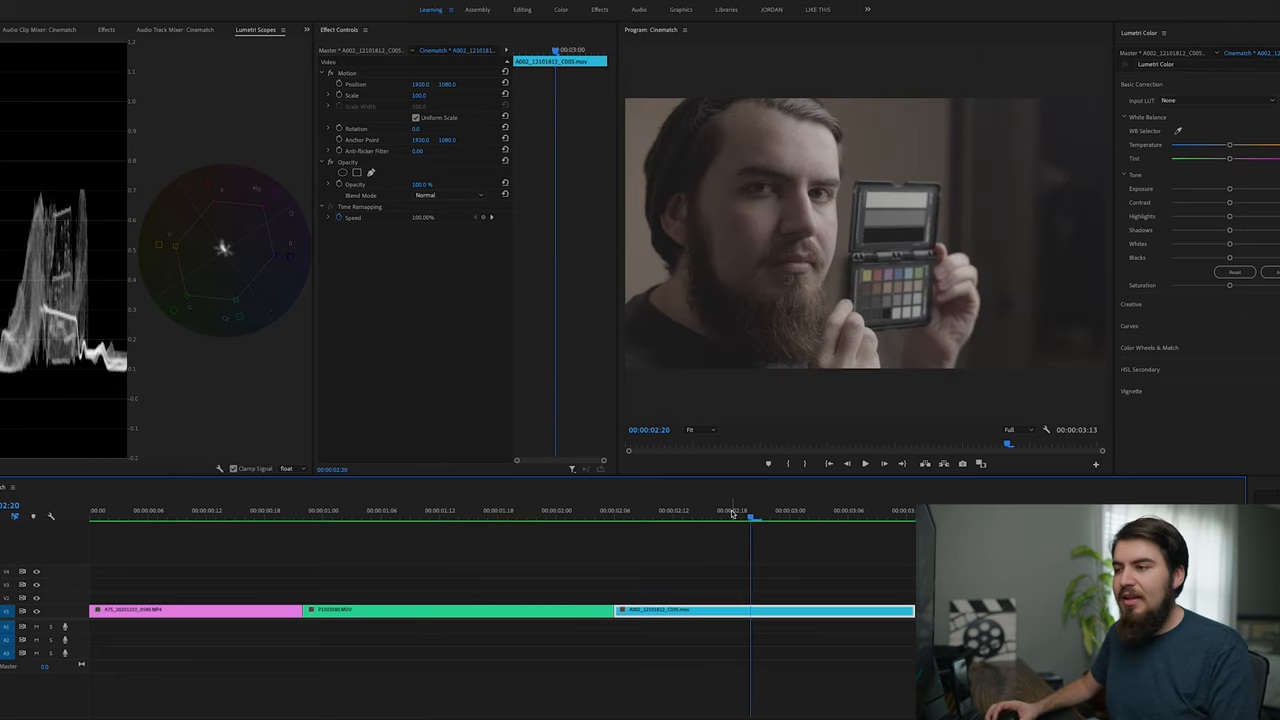
{"action": "left_click", "coordinate": [168, 516]}
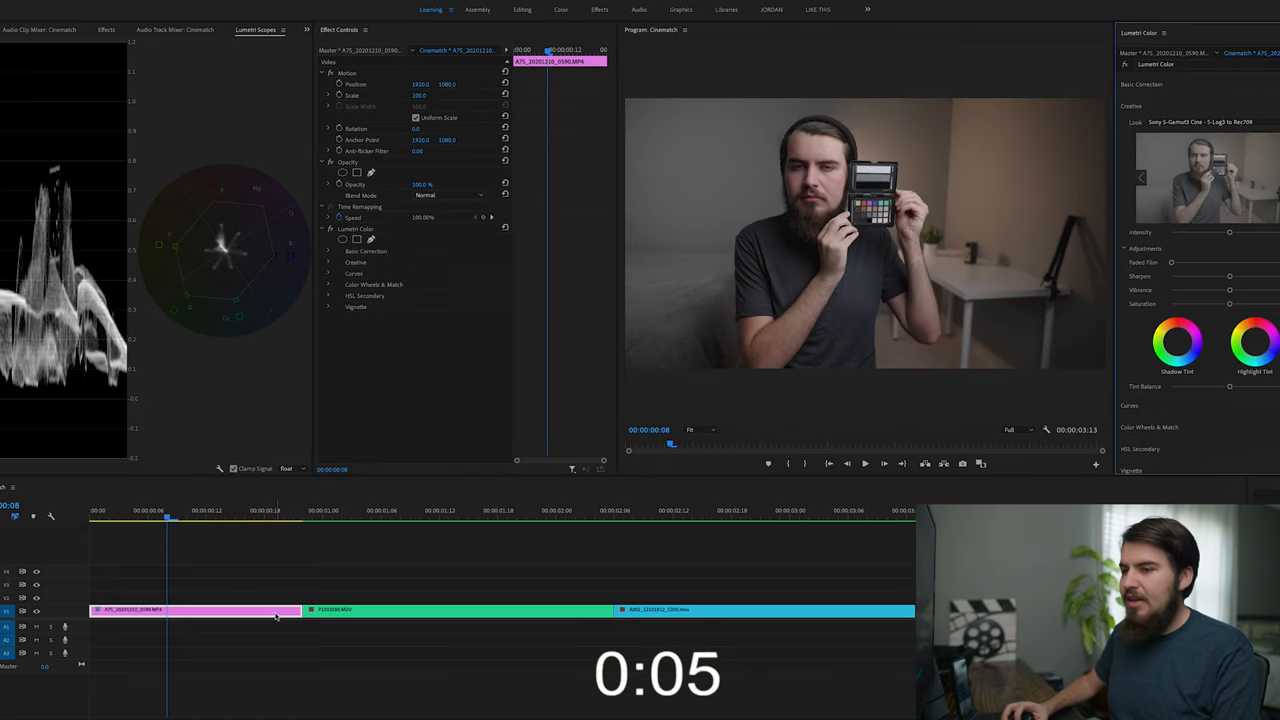
- Compare the first and third camera clips on the timeline, then select the clips for attribute removal
{"action": "left_click", "coordinate": [1200, 122]}
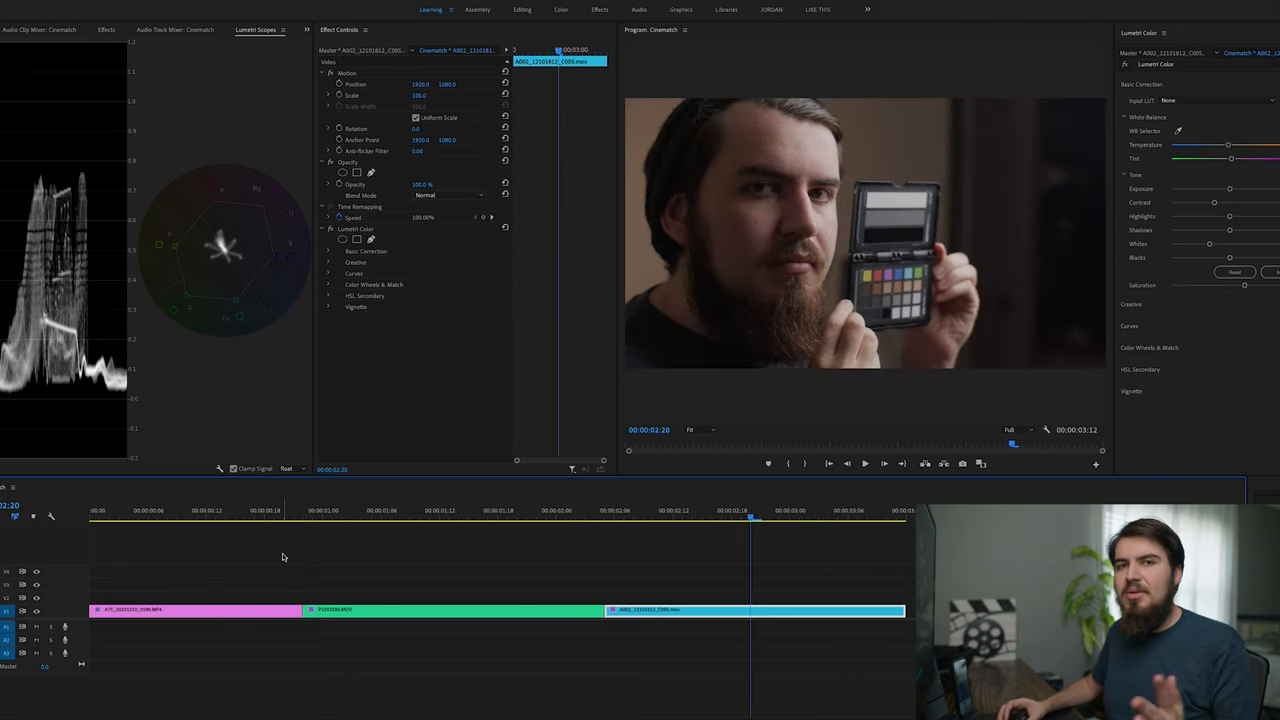
{"action": "left_click", "coordinate": [362, 510]}
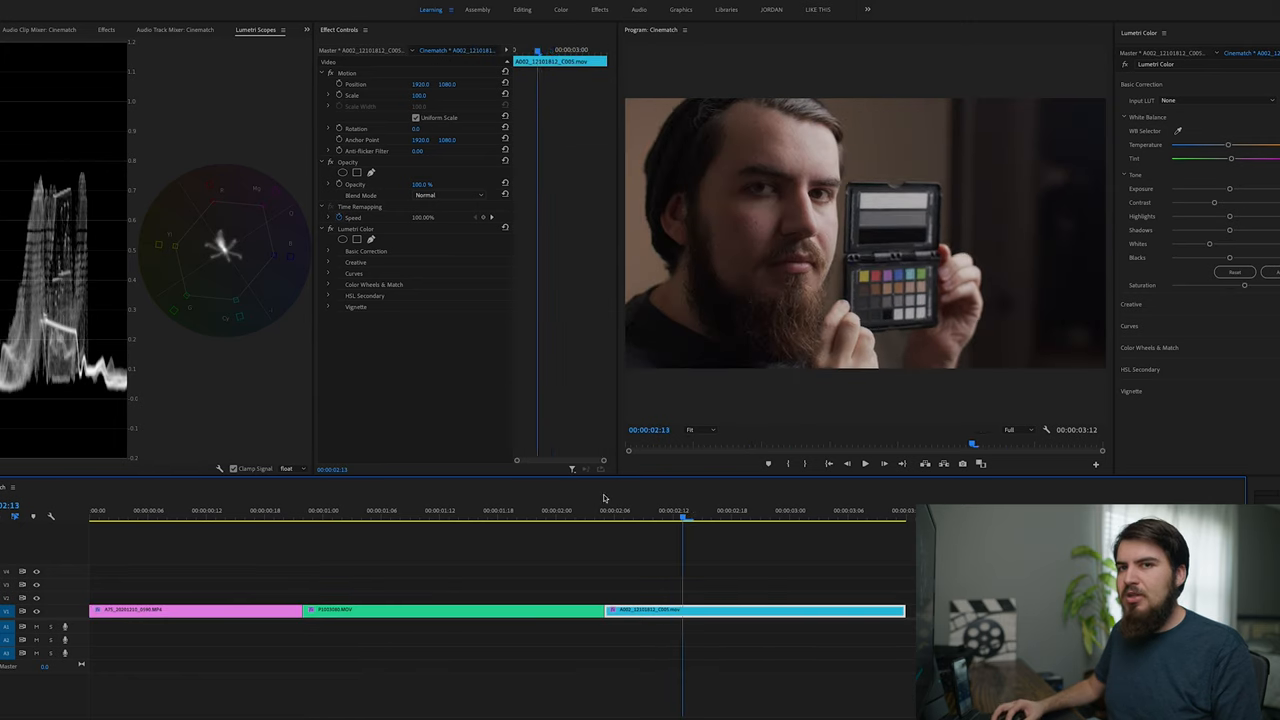
{"action": "left_click", "coordinate": [188, 510]}
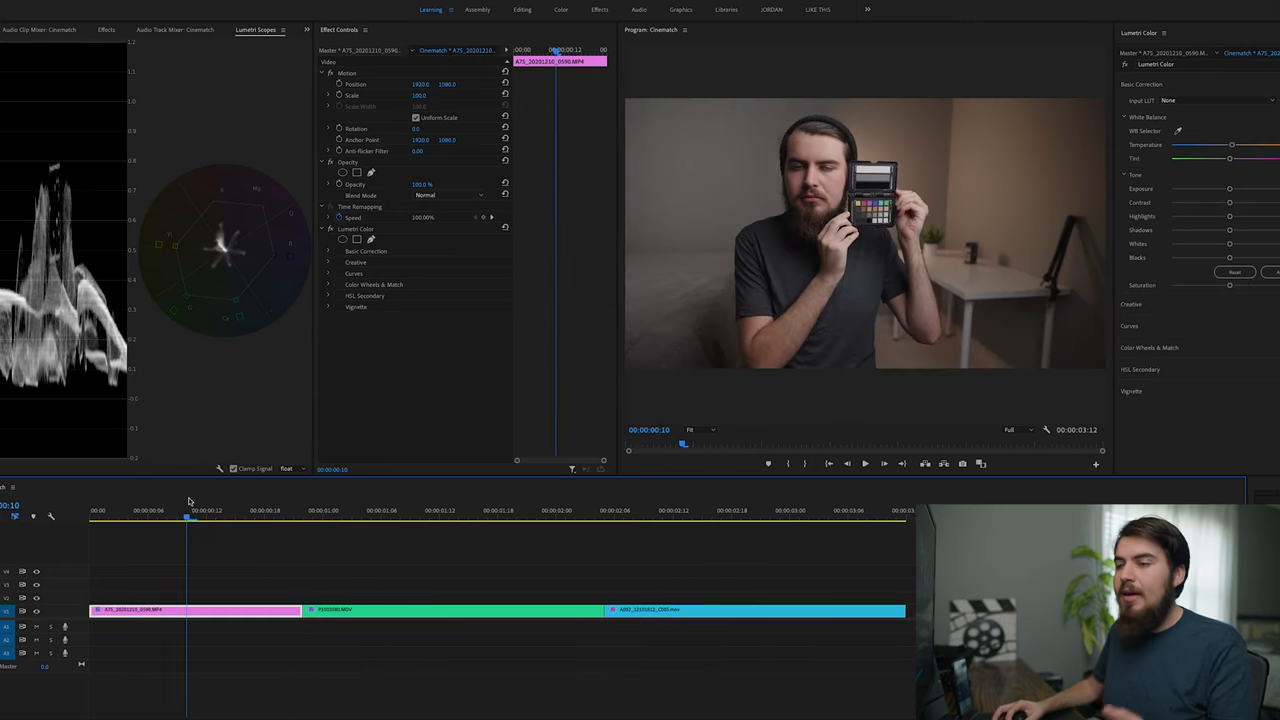
{"action": "left_click", "coordinate": [704, 510]}
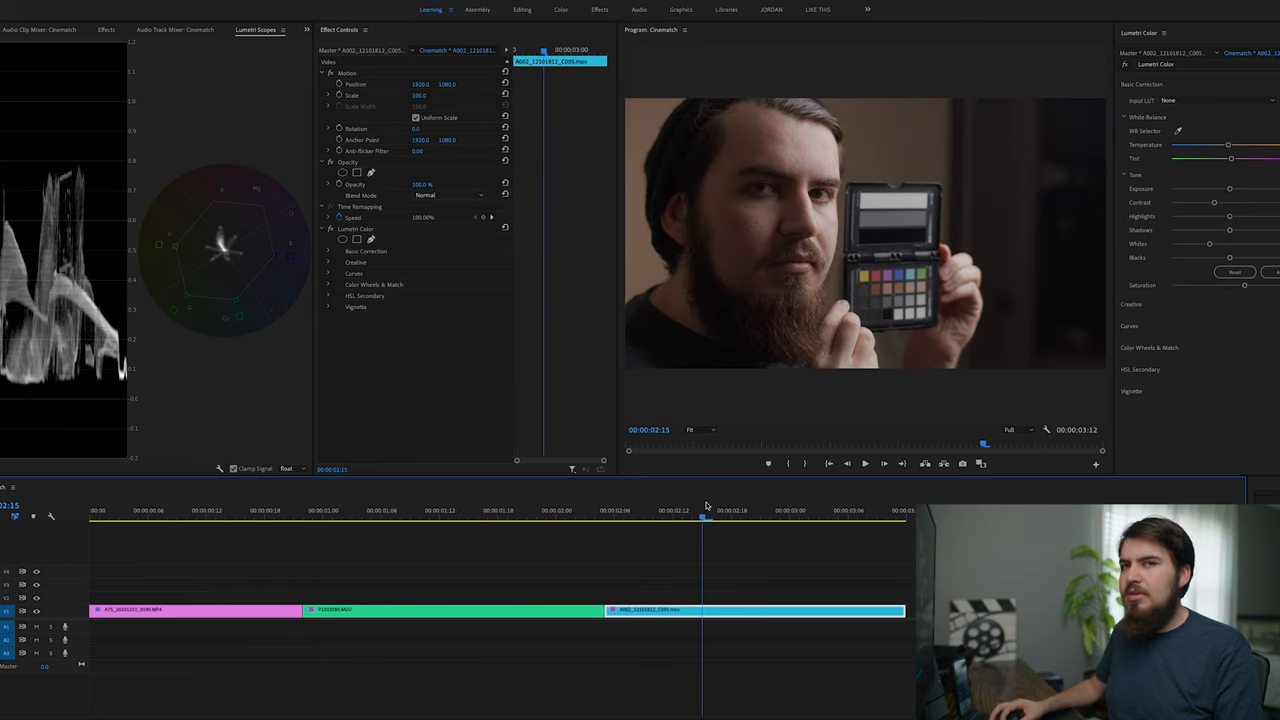
{"action": "left_click", "coordinate": [158, 510]}
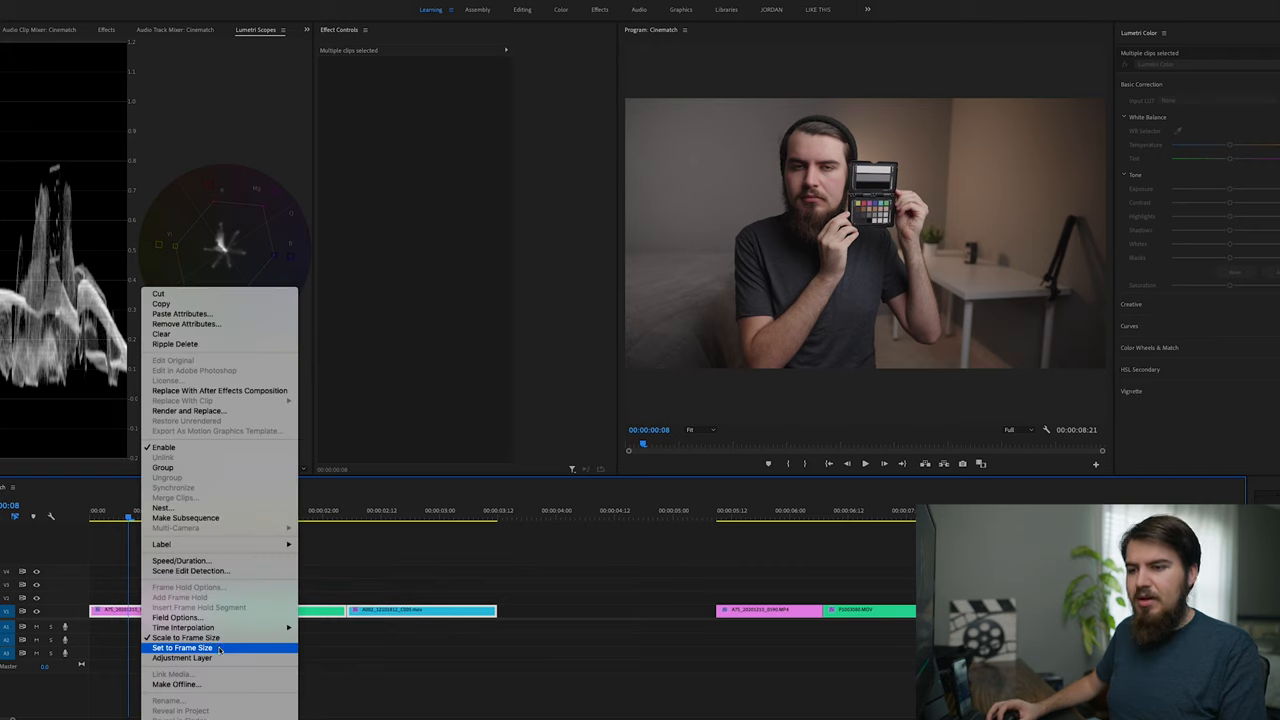
- Remove the Lumetri Color attributes from the clips and confirm CineMatch's Sony source camera on the Sony clip
{"action": "left_click", "coordinate": [186, 324]}
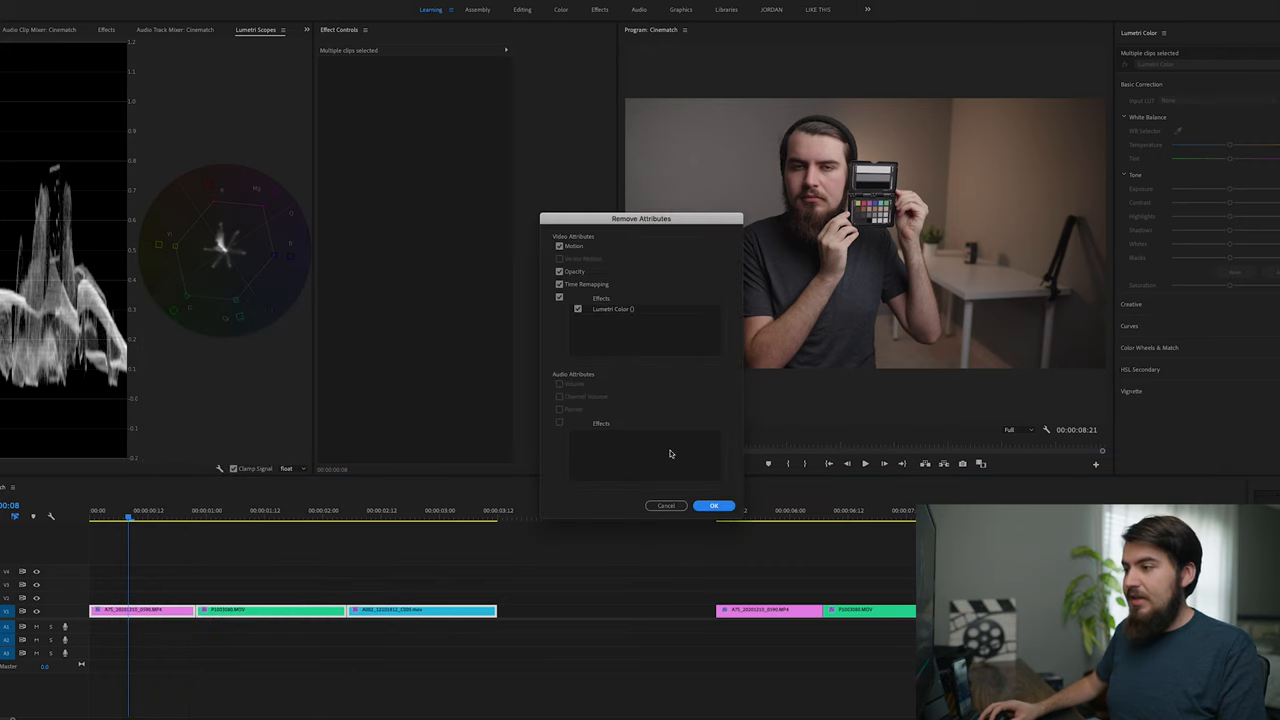
{"action": "left_click", "coordinate": [712, 504]}
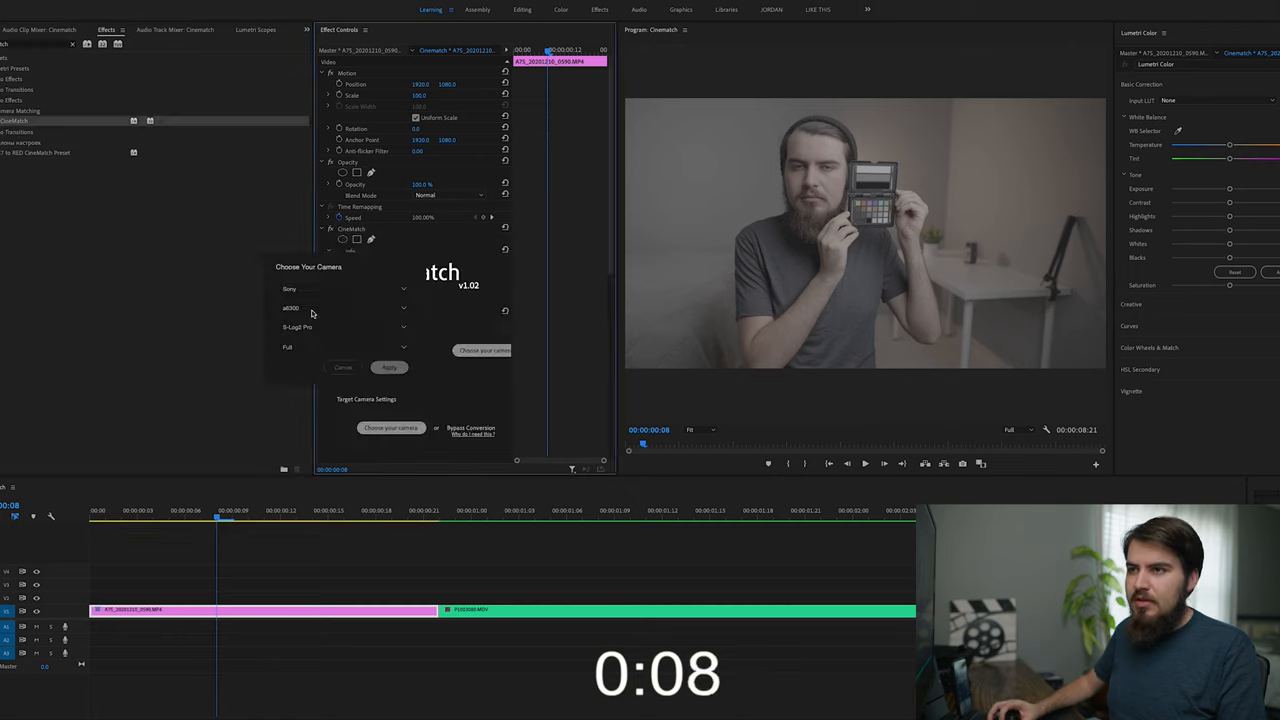
{"action": "left_click", "coordinate": [390, 368]}
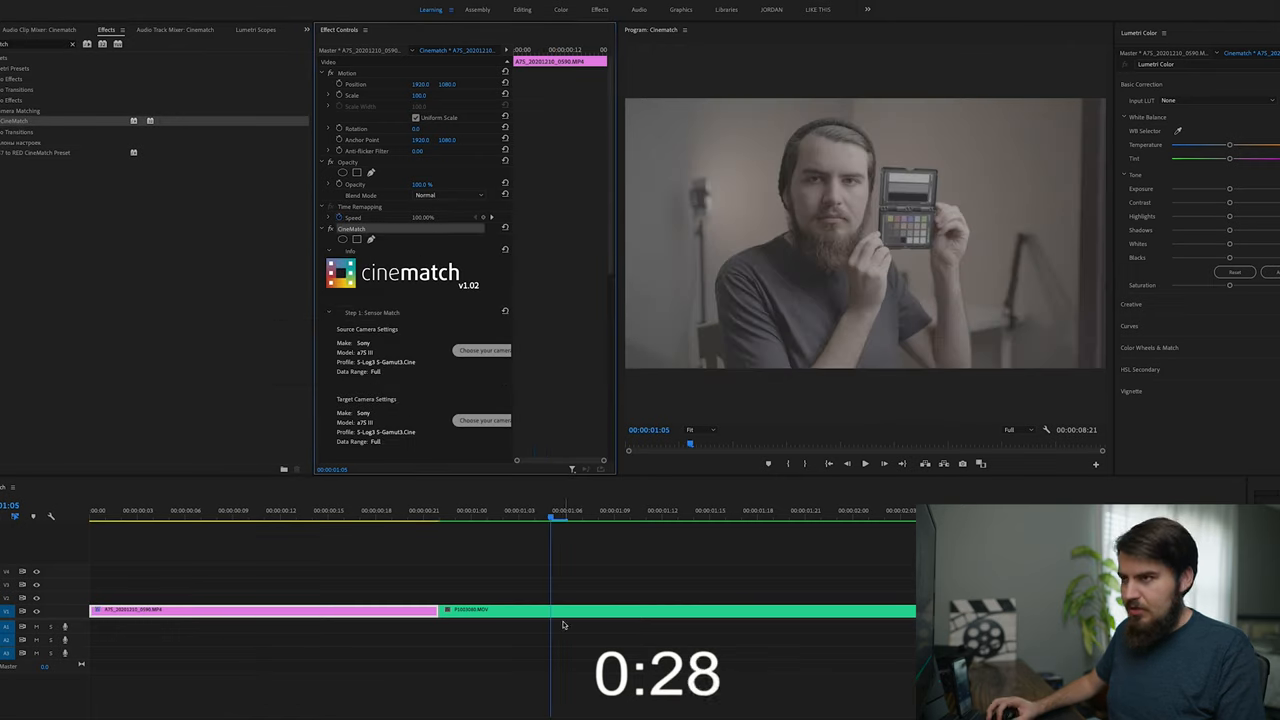
{"action": "left_click", "coordinate": [484, 350]}
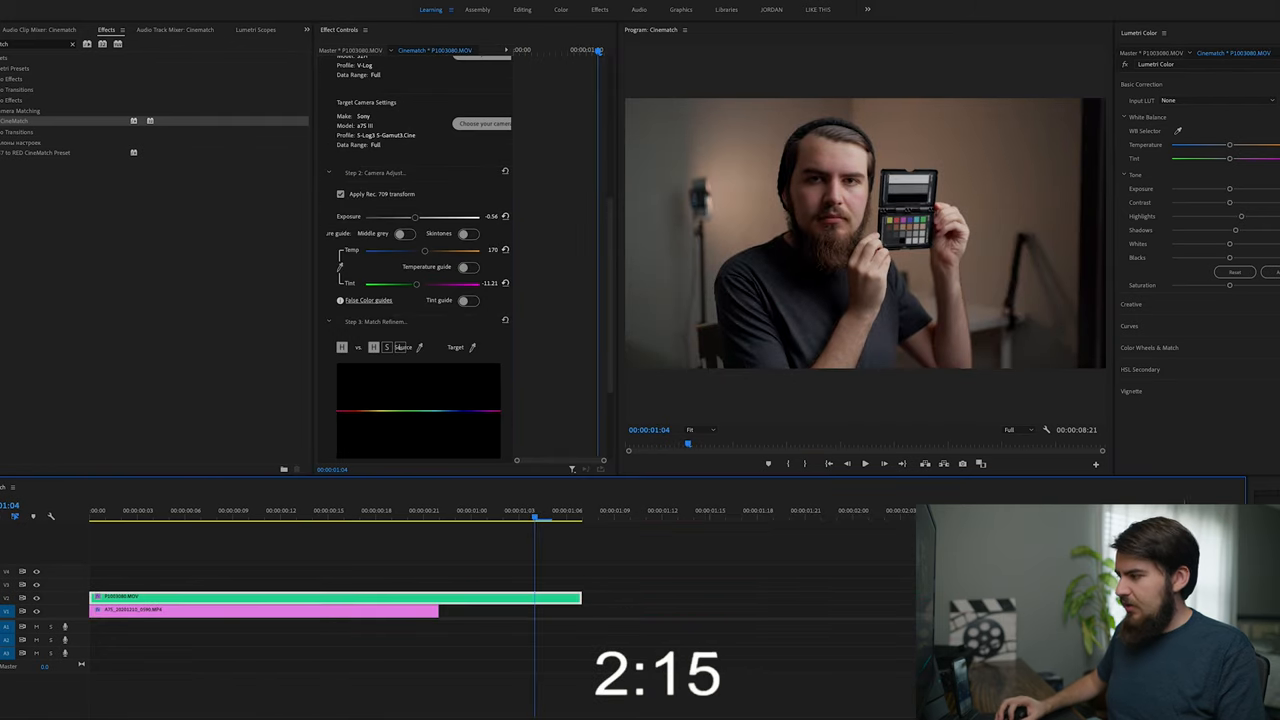
- Select the second camera's clip for CineMatch and return to the ungraded three-clip sequence
{"action": "left_click", "coordinate": [180, 584]}
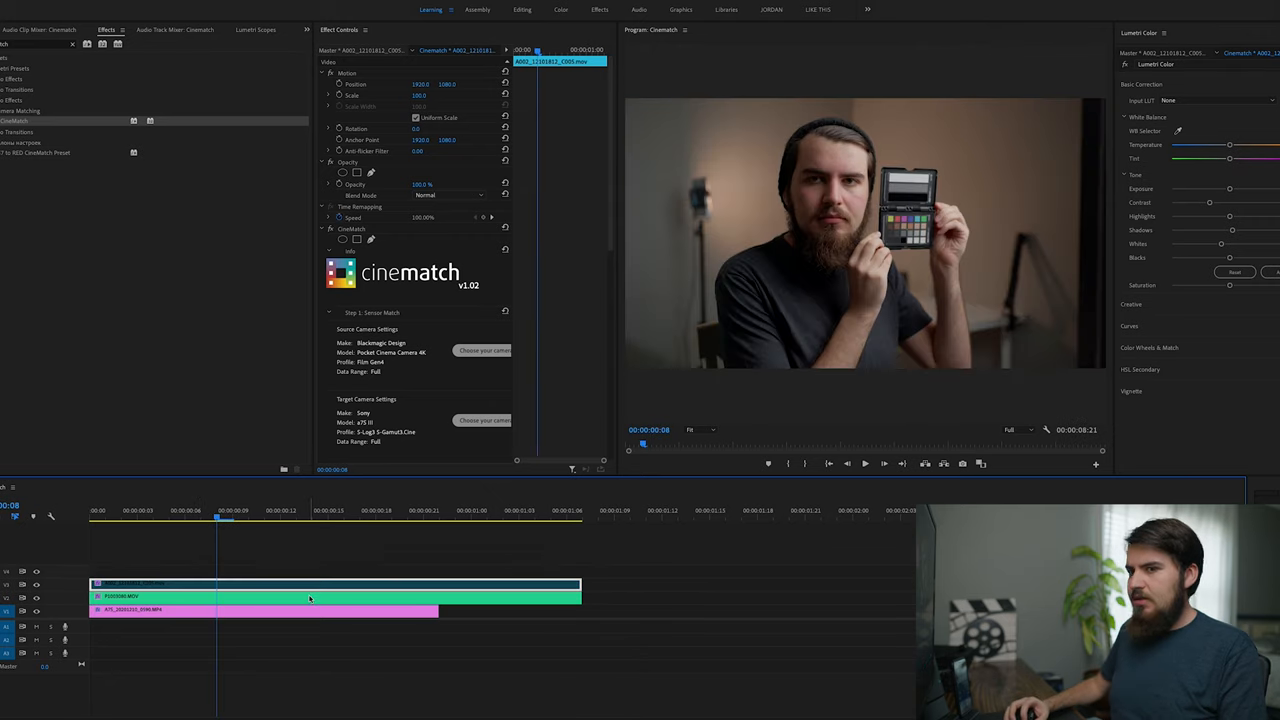
{"action": "left_click", "coordinate": [264, 584]}
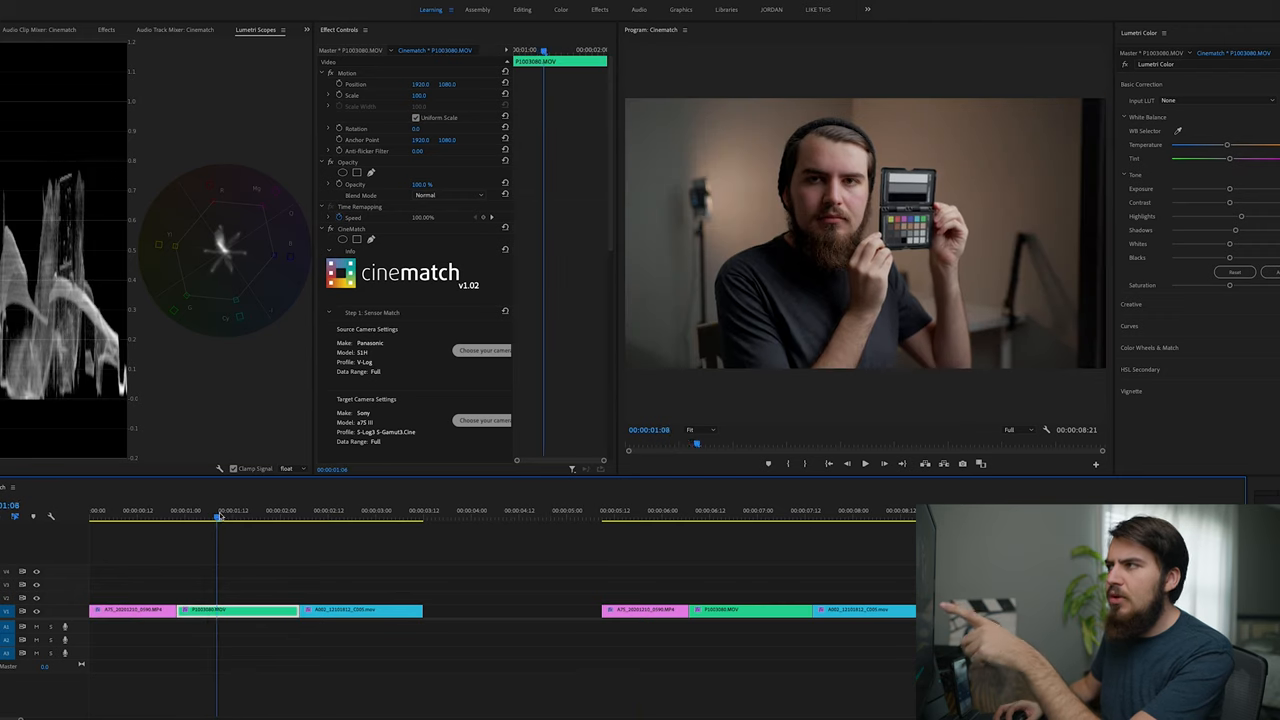
{"action": "left_click", "coordinate": [330, 510]}
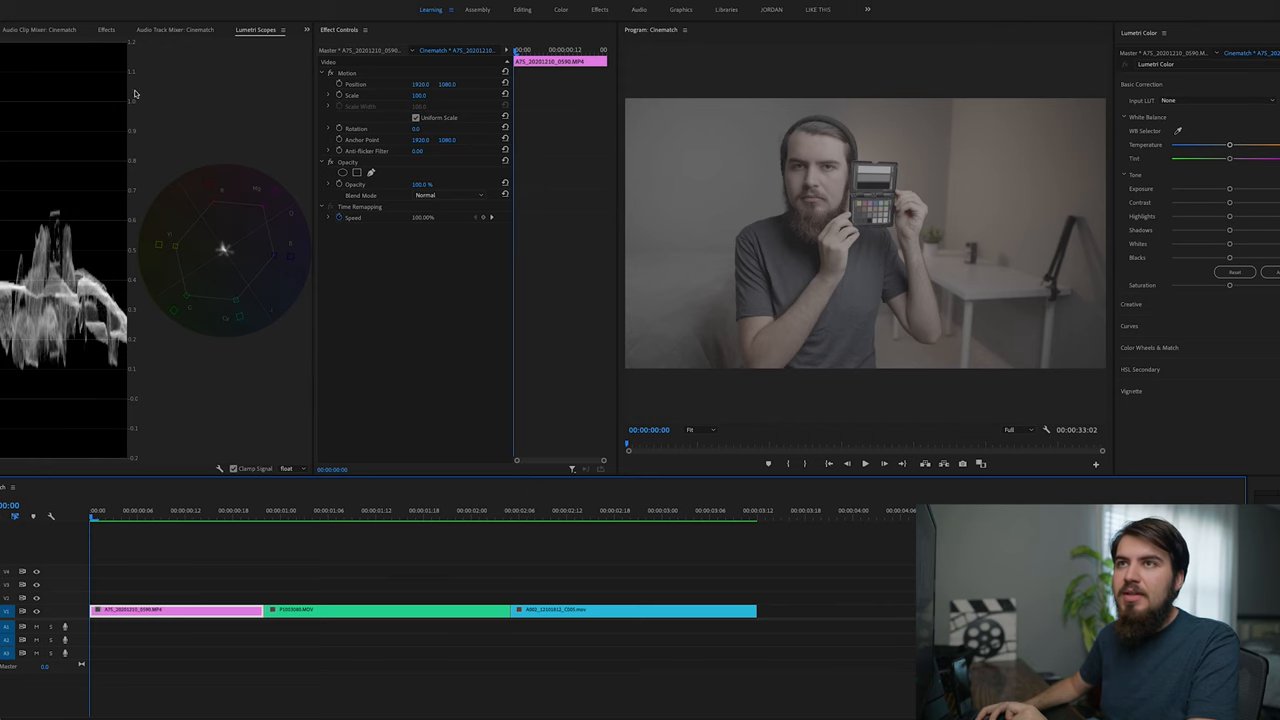
- Add CineMatch to the first clip and pick Sony a7S III with the S-Log3 S-Gamut3.Cine profile as source
{"action": "left_click", "coordinate": [106, 30]}
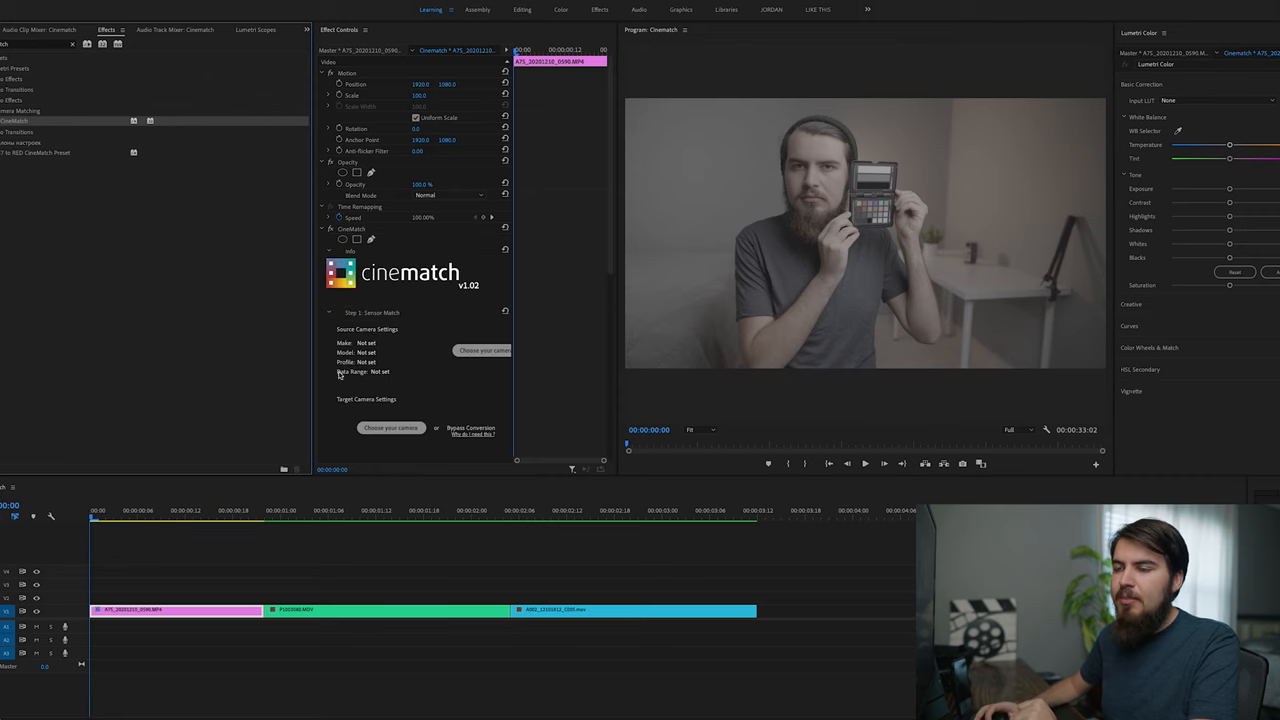
{"action": "mouse_move", "coordinate": [420, 368]}
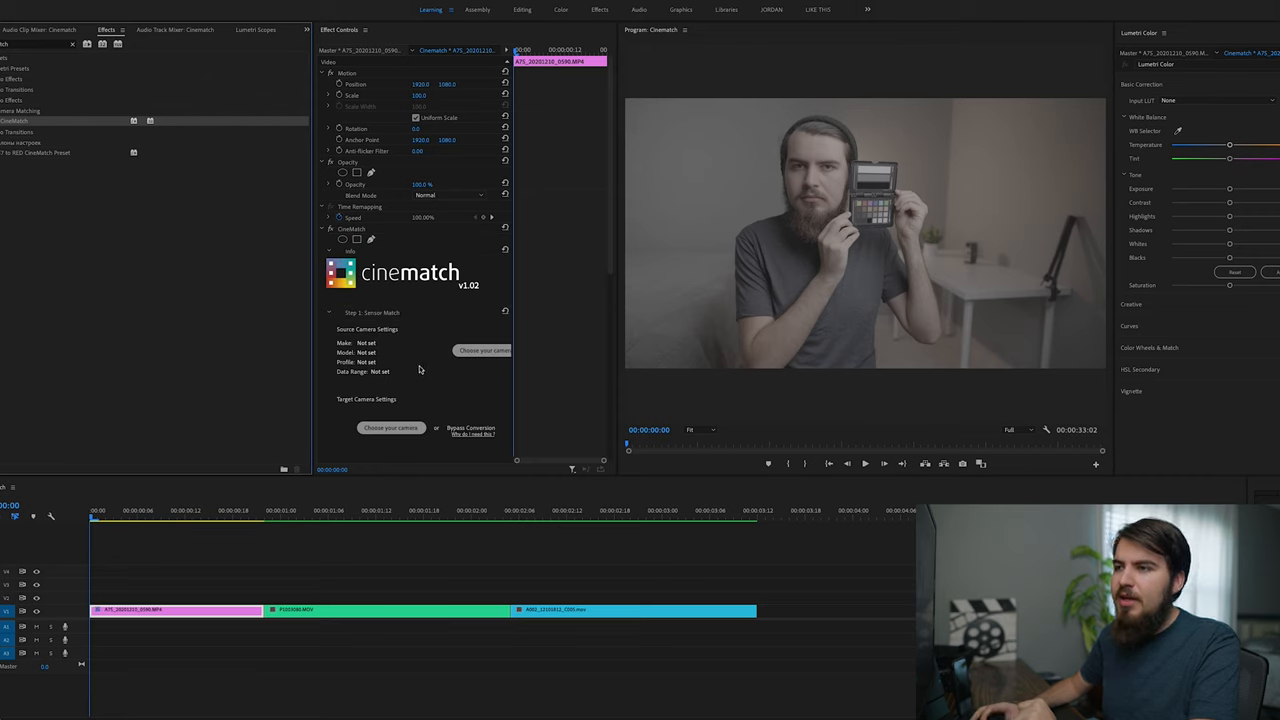
{"action": "scroll", "scroll_direction": "down", "scroll_amount": 3}
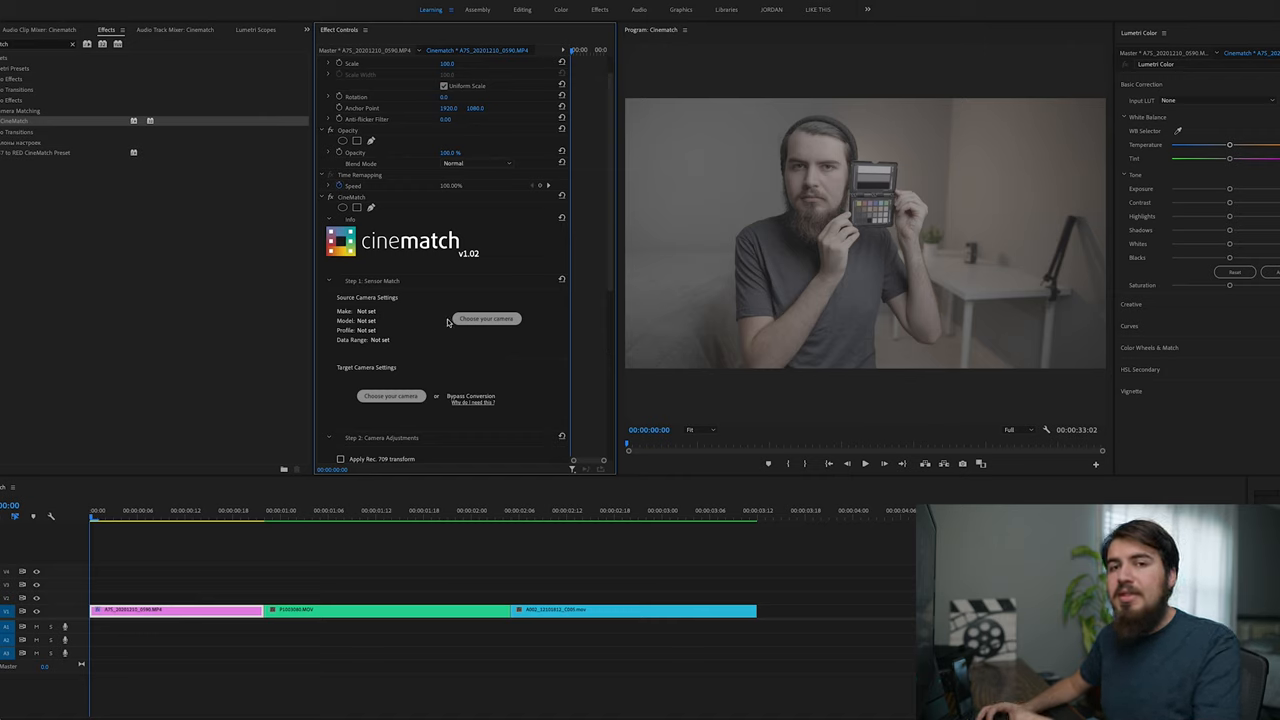
{"action": "left_click", "coordinate": [486, 318]}
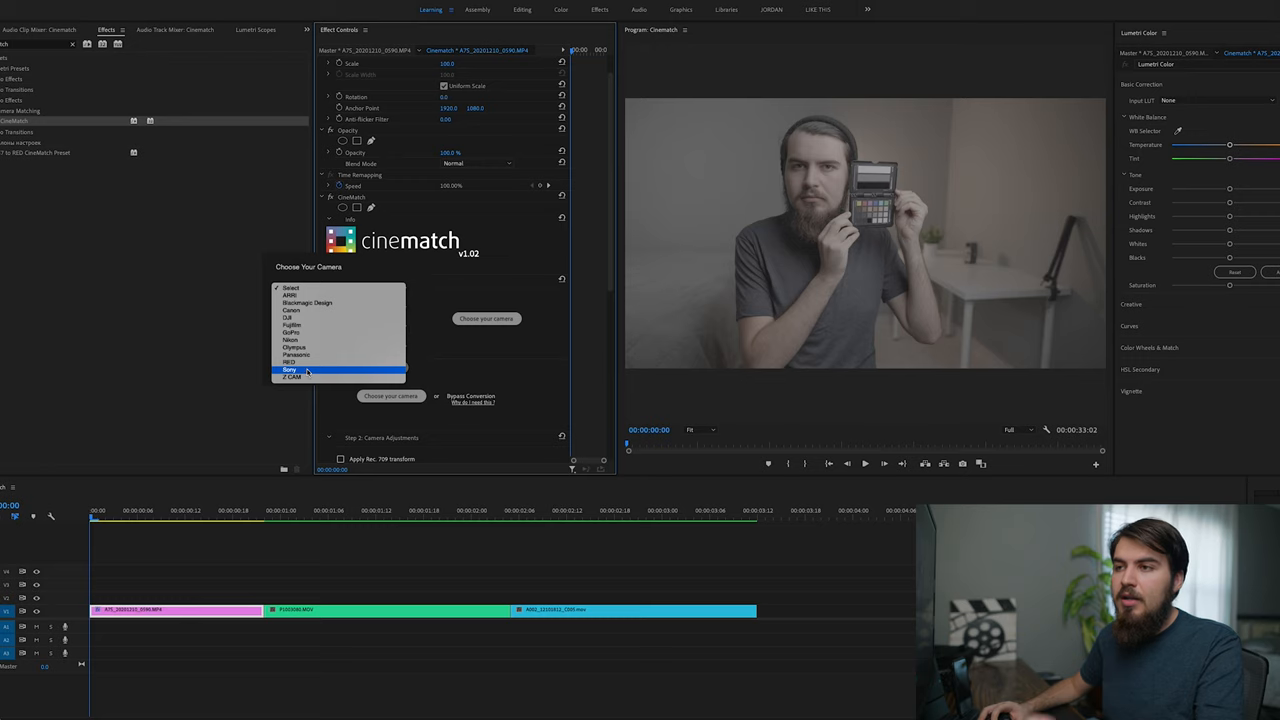
{"action": "left_click", "coordinate": [288, 370]}
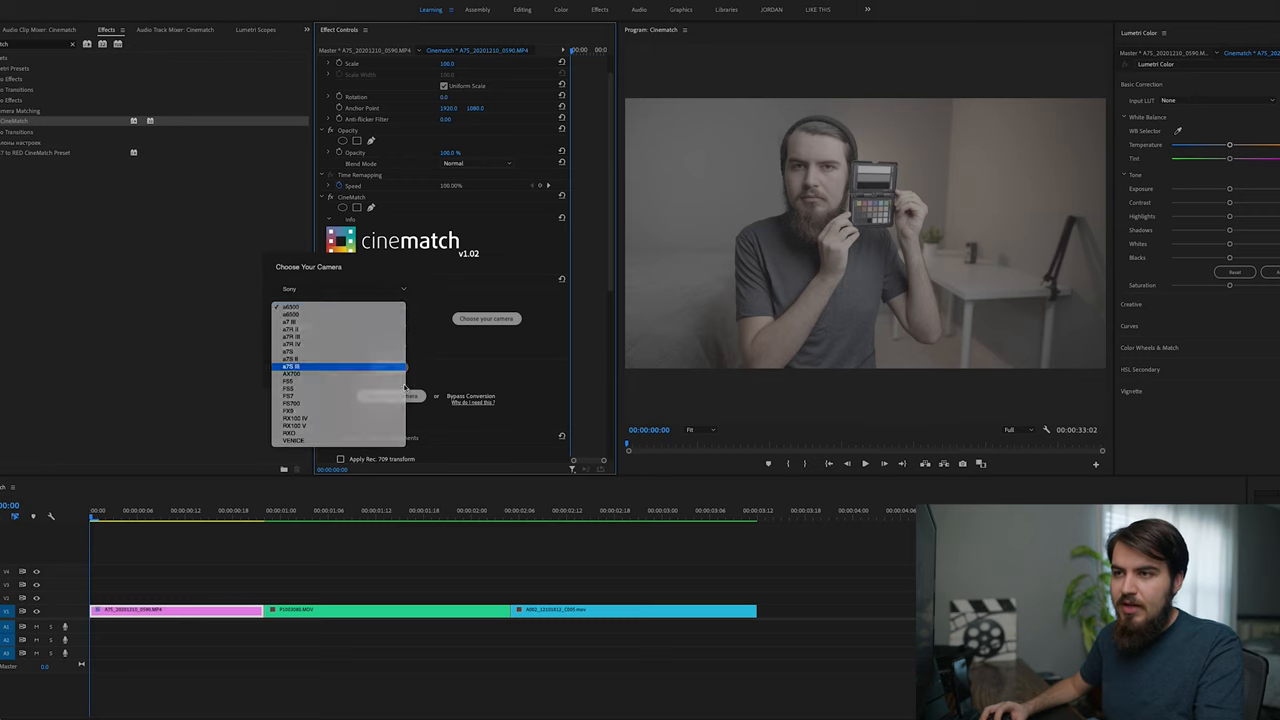
{"action": "left_click", "coordinate": [292, 364]}
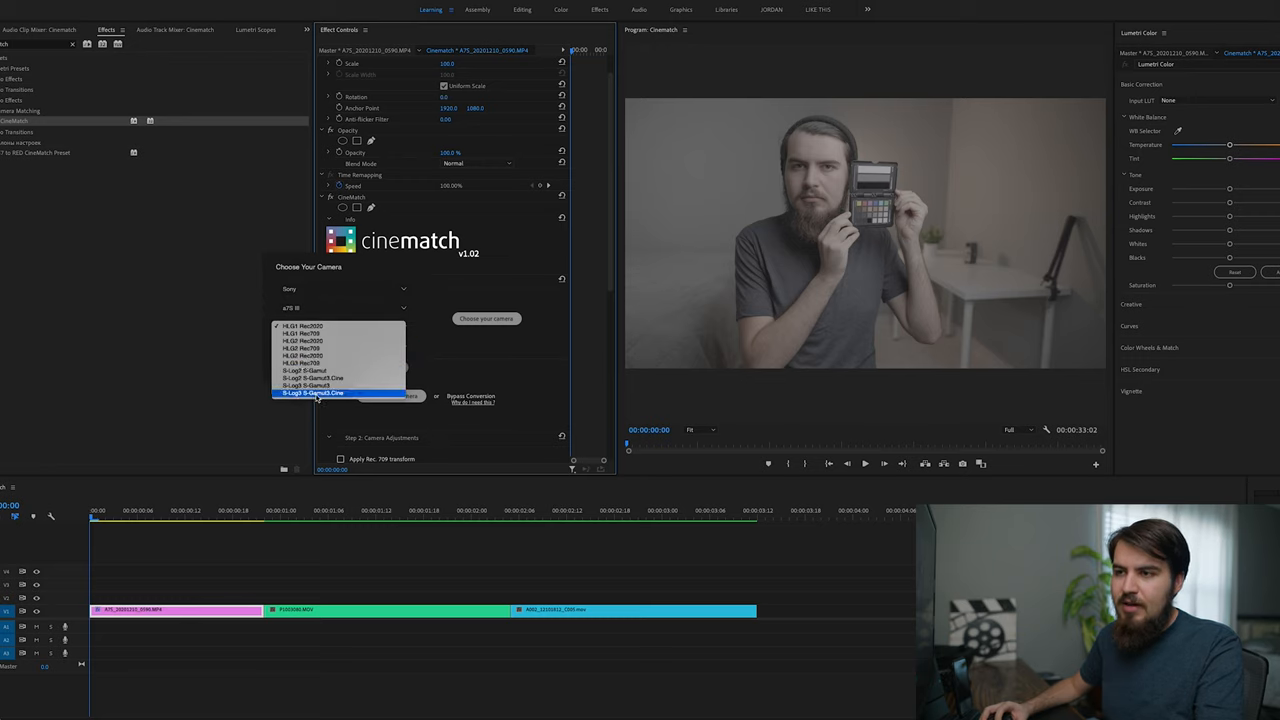
{"action": "left_click", "coordinate": [344, 288]}
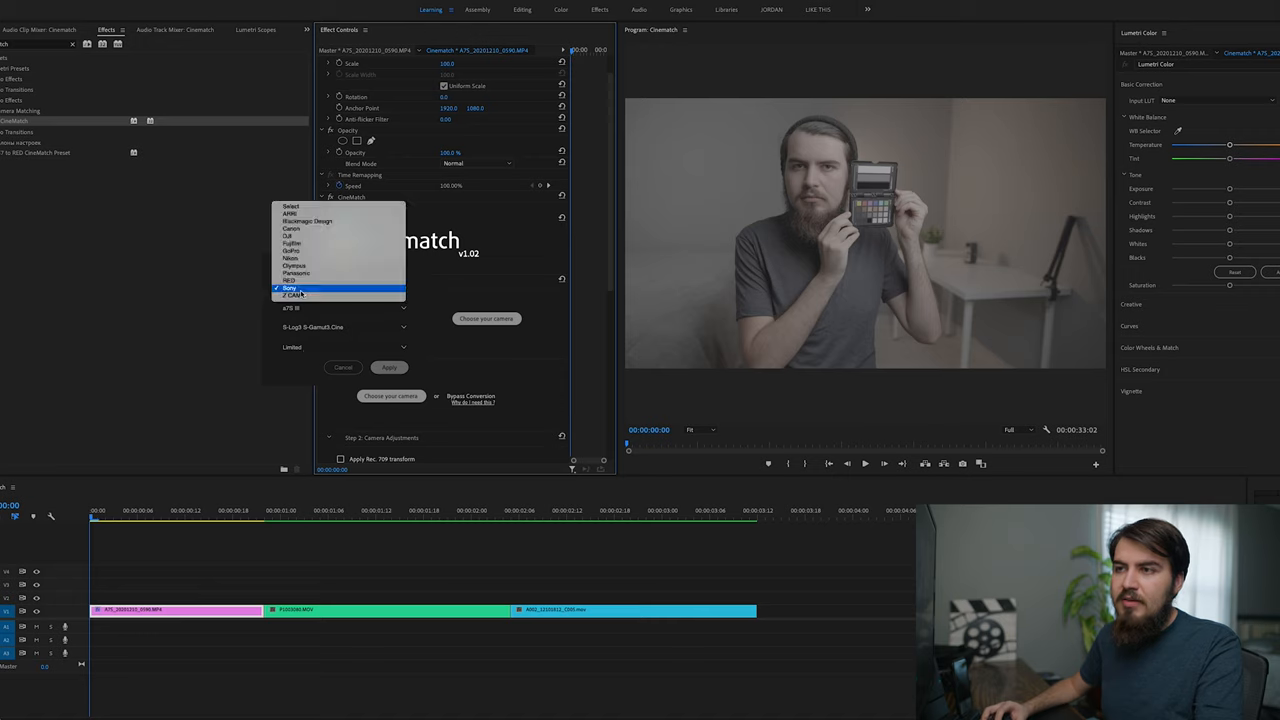
- Review the profile and make options, set the data range to Full and confirm the source camera
{"action": "left_click", "coordinate": [288, 288]}
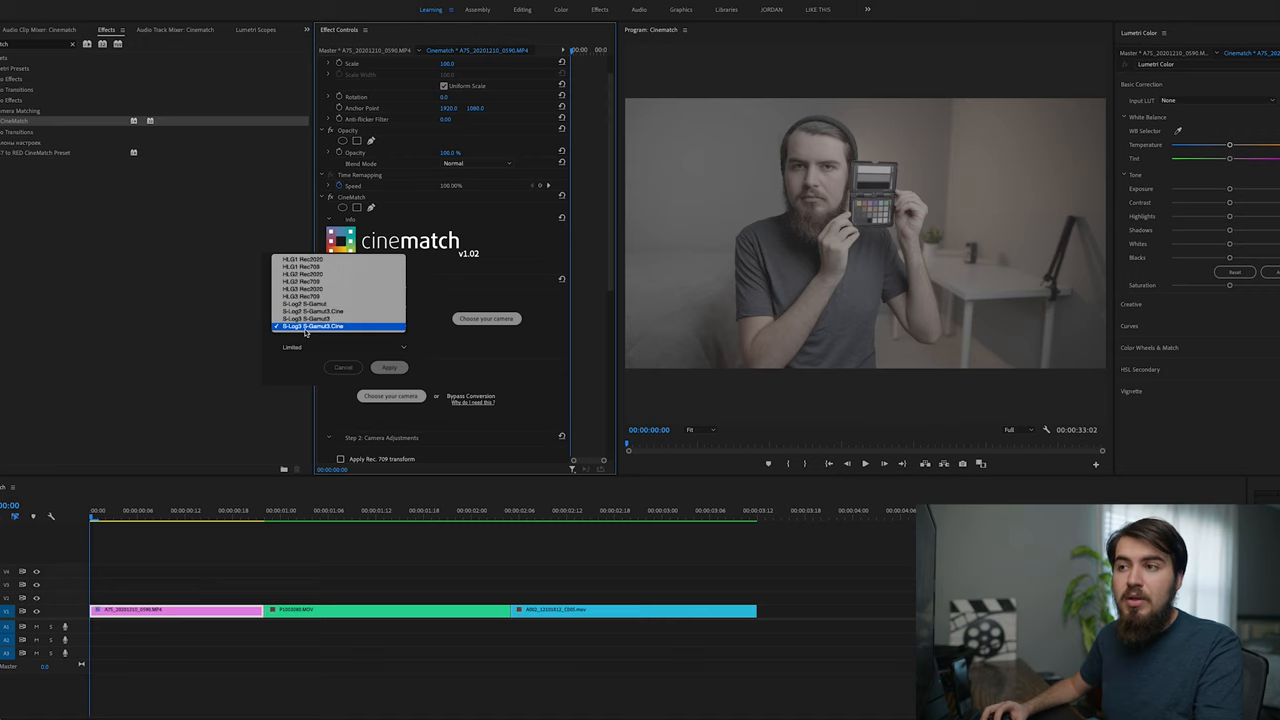
{"action": "mouse_move", "coordinate": [310, 296]}
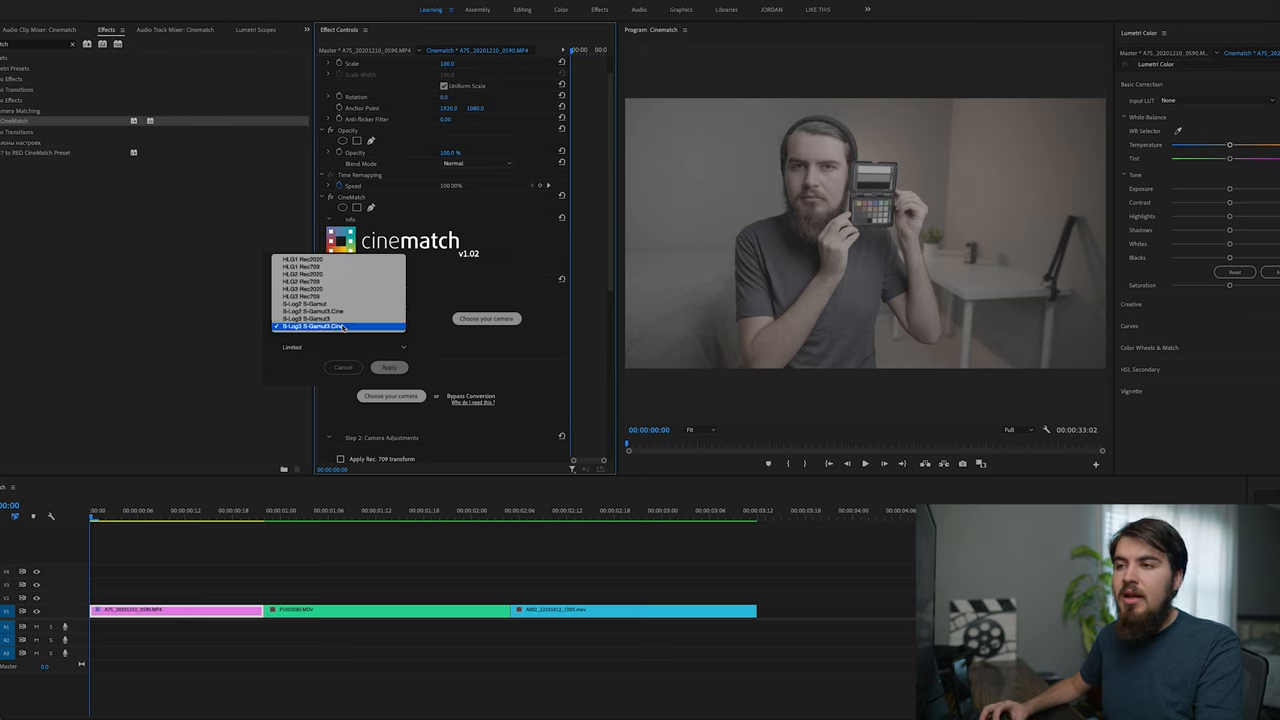
{"action": "left_click", "coordinate": [344, 328]}
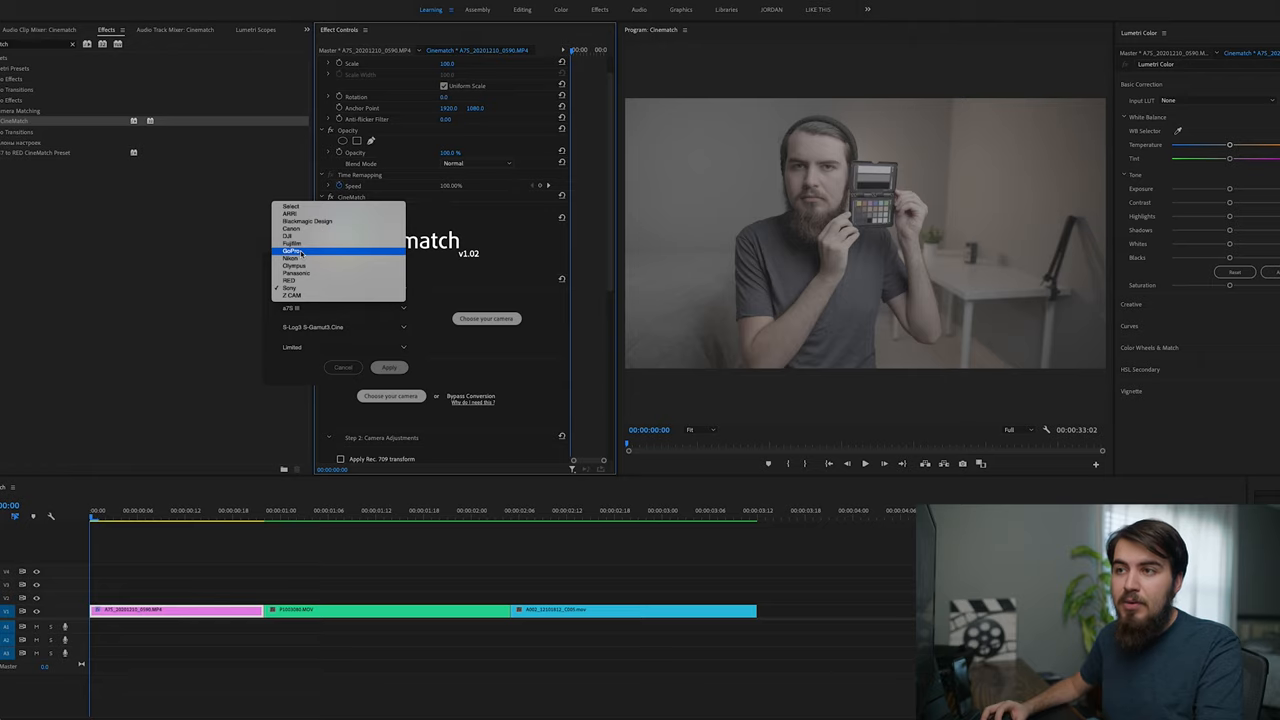
{"action": "left_click", "coordinate": [290, 252]}
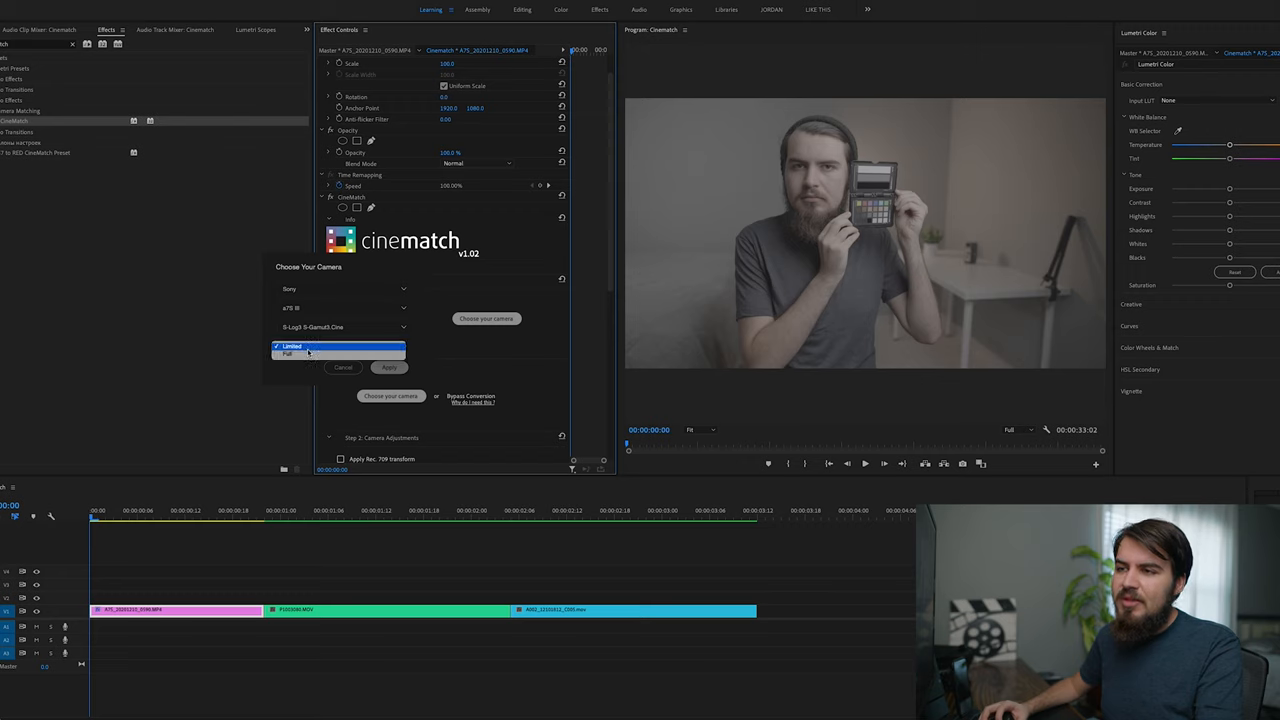
{"action": "left_click", "coordinate": [288, 354]}
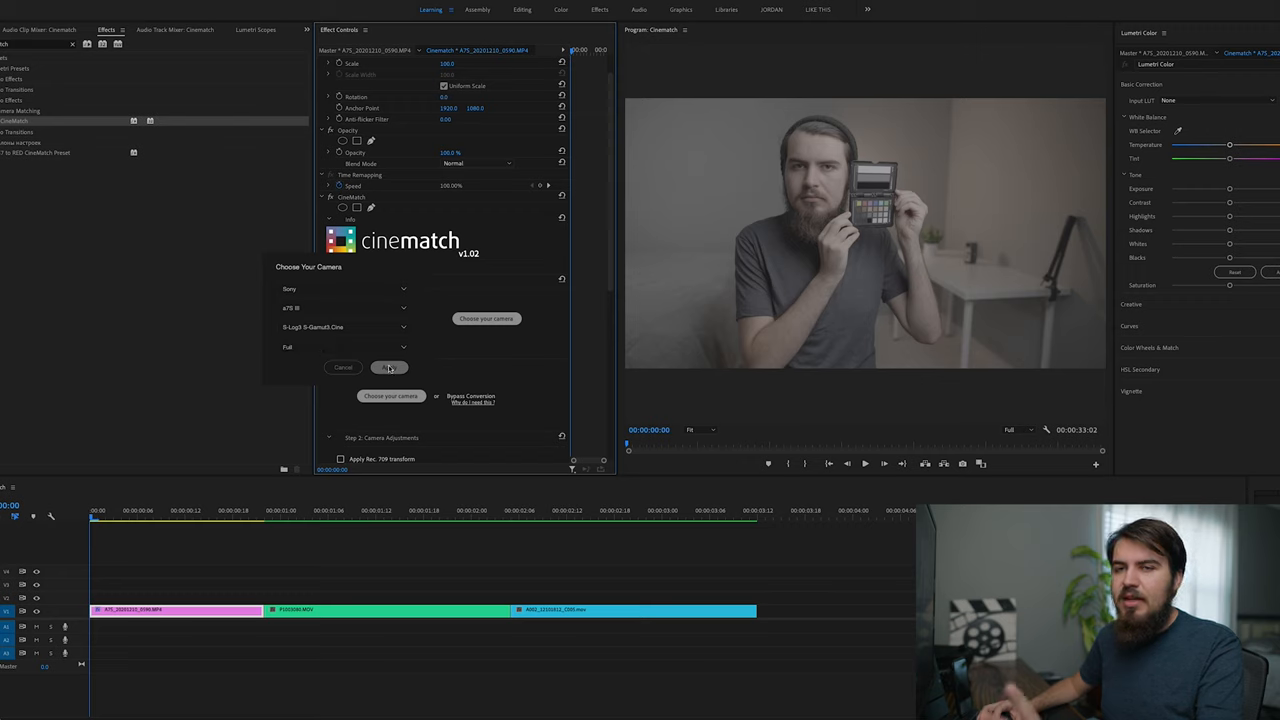
{"action": "left_click", "coordinate": [388, 368]}
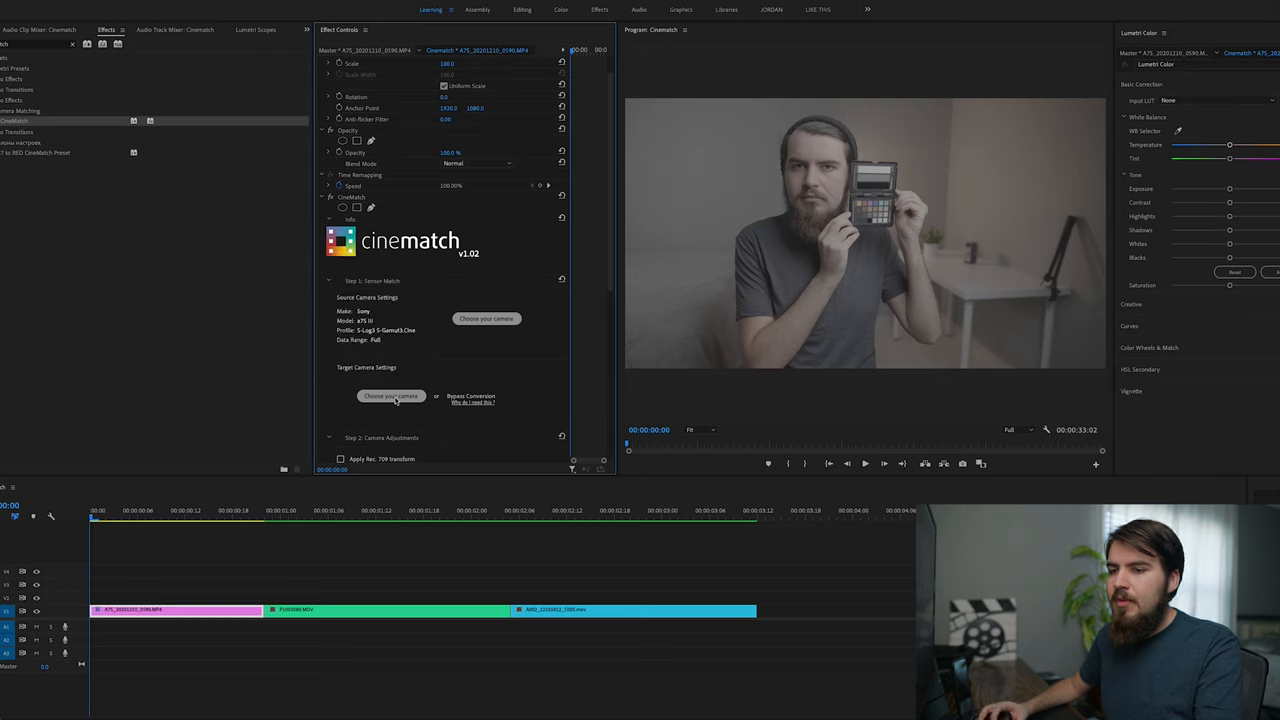
- Set the target camera to ARRI ALEXA LogC and enable the Rec.709 transform in Step 2
{"action": "left_click", "coordinate": [390, 396]}
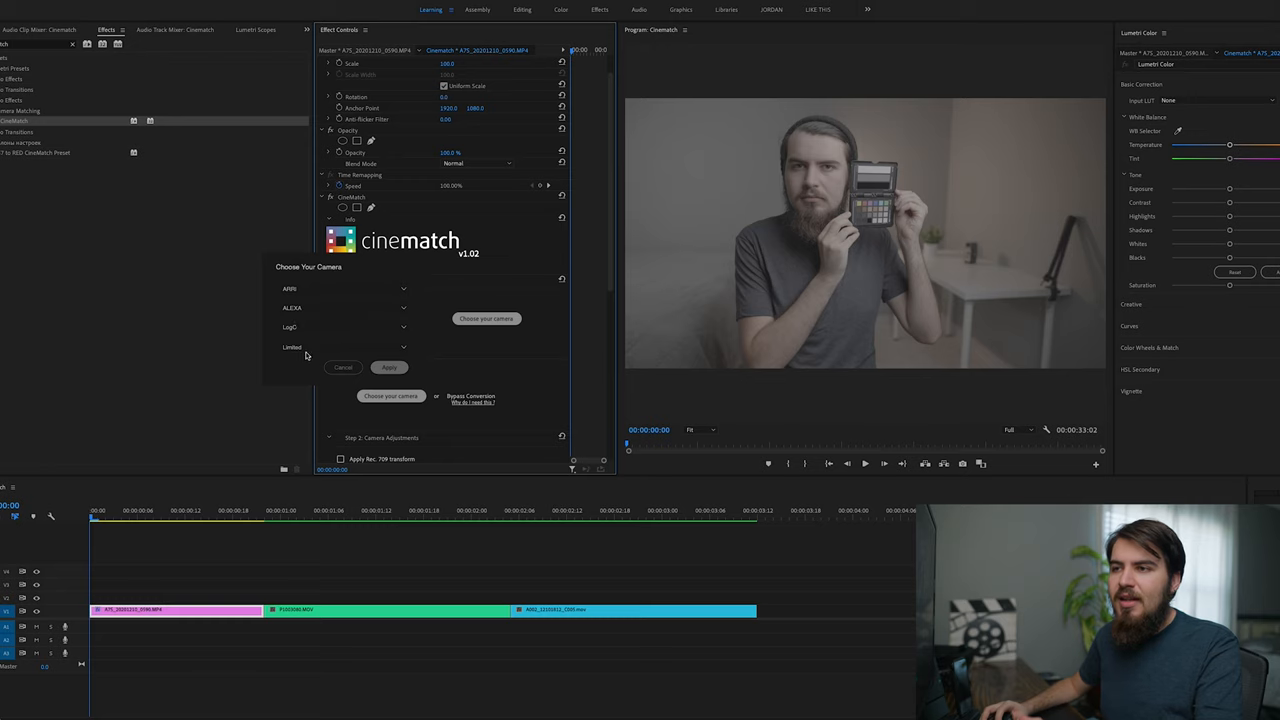
{"action": "left_click", "coordinate": [388, 368]}
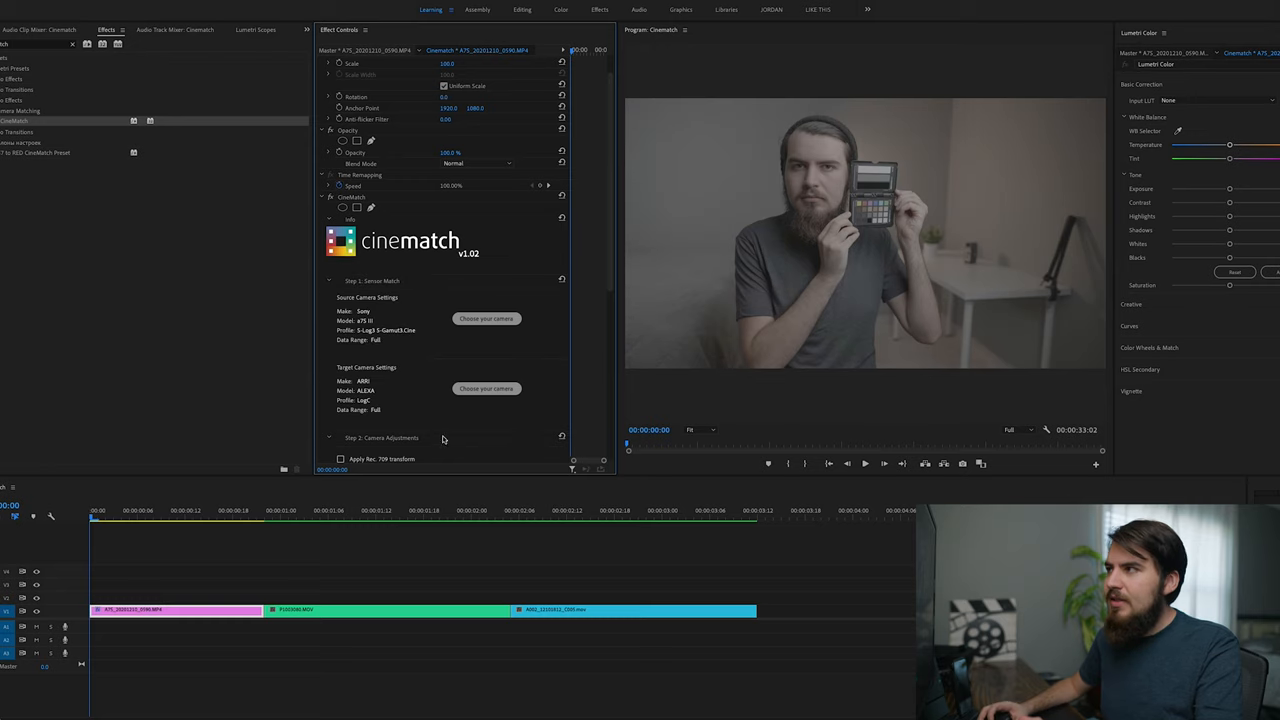
{"action": "scroll", "scroll_direction": "down", "scroll_amount": 3}
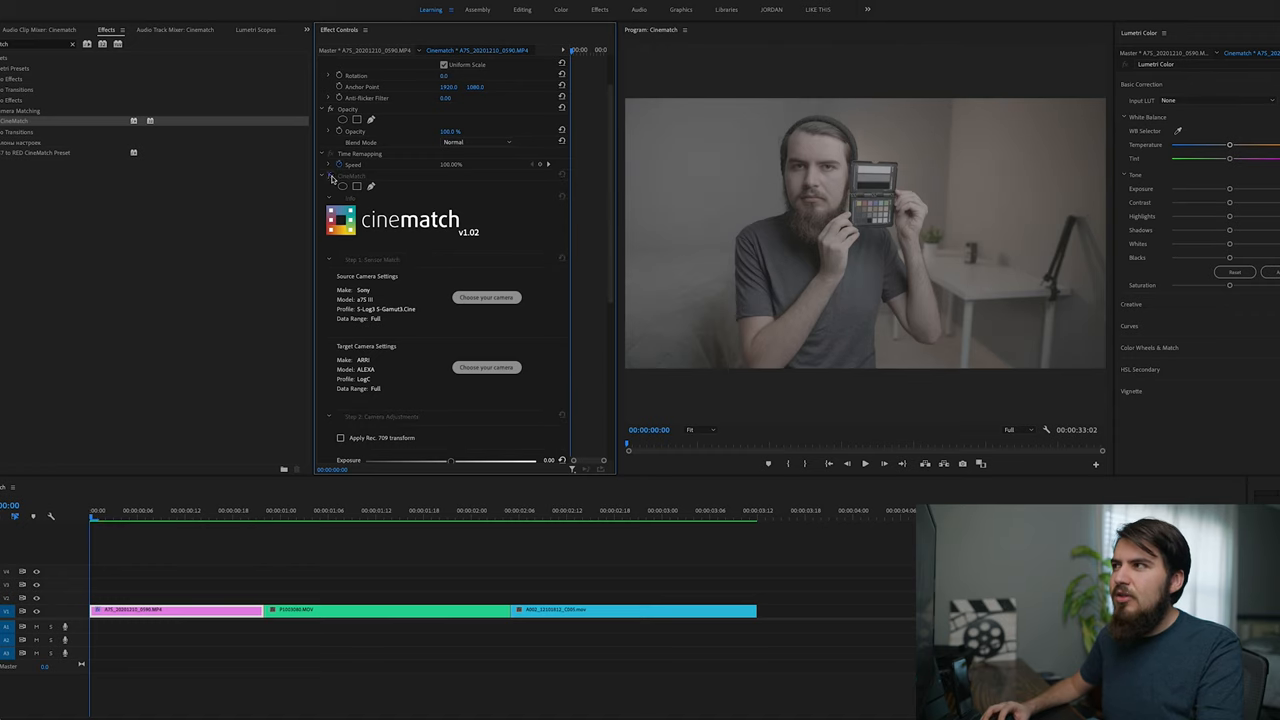
{"action": "scroll", "scroll_direction": "down", "scroll_amount": 3}
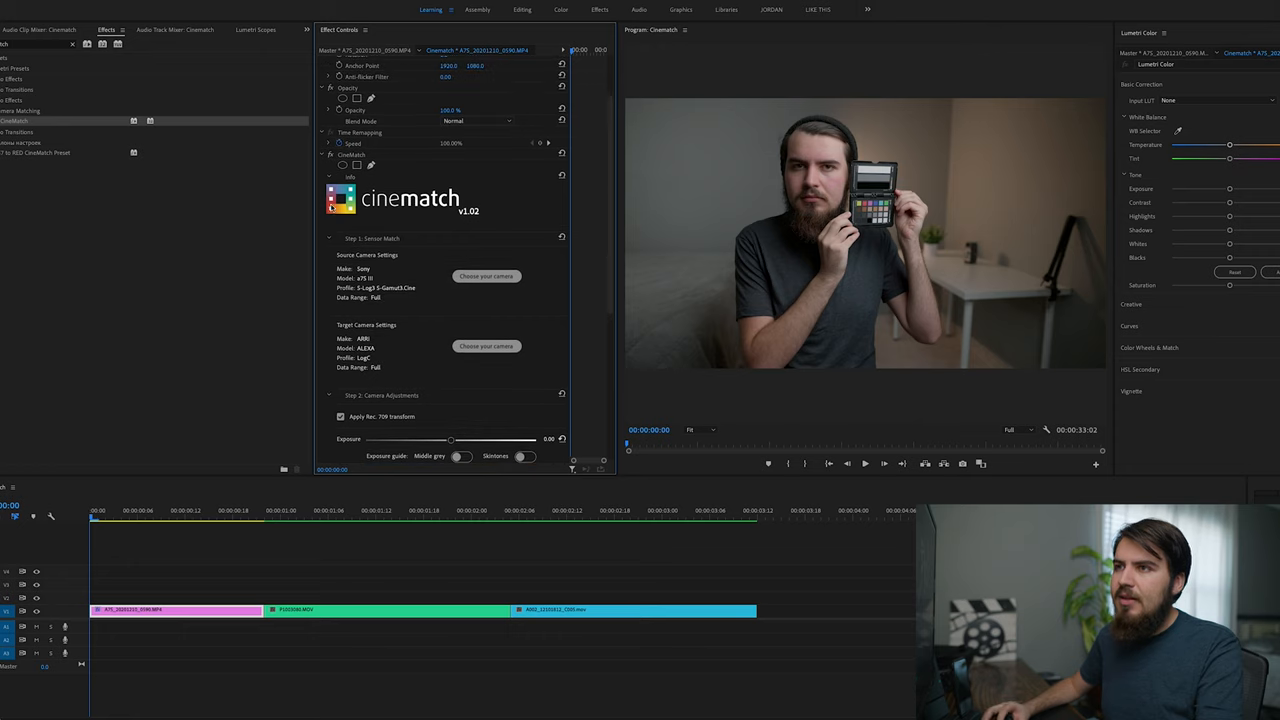
{"action": "left_click", "coordinate": [340, 418]}
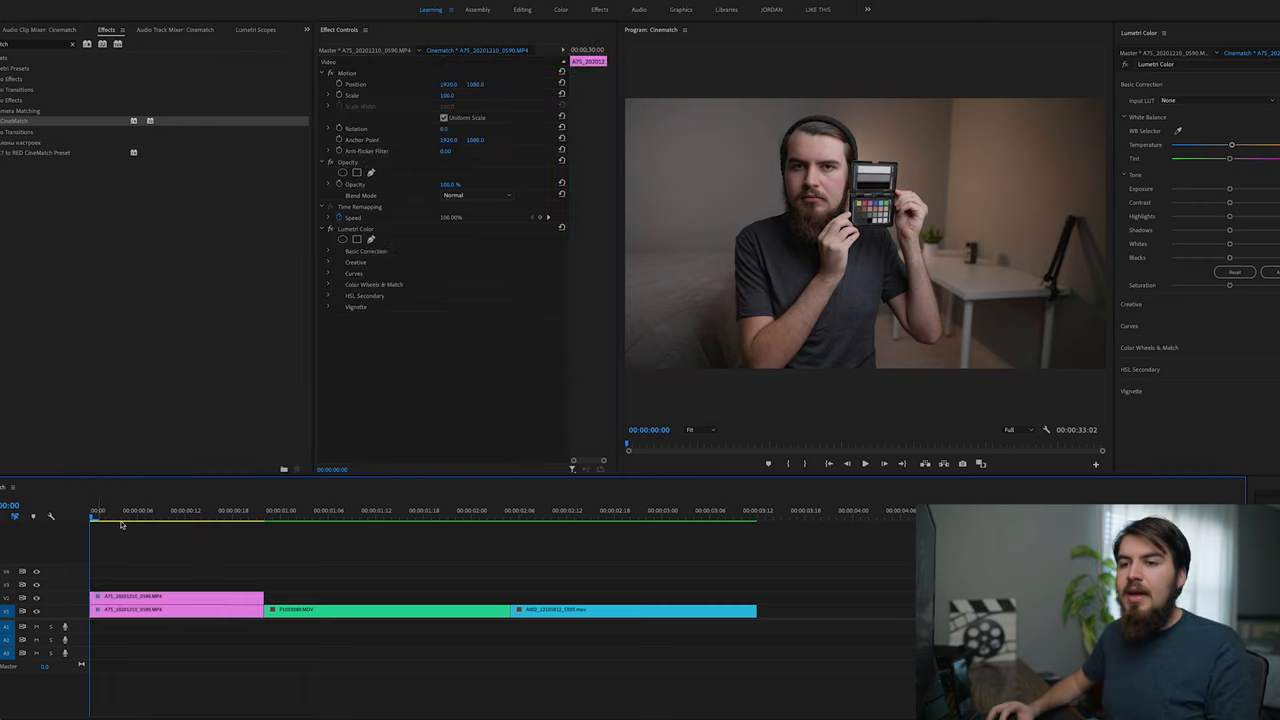
- Compare the upper-track clip, then reselect the CineMatch-graded clip to show its settings again
{"action": "left_click", "coordinate": [184, 510]}
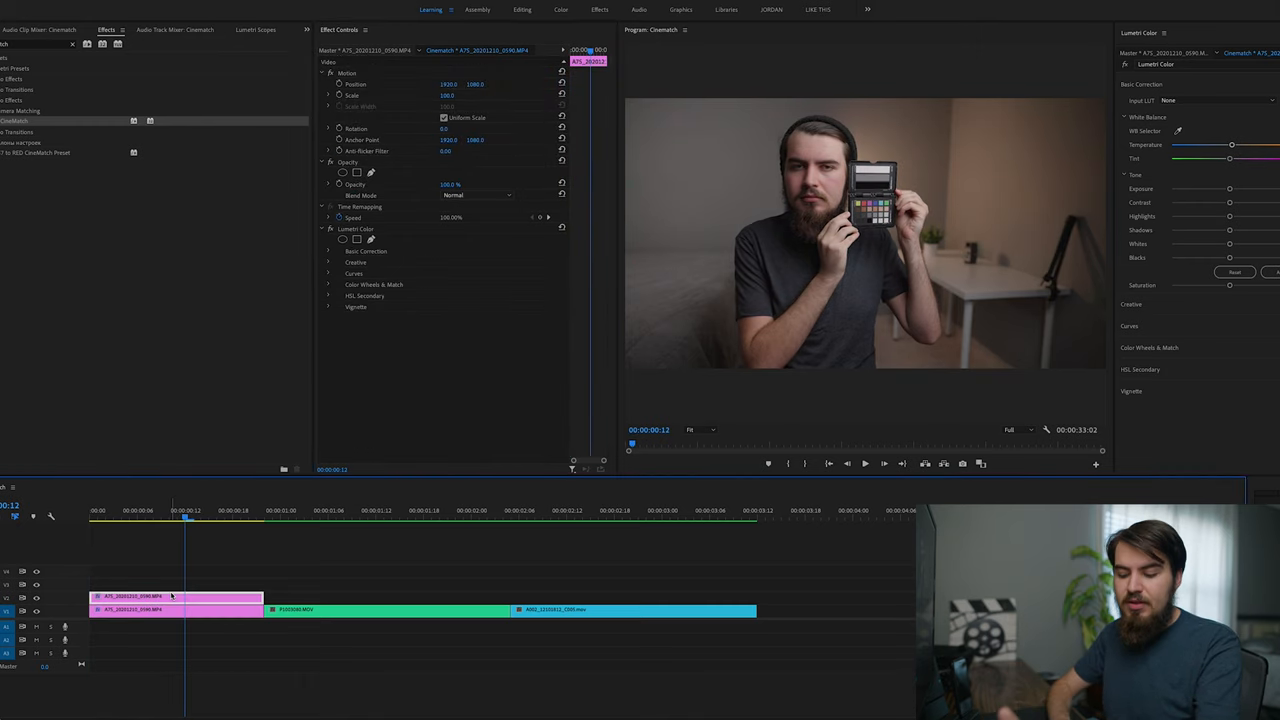
{"action": "mouse_move", "coordinate": [180, 596]}
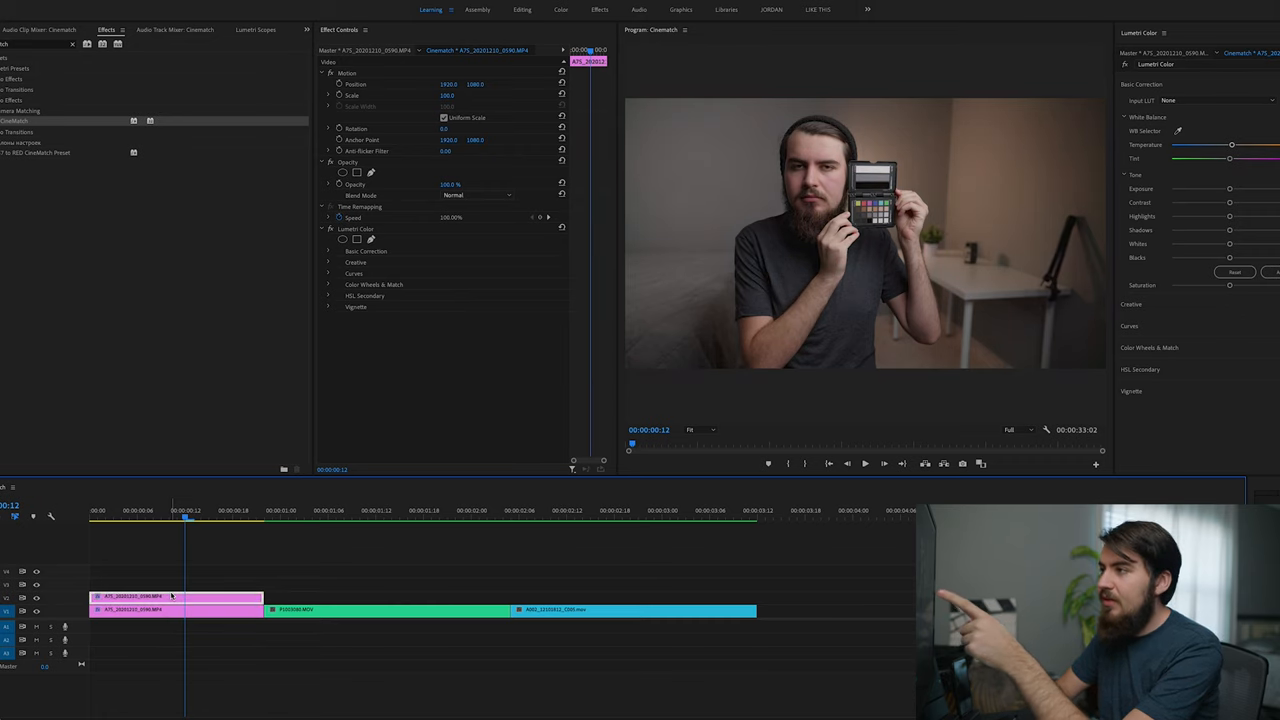
{"action": "left_click", "coordinate": [176, 596]}
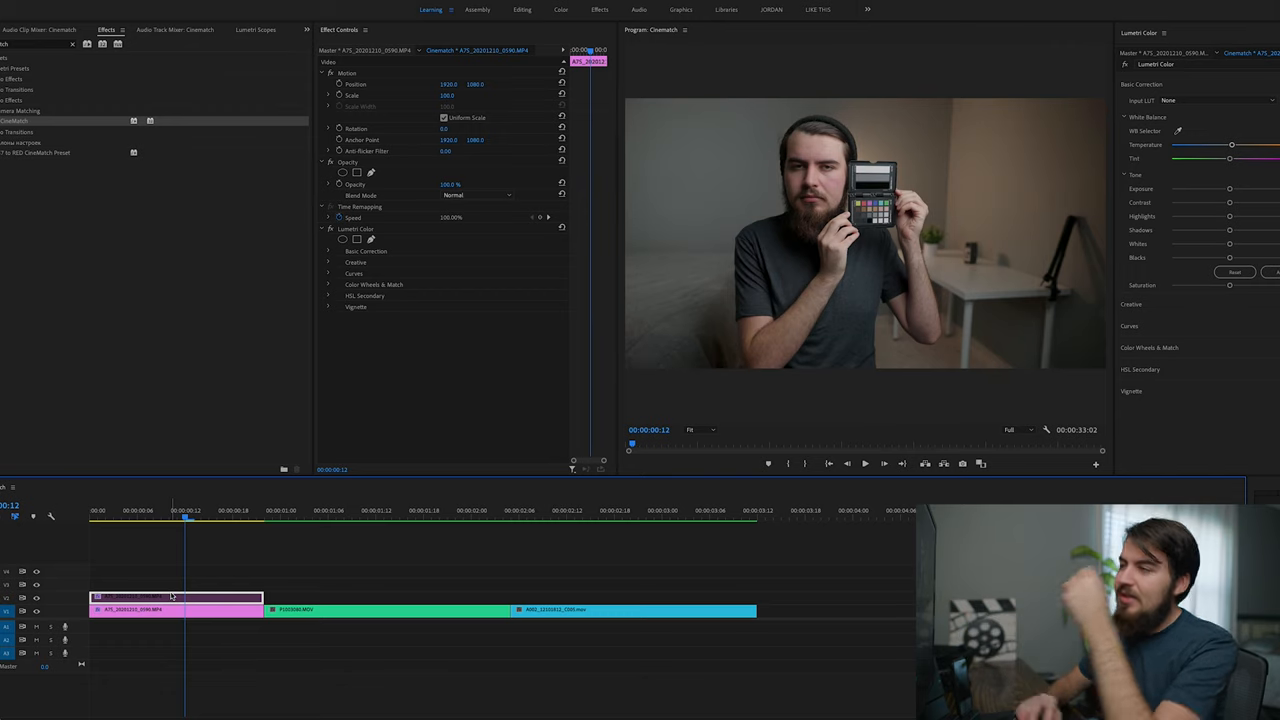
{"action": "left_click", "coordinate": [328, 228]}
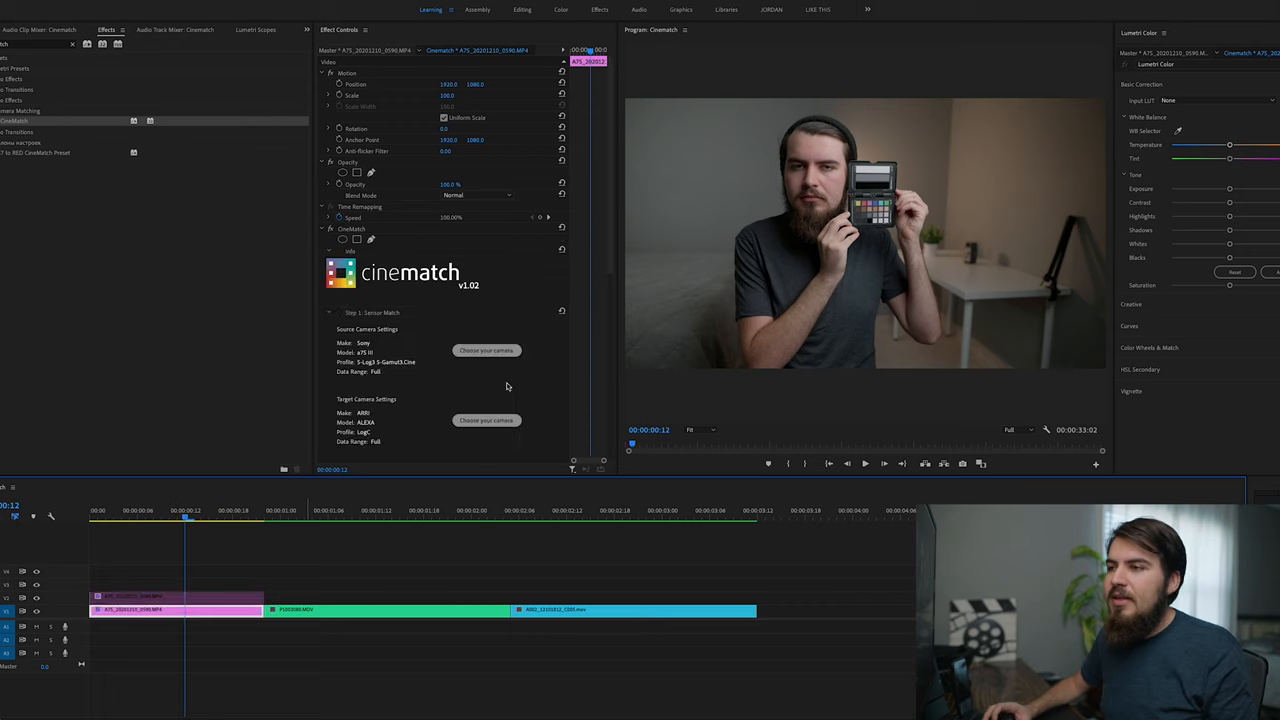
{"action": "scroll", "scroll_direction": "down", "scroll_amount": 3}
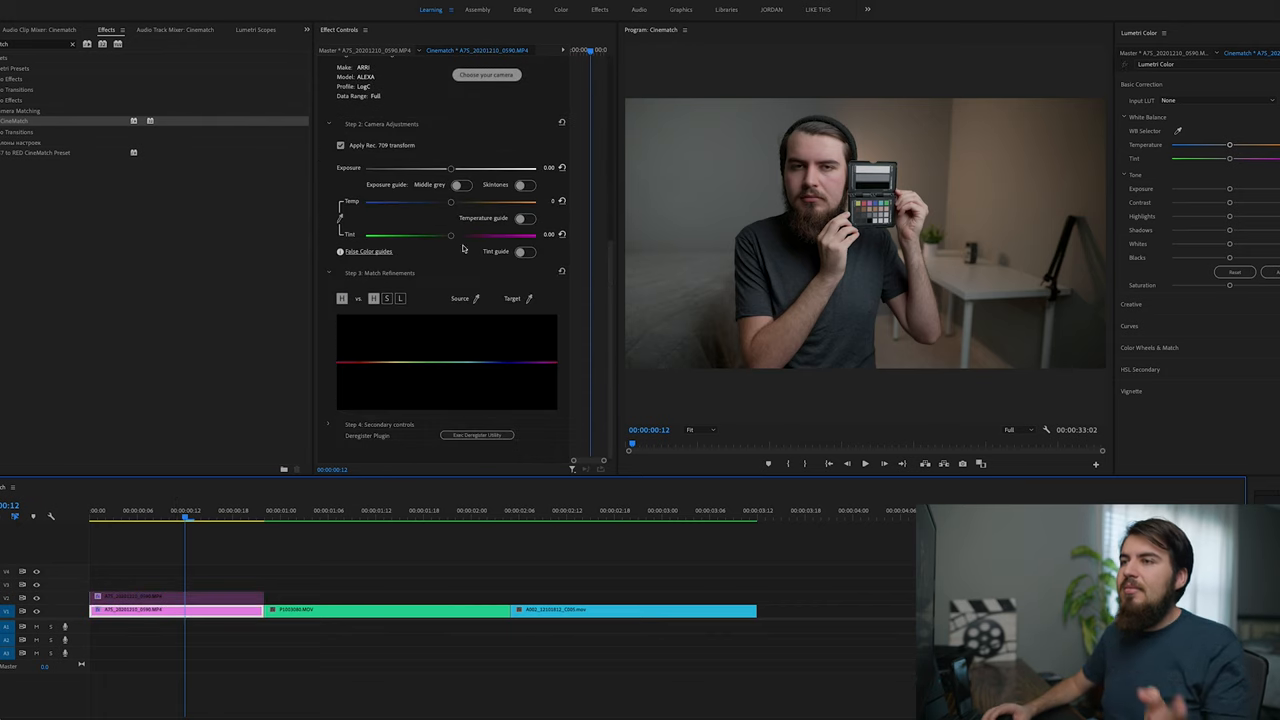
{"action": "mouse_move", "coordinate": [344, 194]}
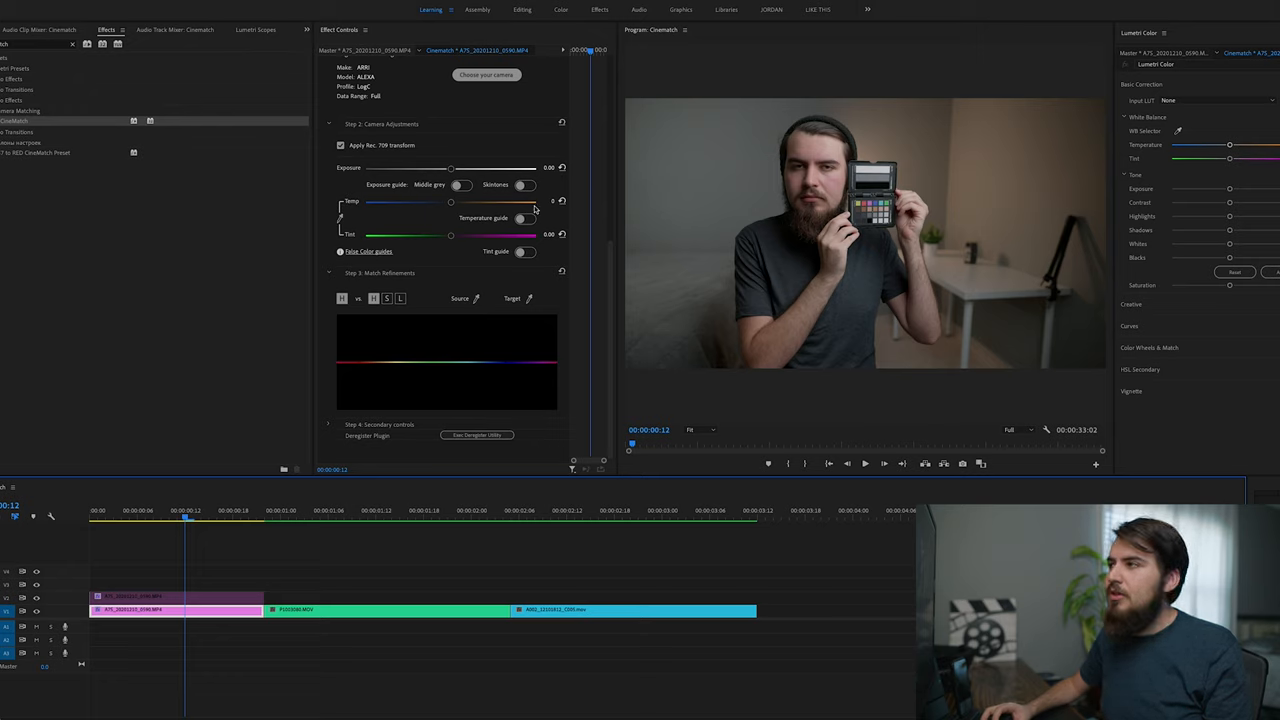
{"action": "left_click_drag", "start_coordinate": [452, 168], "coordinate": [488, 168]}
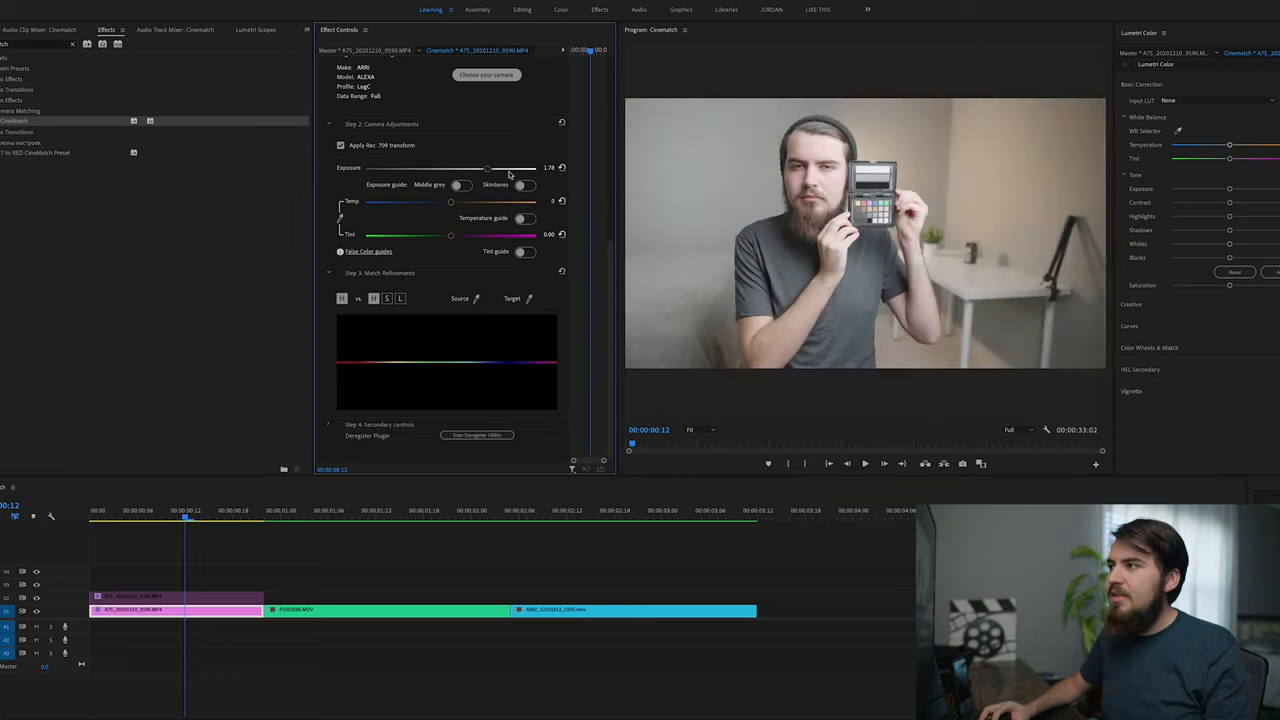
{"action": "left_click_drag", "start_coordinate": [488, 168], "coordinate": [436, 168]}
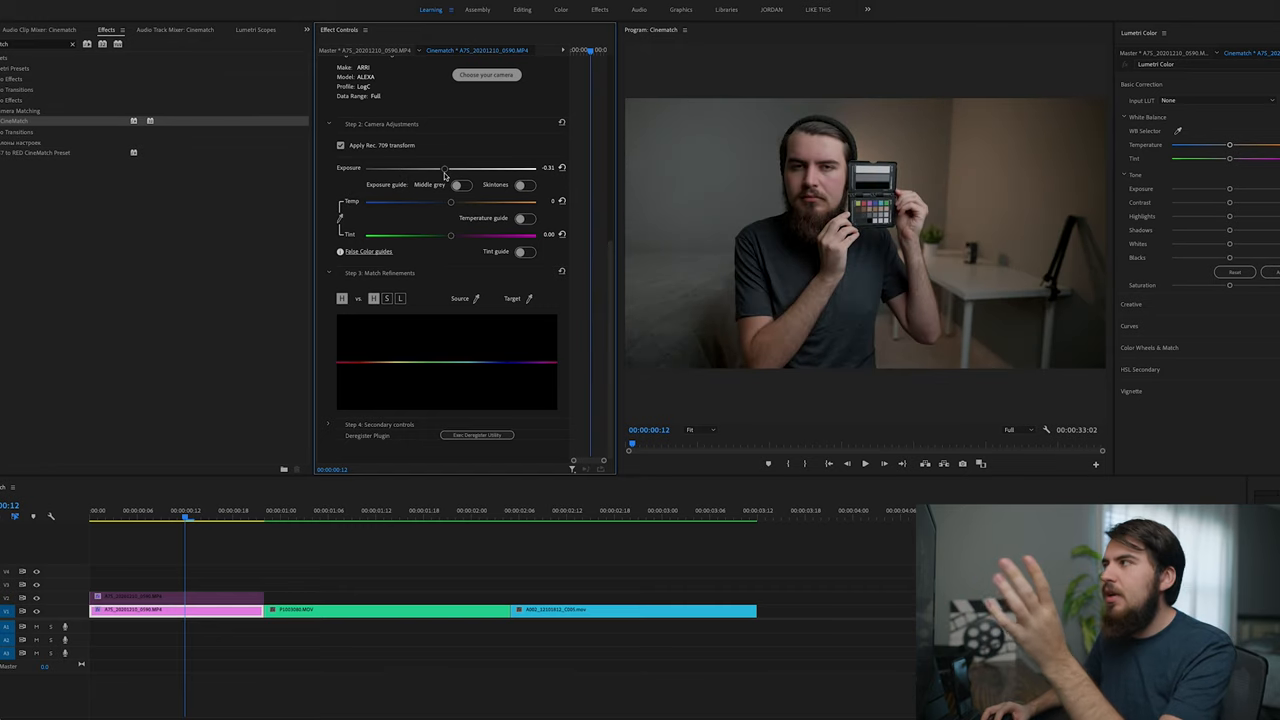
{"action": "mouse_move", "coordinate": [468, 290]}
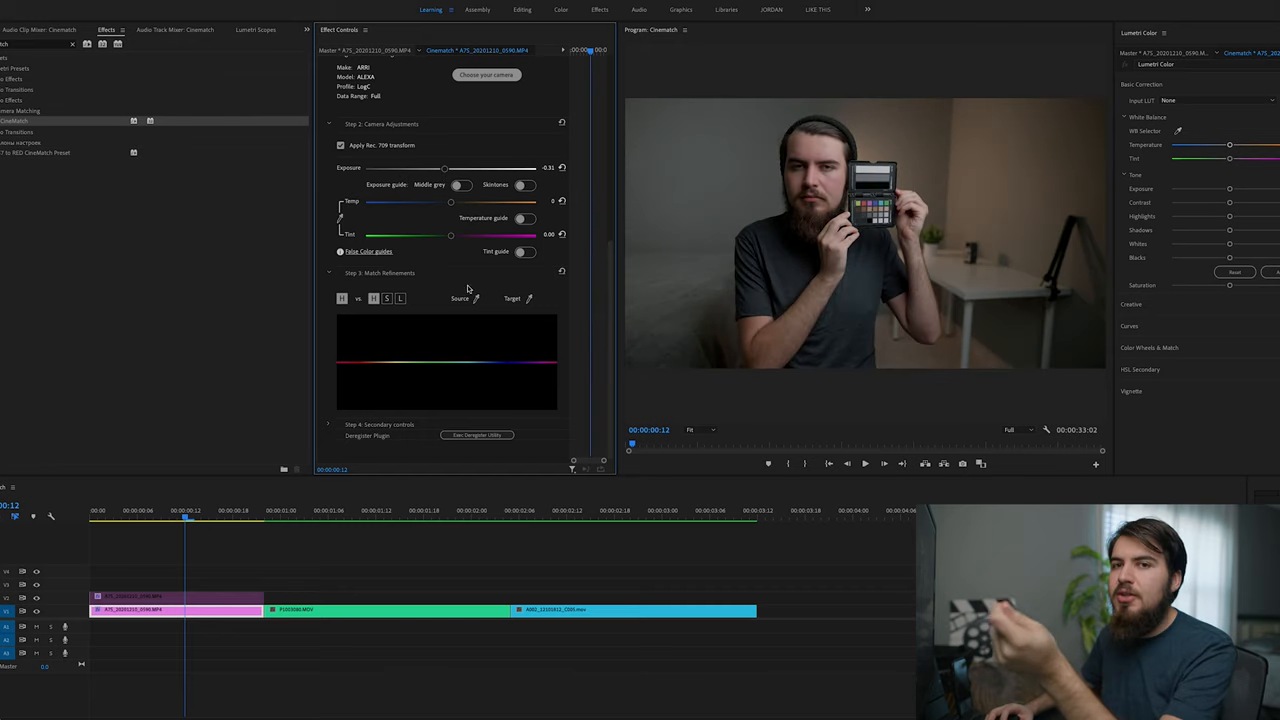
{"action": "left_click_drag", "start_coordinate": [444, 168], "coordinate": [432, 168]}
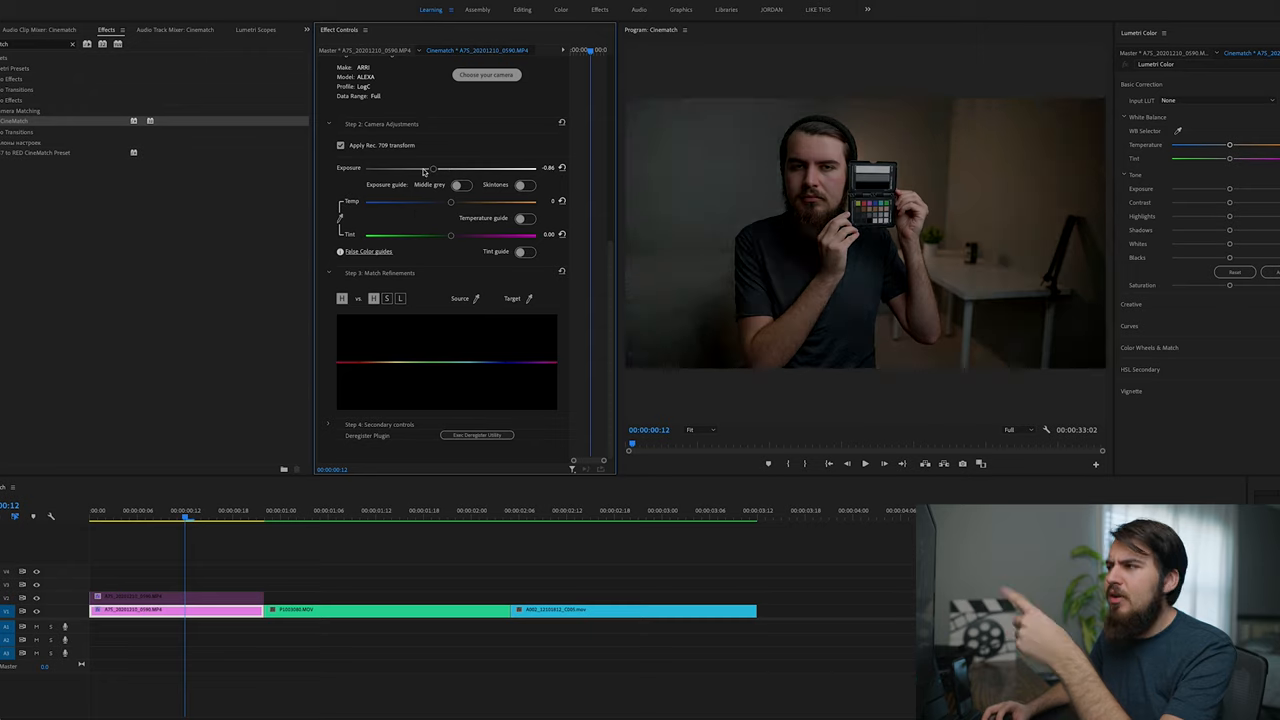
{"action": "left_click_drag", "start_coordinate": [432, 168], "coordinate": [480, 168]}
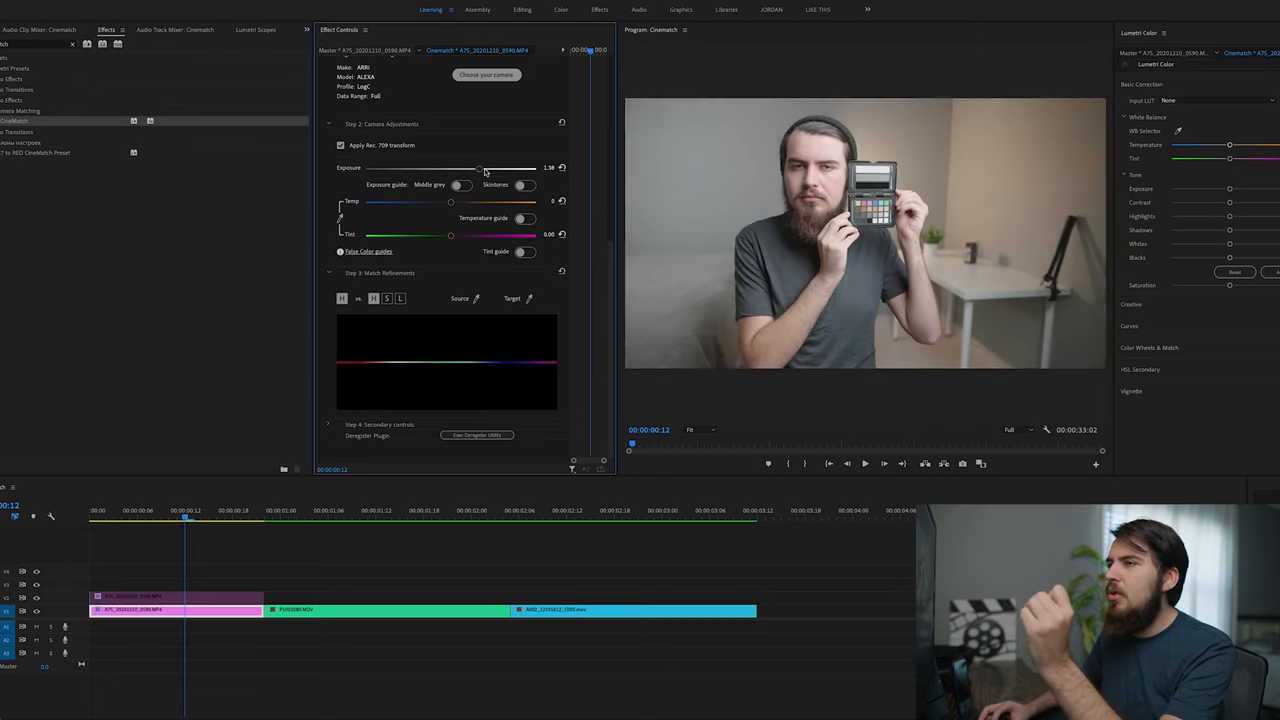
{"action": "left_click_drag", "start_coordinate": [478, 168], "coordinate": [492, 168]}
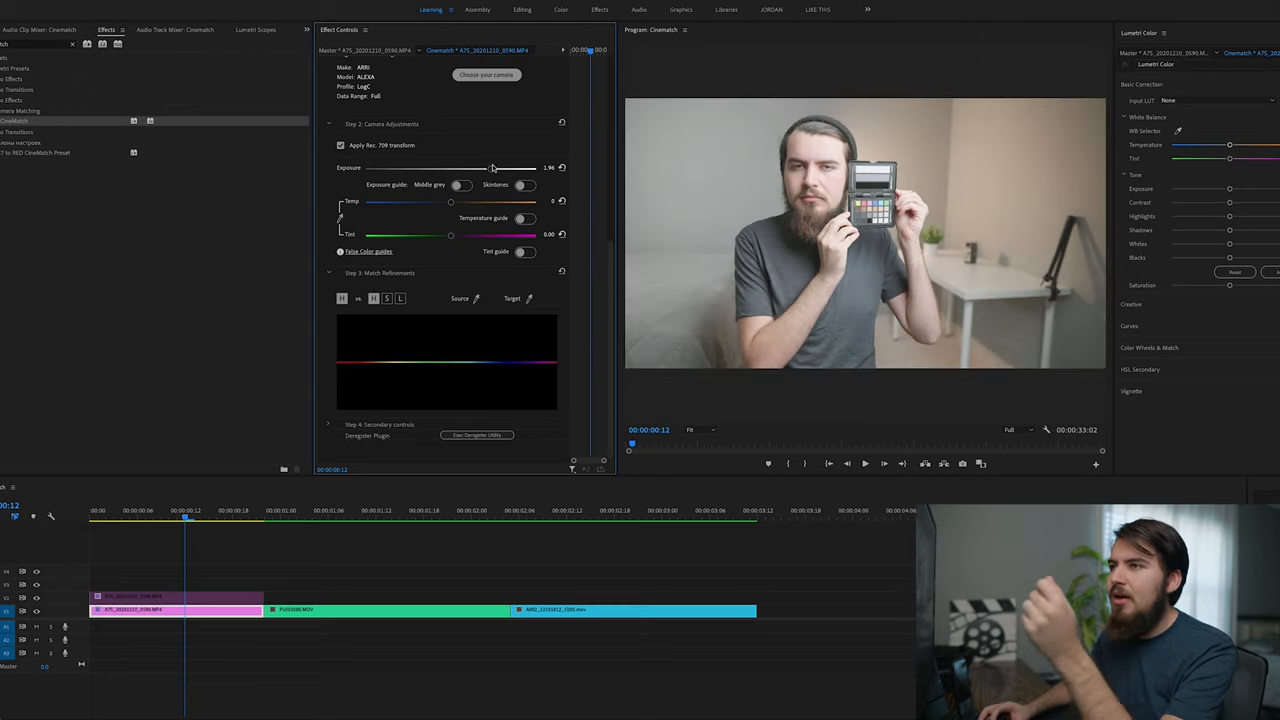
{"action": "left_click_drag", "start_coordinate": [492, 168], "coordinate": [450, 168]}
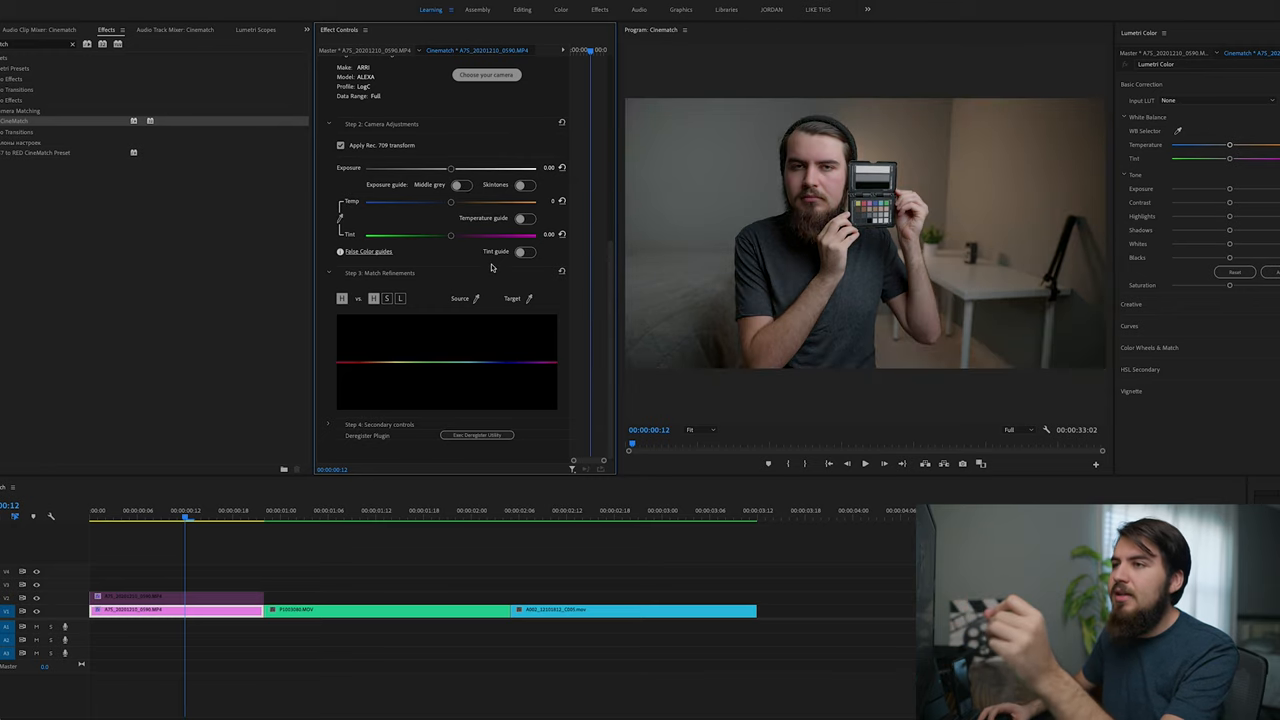
{"action": "mouse_move", "coordinate": [496, 210]}
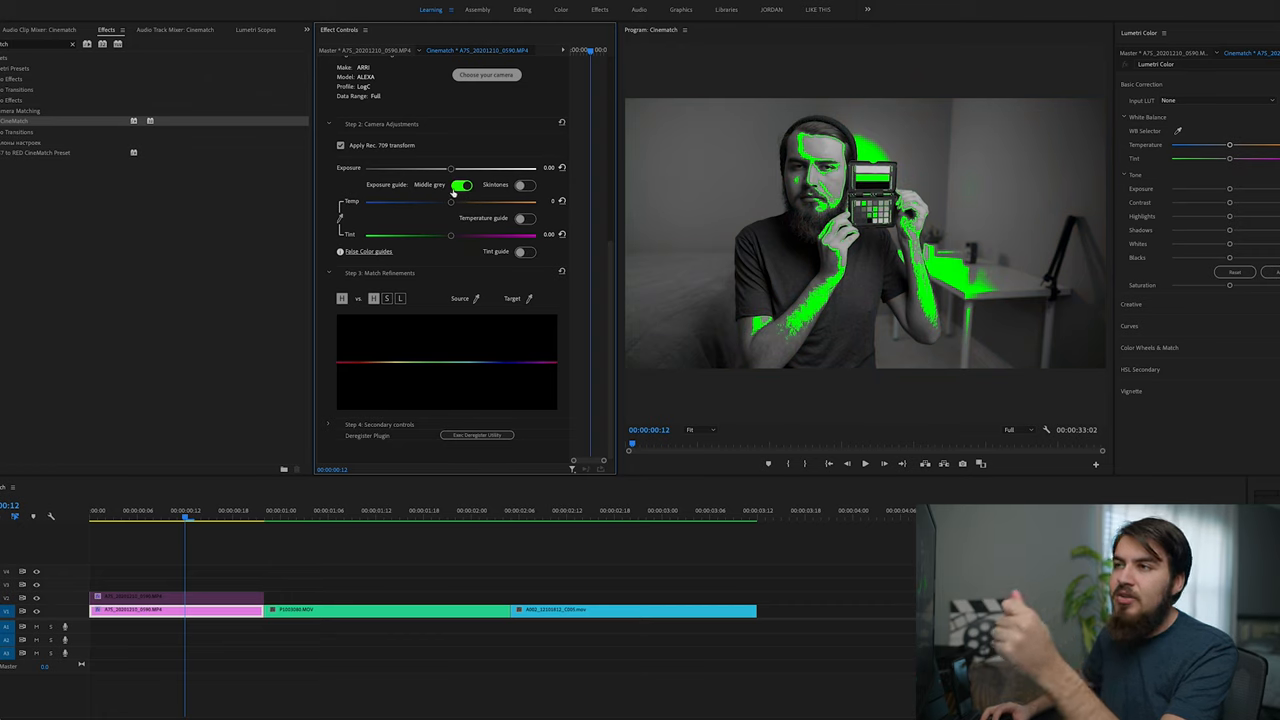
- Adjust the Exposure slider until the face reads as middle grey on the guide overlay
{"action": "left_click_drag", "start_coordinate": [450, 168], "coordinate": [444, 168]}
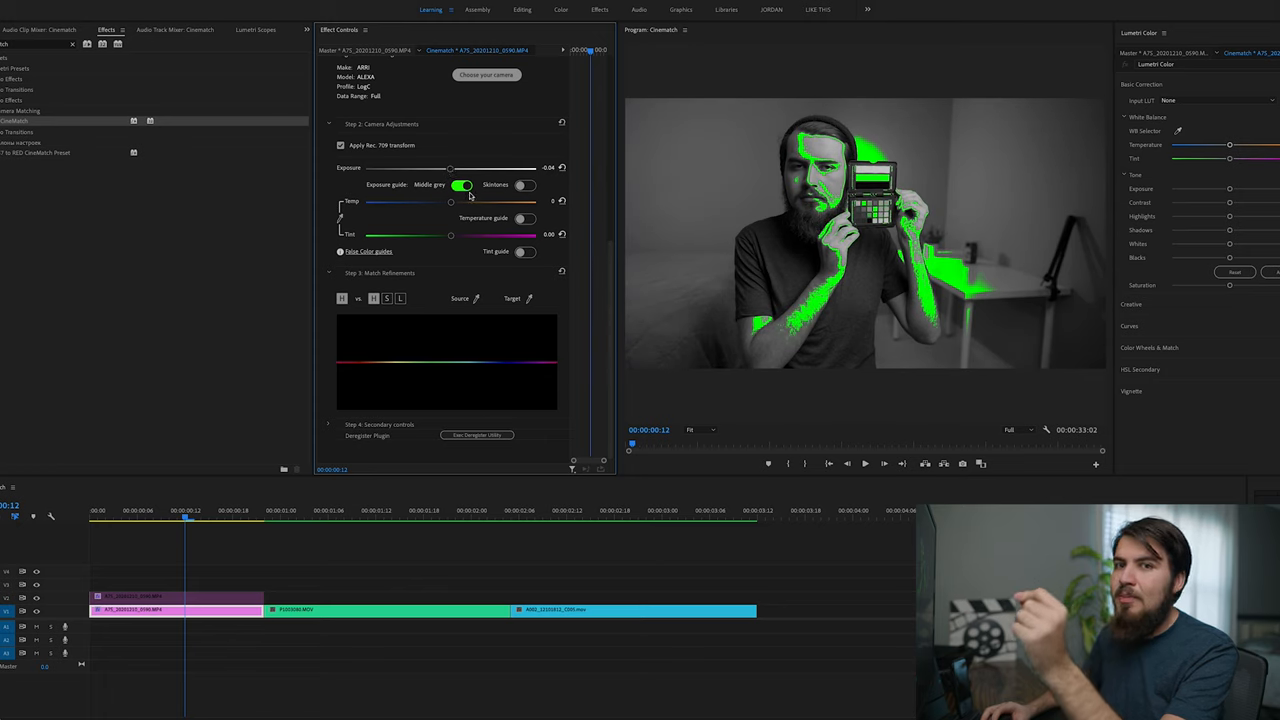
{"action": "mouse_move", "coordinate": [812, 132]}
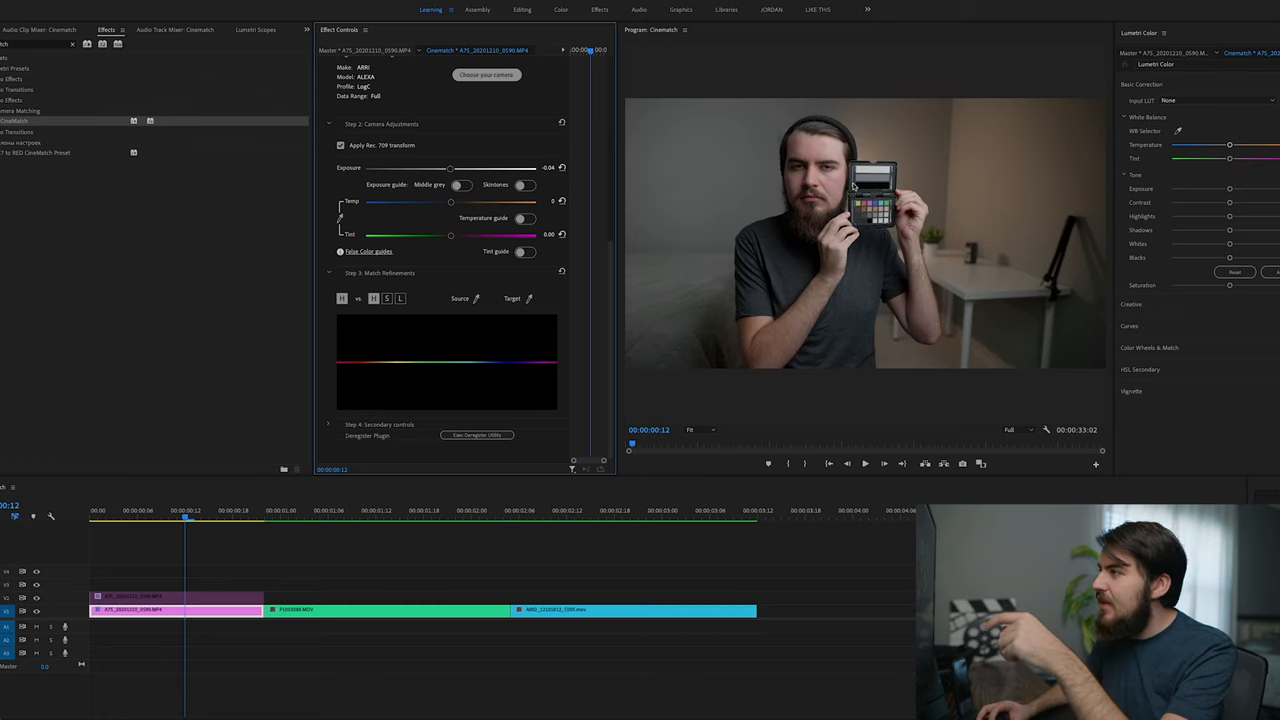
{"action": "mouse_move", "coordinate": [490, 200]}
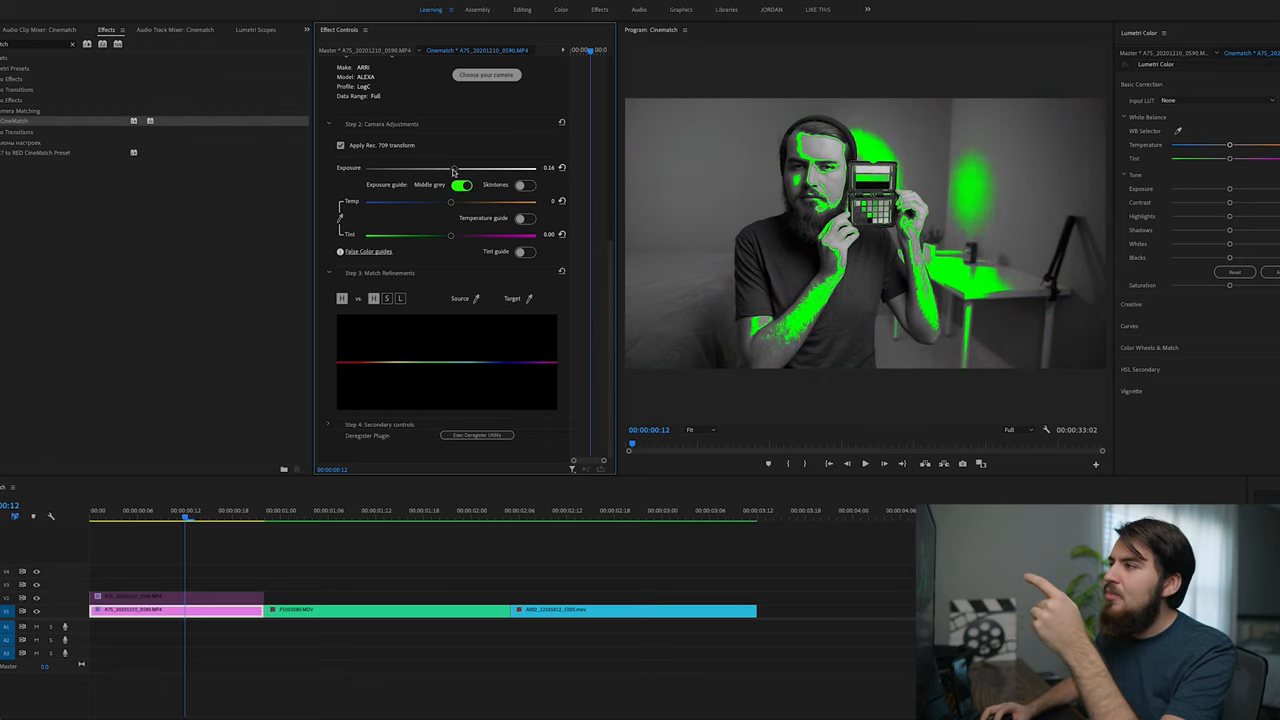
{"action": "left_click_drag", "start_coordinate": [452, 168], "coordinate": [438, 168]}
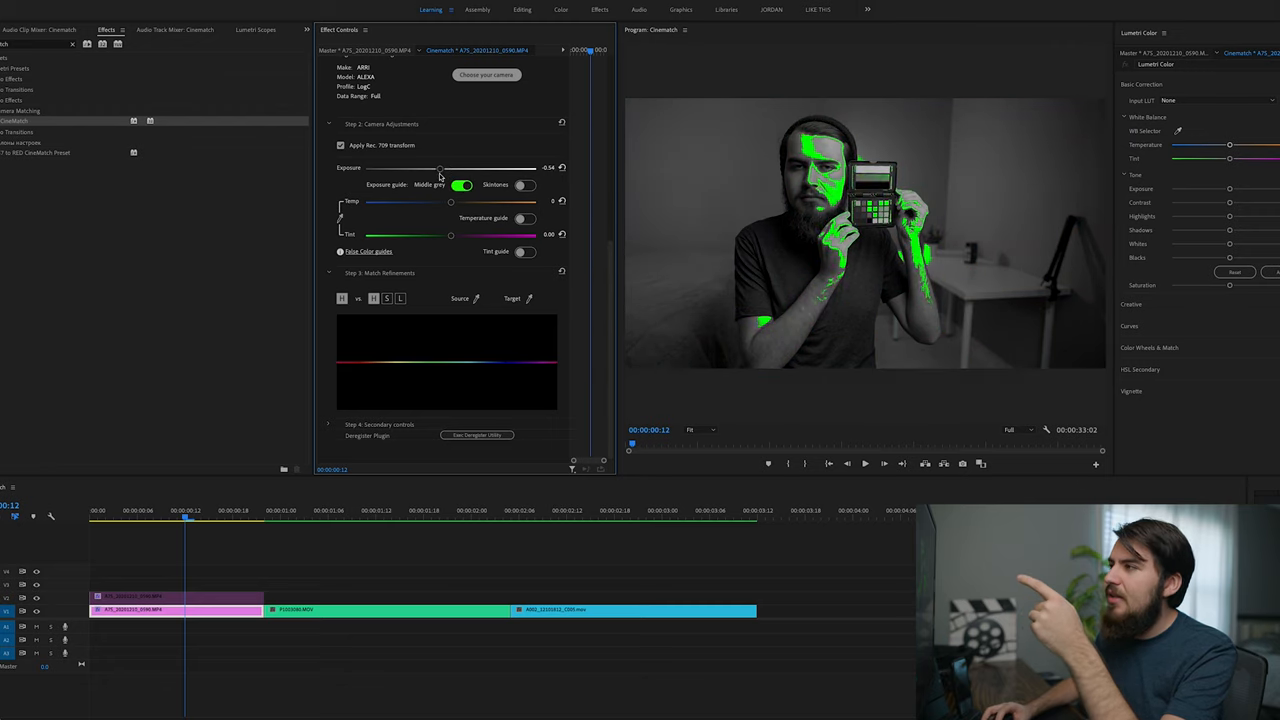
{"action": "left_click_drag", "start_coordinate": [440, 168], "coordinate": [432, 168]}
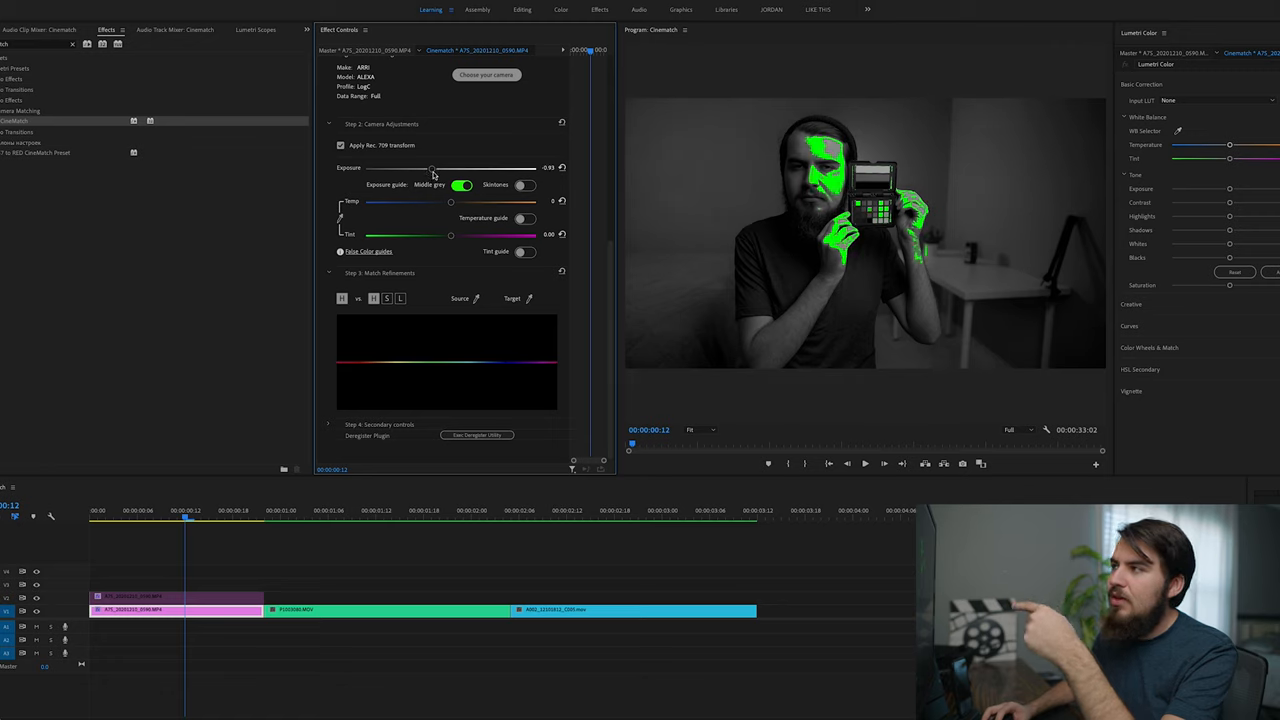
{"action": "left_click_drag", "start_coordinate": [432, 168], "coordinate": [450, 168]}
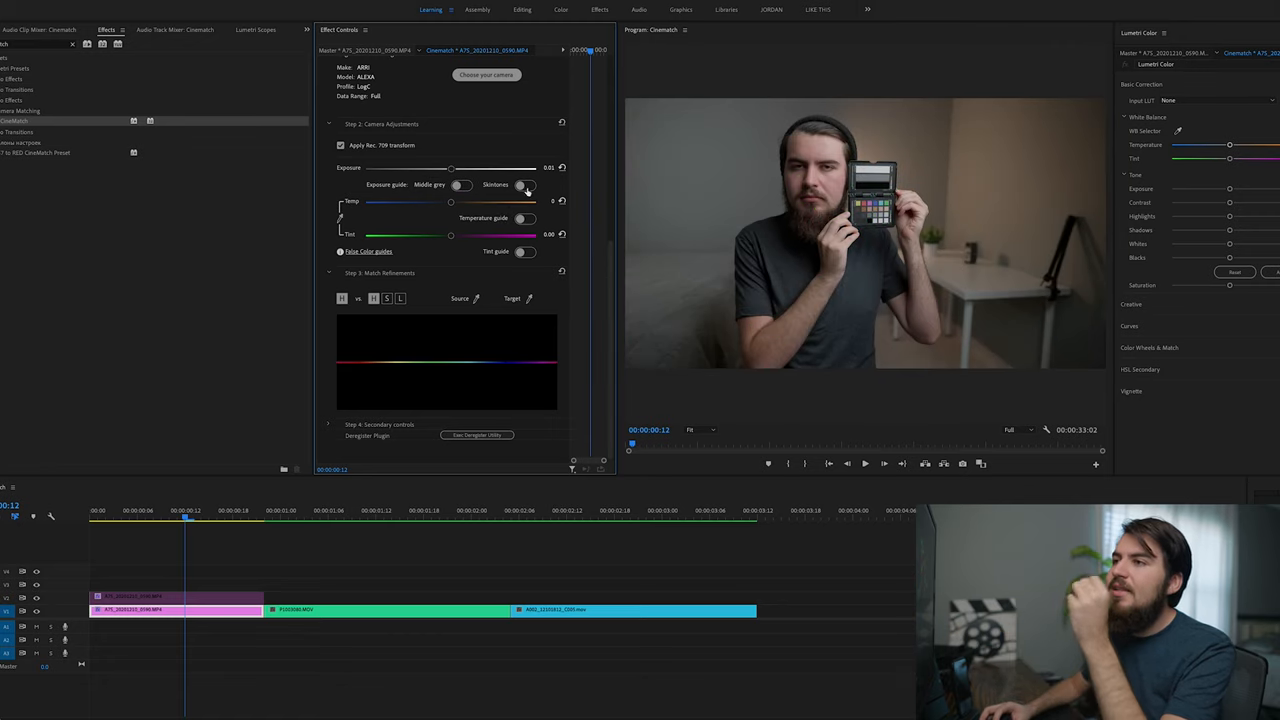
- With the exposure guide on, push exposure brighter then back to middle grey, and switch the guide off
{"action": "left_click", "coordinate": [524, 184]}
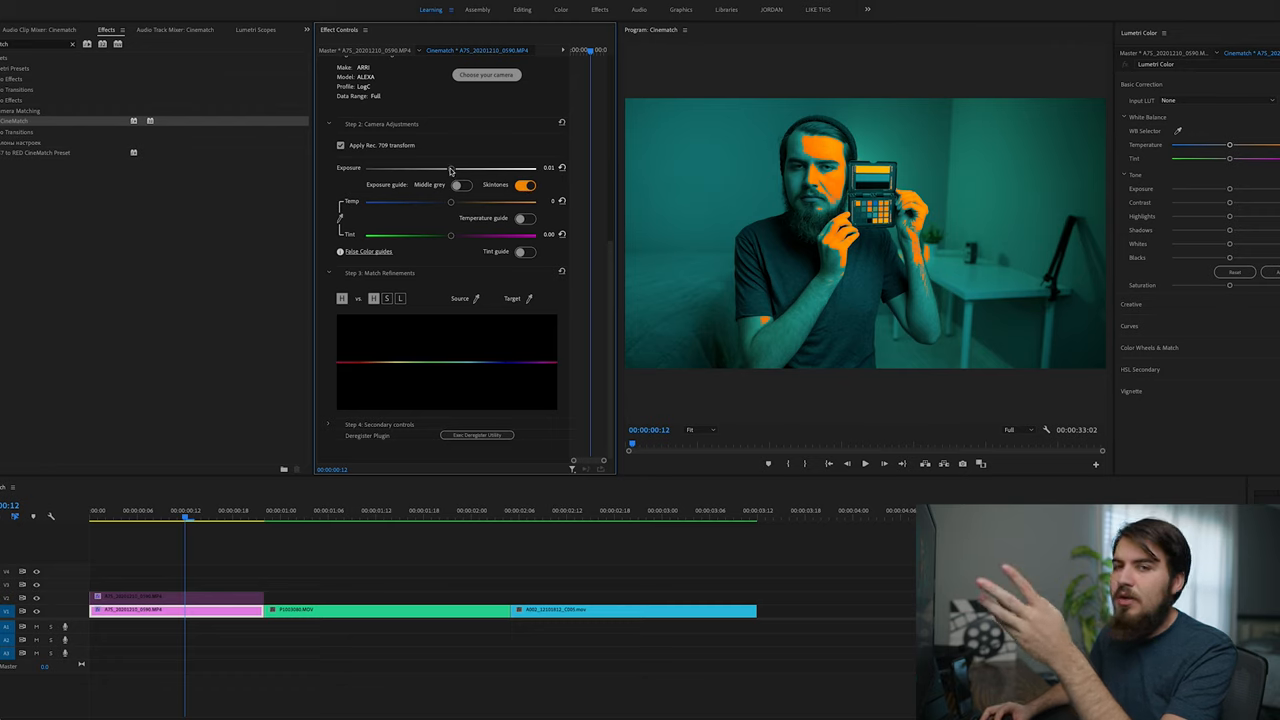
{"action": "left_click_drag", "start_coordinate": [450, 168], "coordinate": [464, 168]}
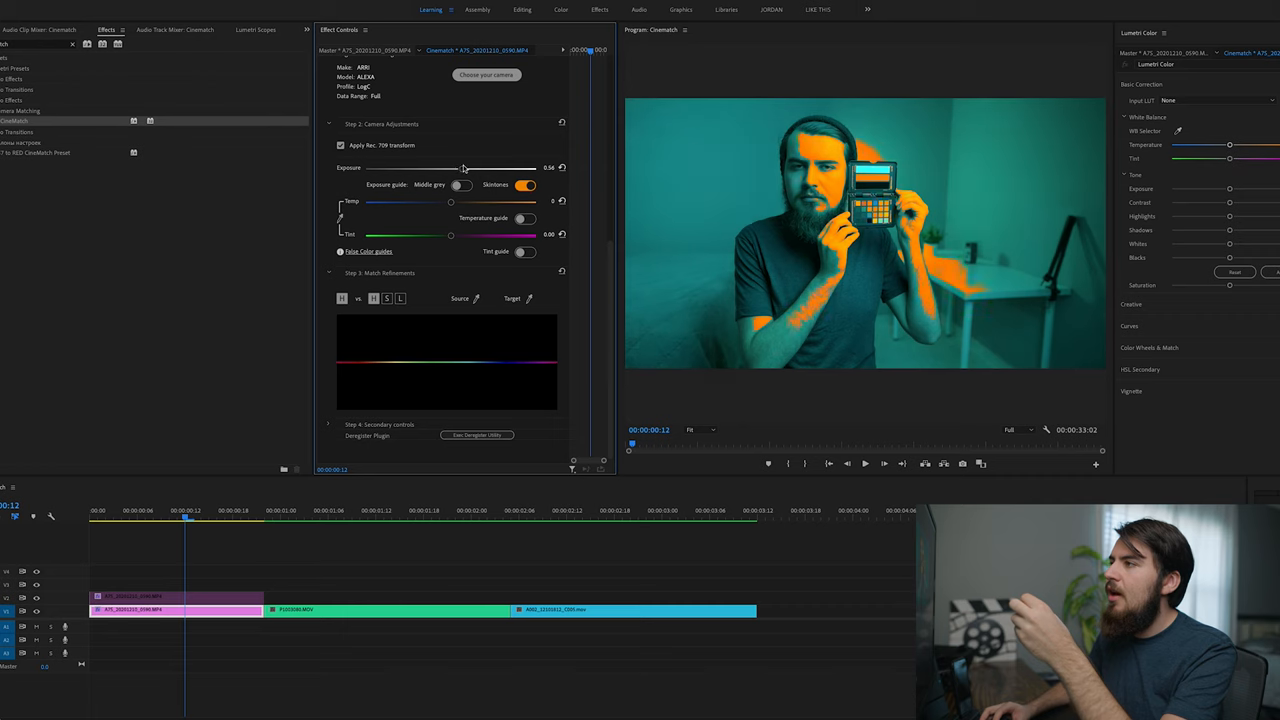
{"action": "left_click_drag", "start_coordinate": [464, 168], "coordinate": [478, 168]}
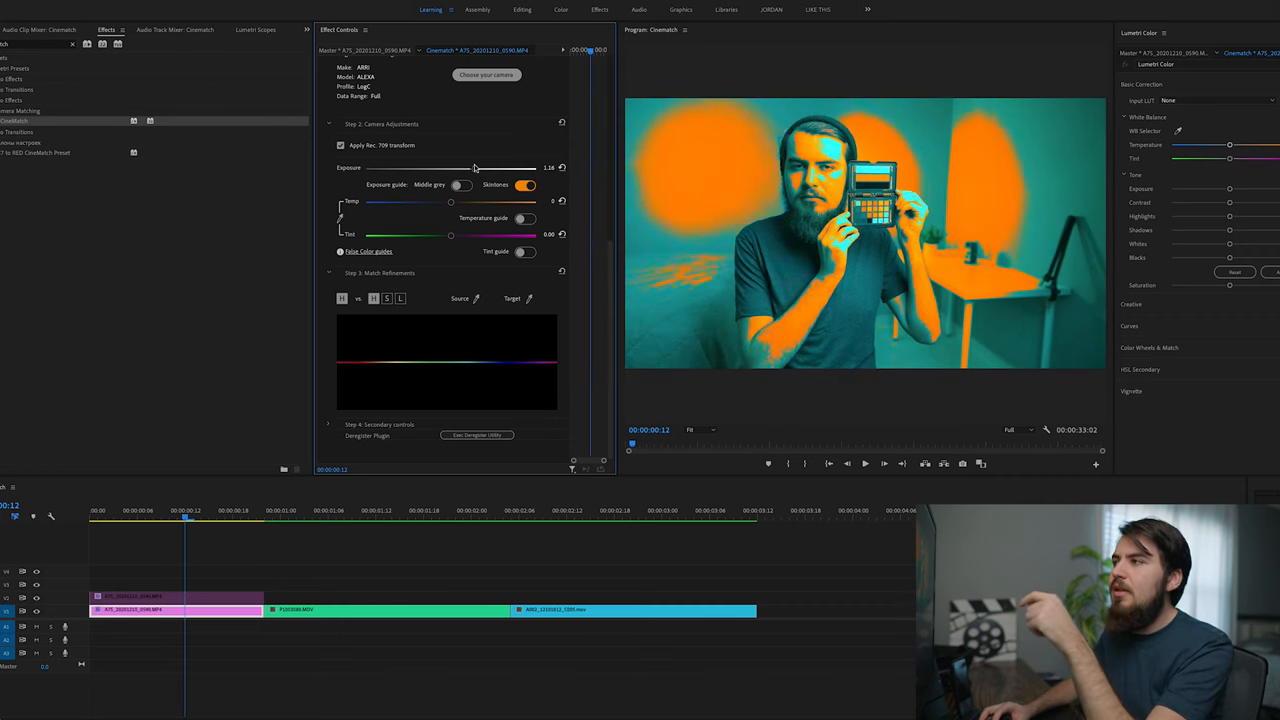
{"action": "left_click_drag", "start_coordinate": [470, 168], "coordinate": [430, 168]}
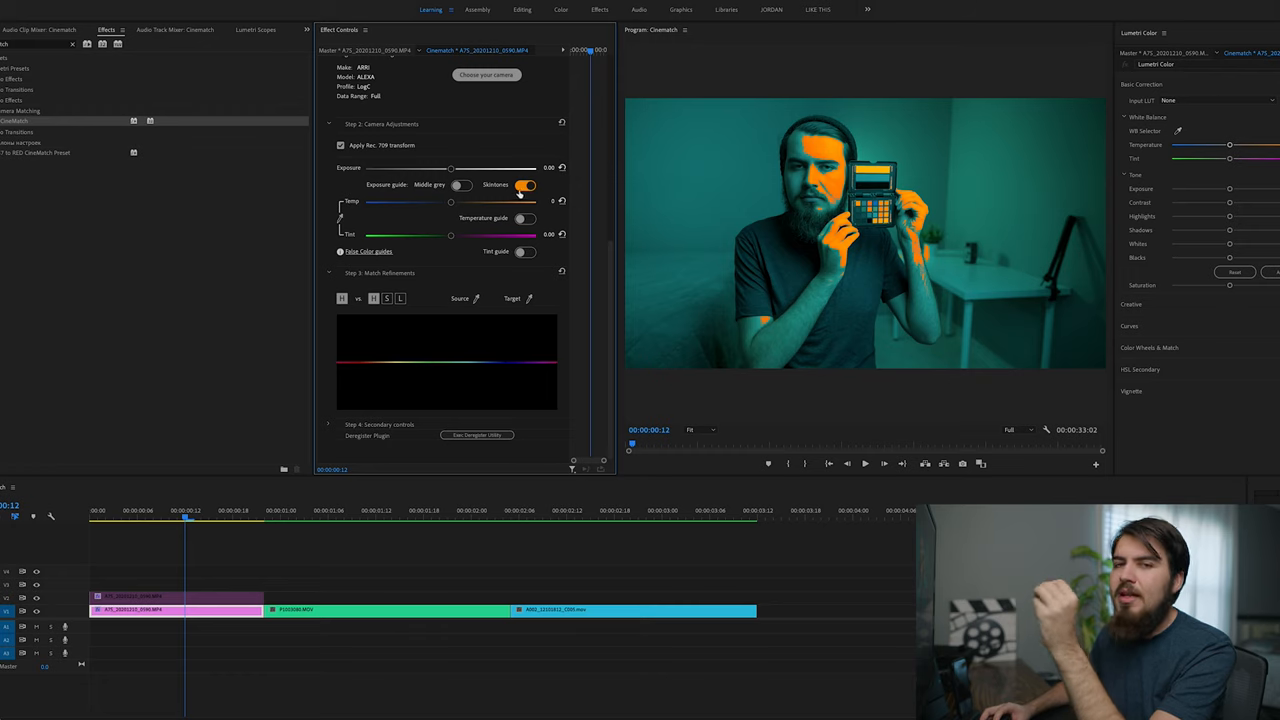
{"action": "left_click", "coordinate": [526, 184]}
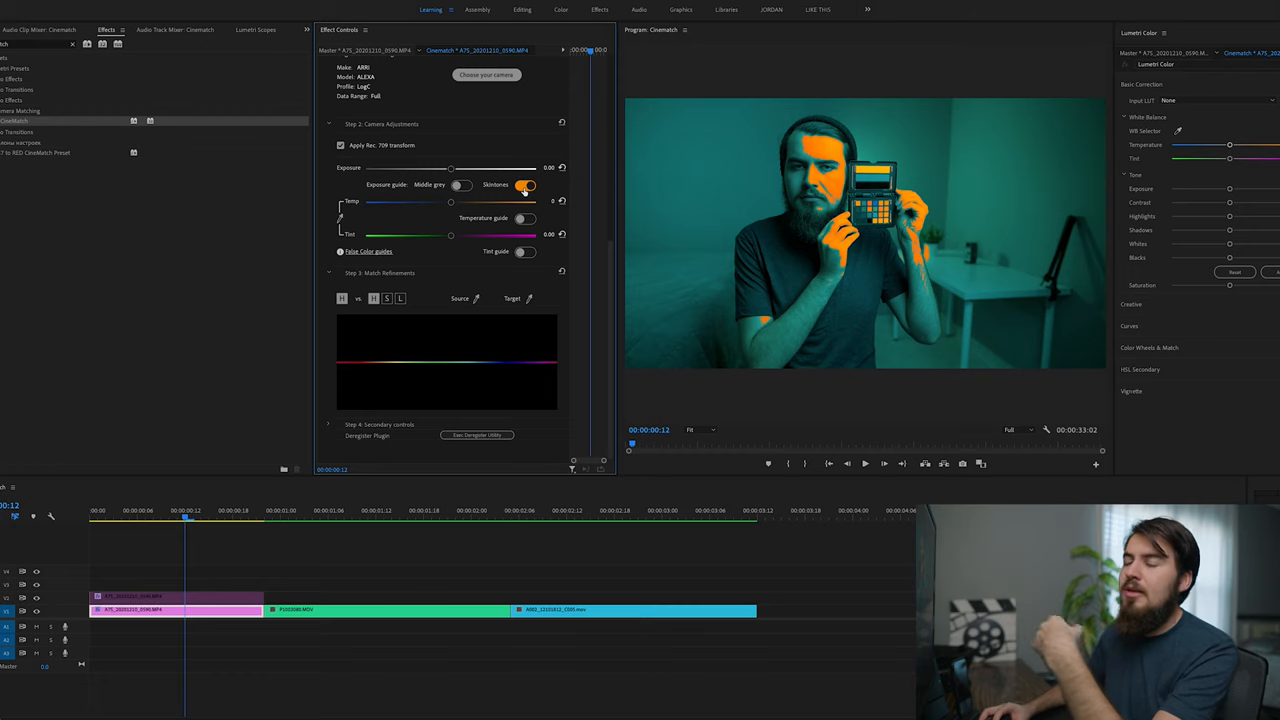
{"action": "left_click", "coordinate": [524, 184]}
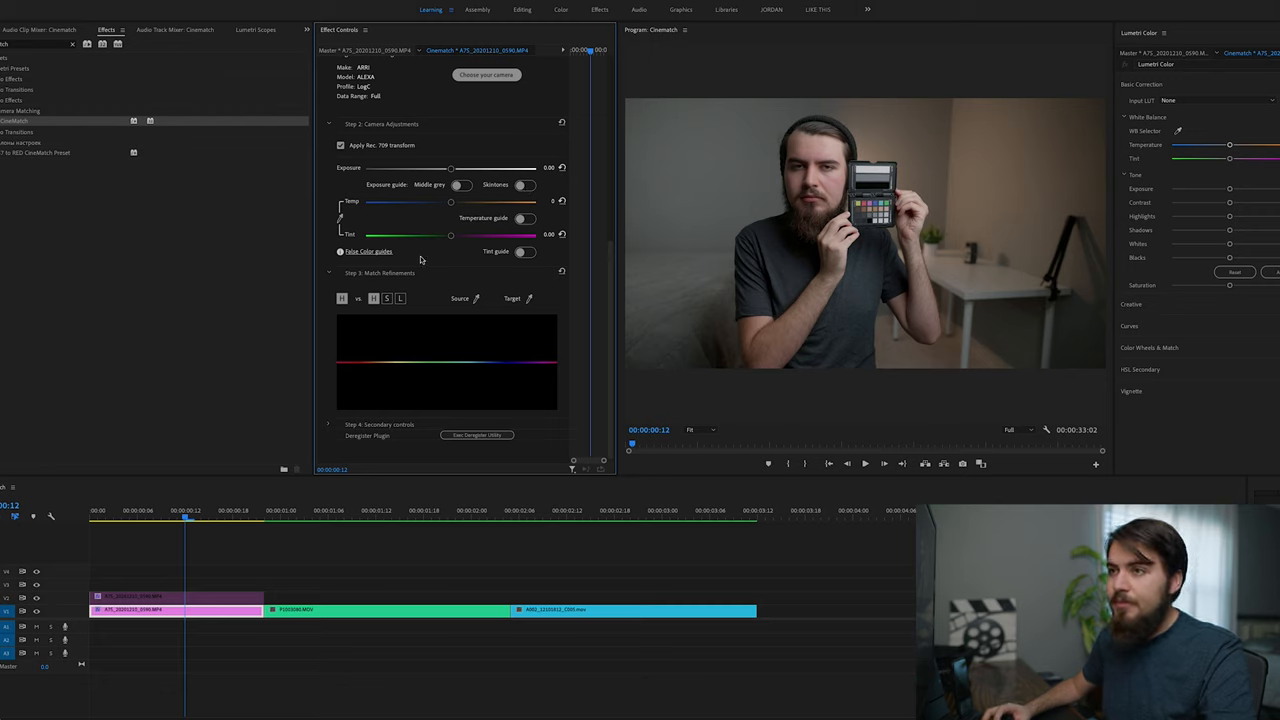
{"action": "mouse_move", "coordinate": [500, 246]}
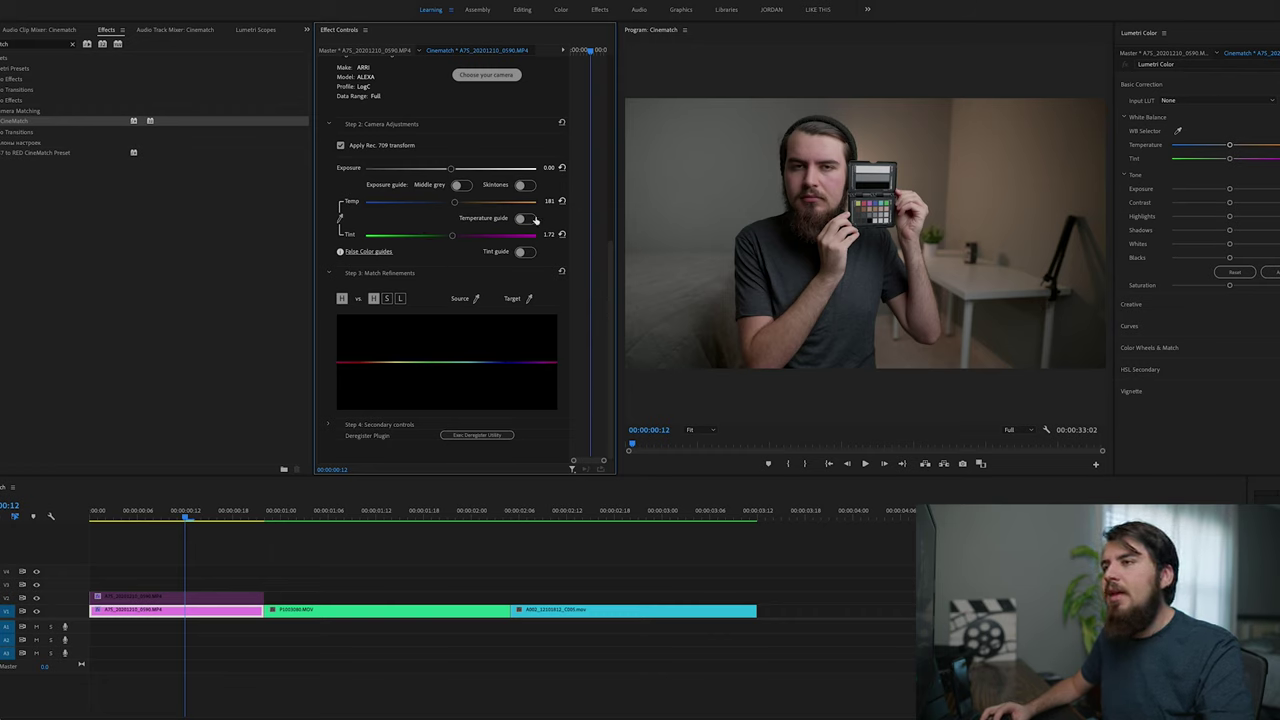
- With the temperature guide on, swing the Temperature slider cooler and warmer until it sits neutral
{"action": "left_click", "coordinate": [524, 218]}
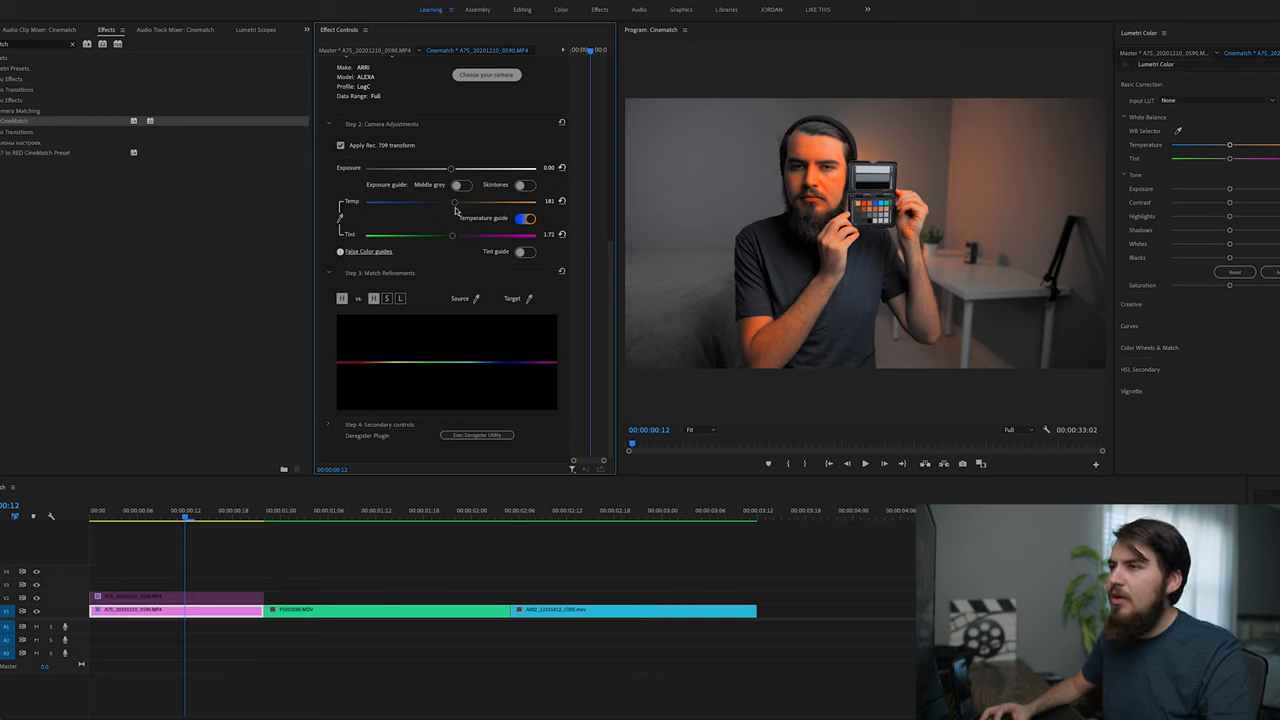
{"action": "left_click_drag", "start_coordinate": [456, 202], "coordinate": [398, 202]}
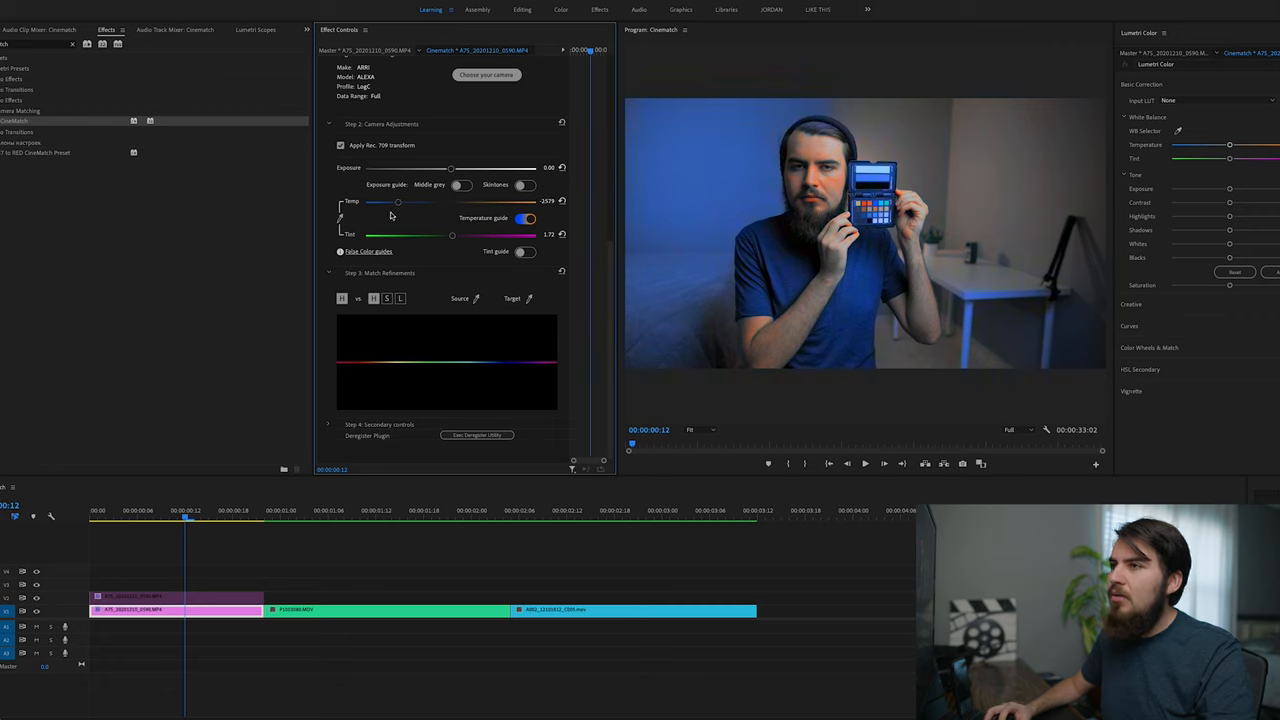
{"action": "left_click_drag", "start_coordinate": [398, 202], "coordinate": [380, 202]}
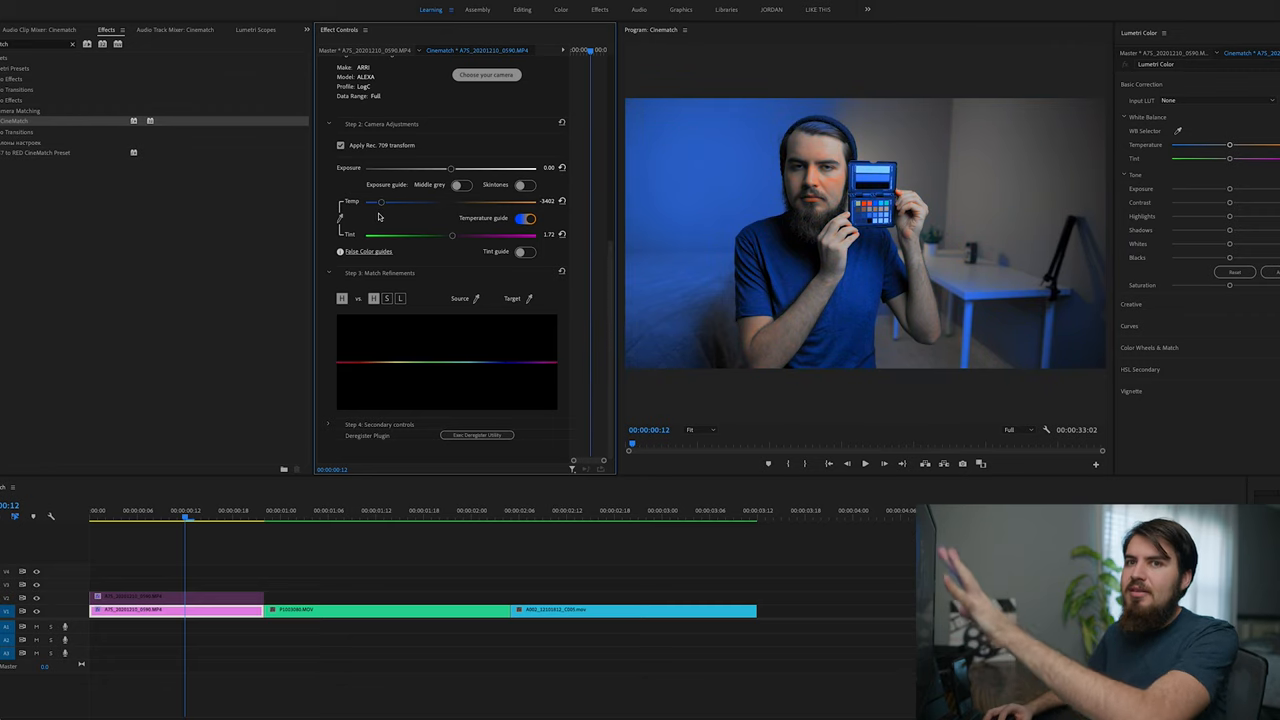
{"action": "left_click_drag", "start_coordinate": [380, 200], "coordinate": [420, 200]}
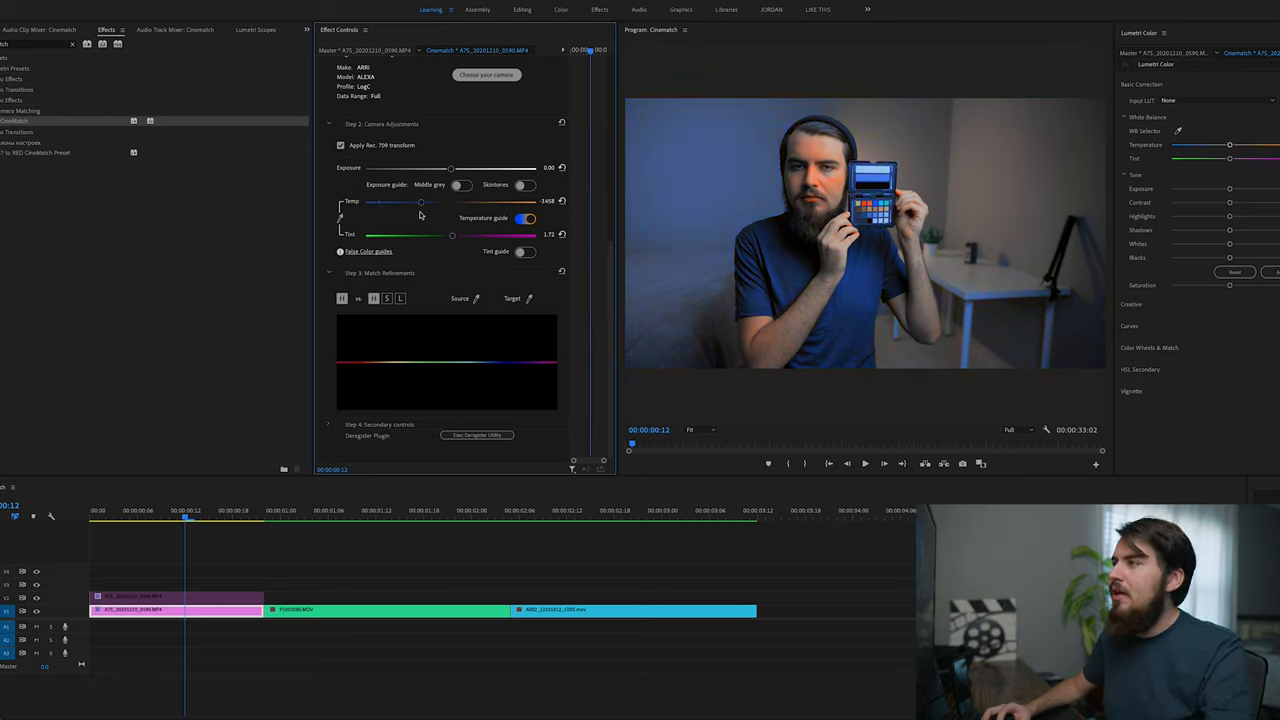
{"action": "left_click_drag", "start_coordinate": [420, 200], "coordinate": [484, 200]}
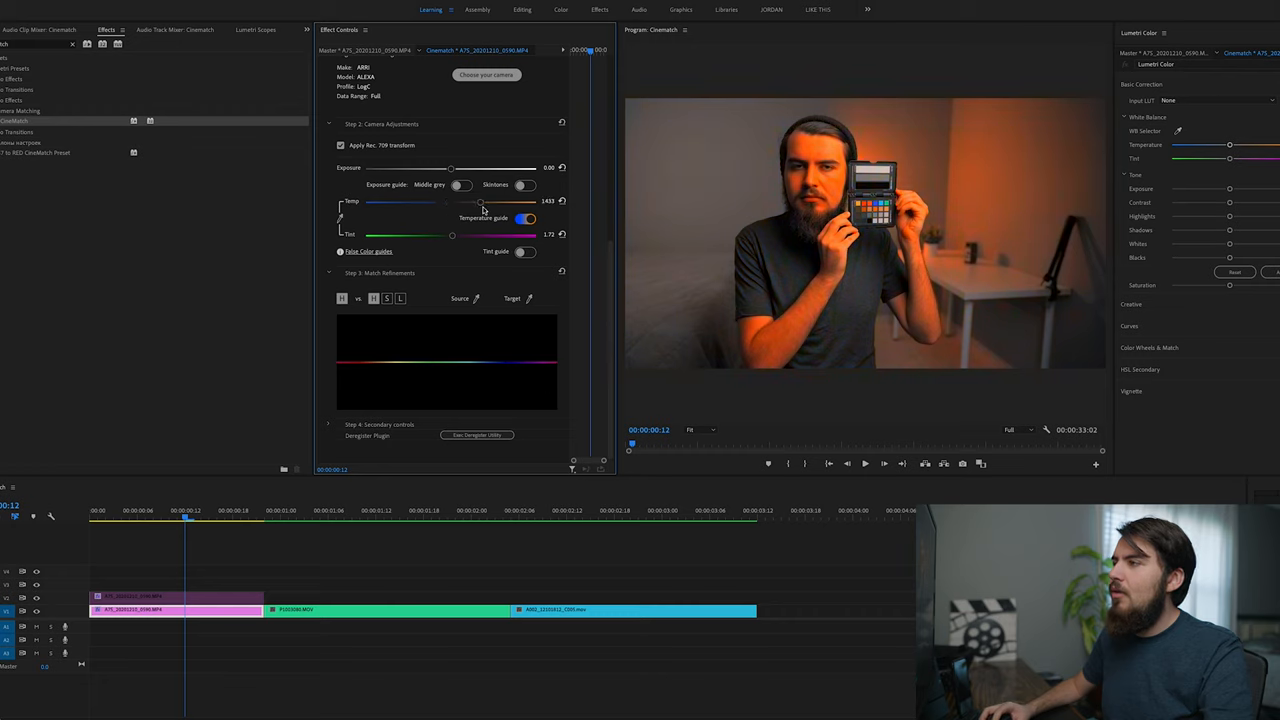
{"action": "left_click_drag", "start_coordinate": [480, 200], "coordinate": [488, 200]}
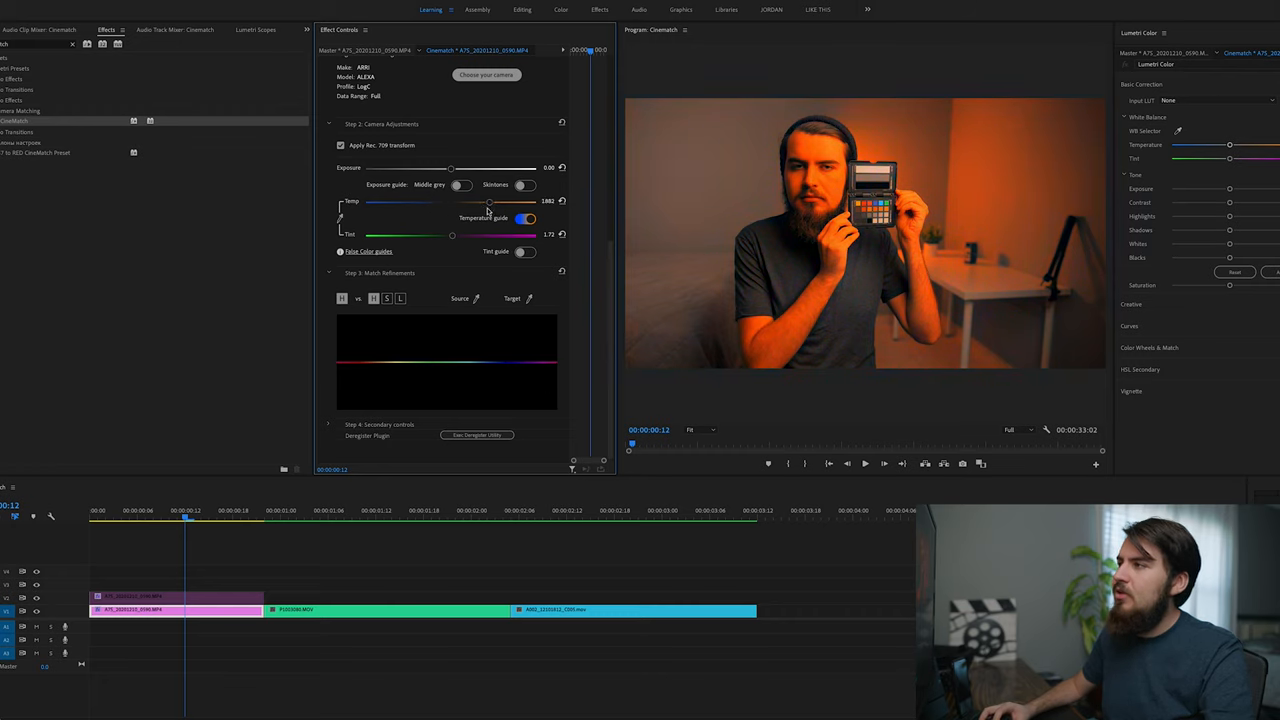
{"action": "left_click_drag", "start_coordinate": [490, 200], "coordinate": [448, 200]}
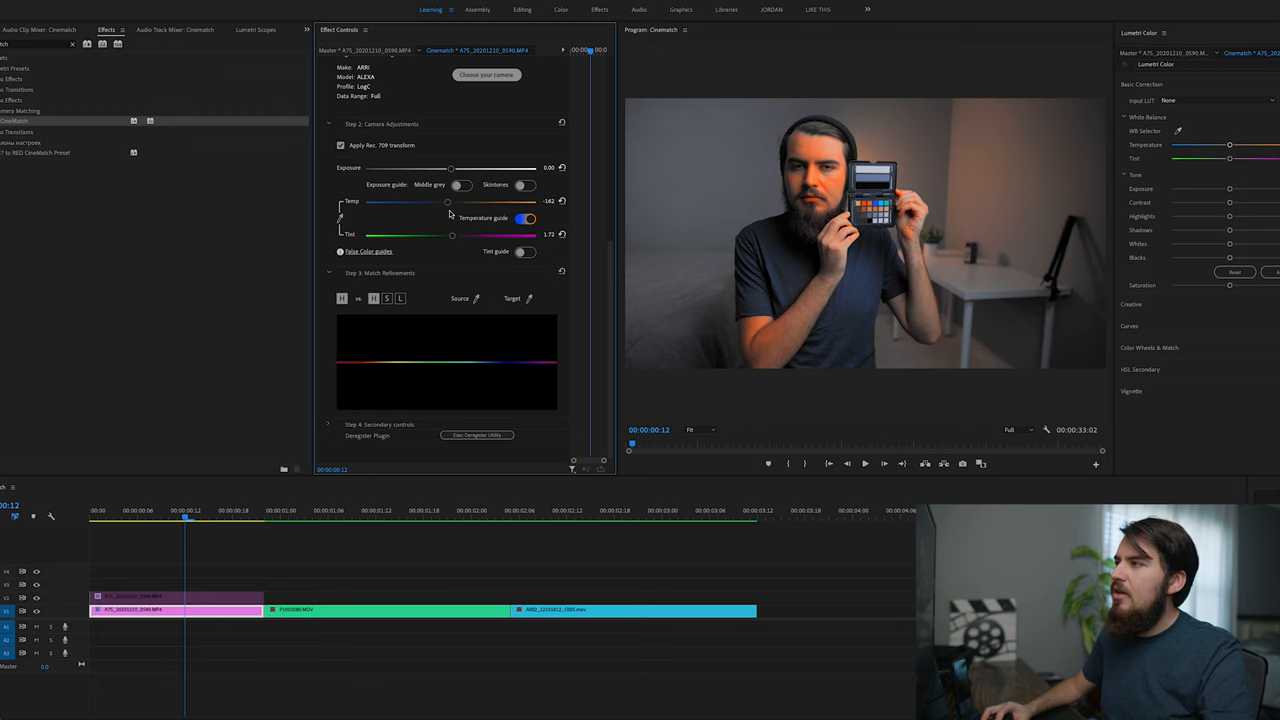
{"action": "left_click_drag", "start_coordinate": [448, 200], "coordinate": [444, 200]}
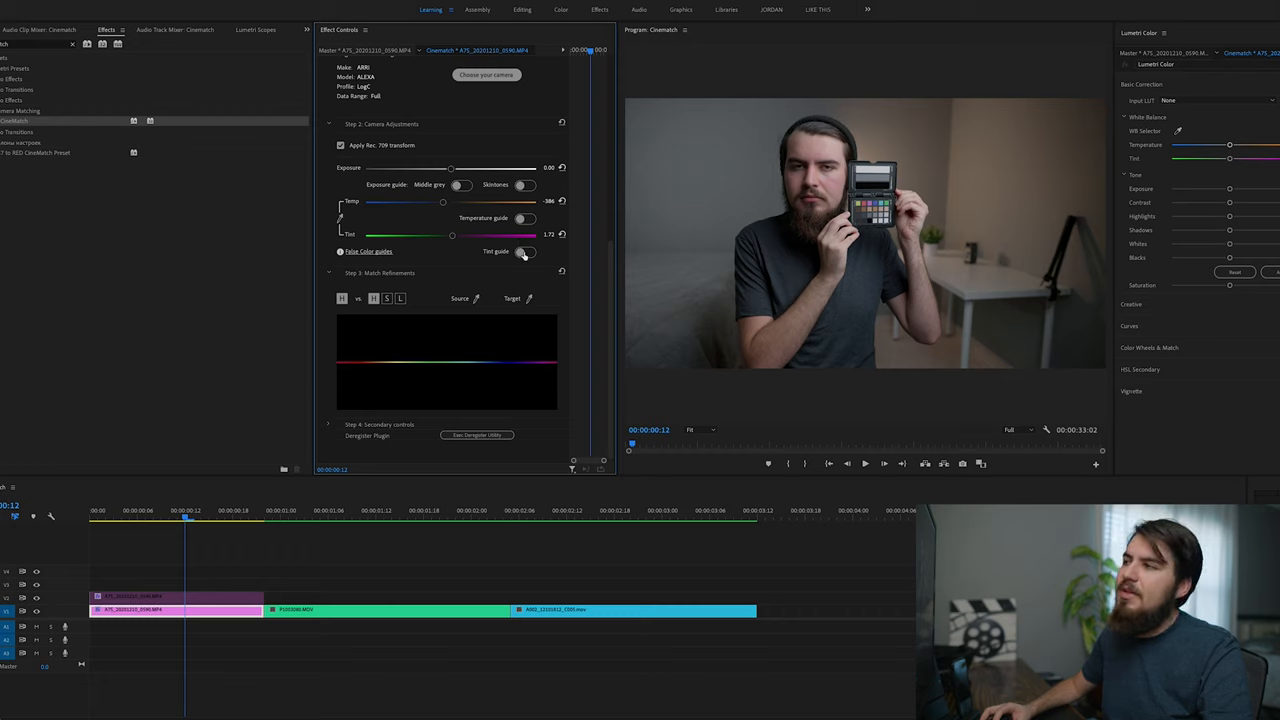
- With the tint guide overlay on, shift the Tint slider until the image reads neutral
{"action": "left_click", "coordinate": [524, 252]}
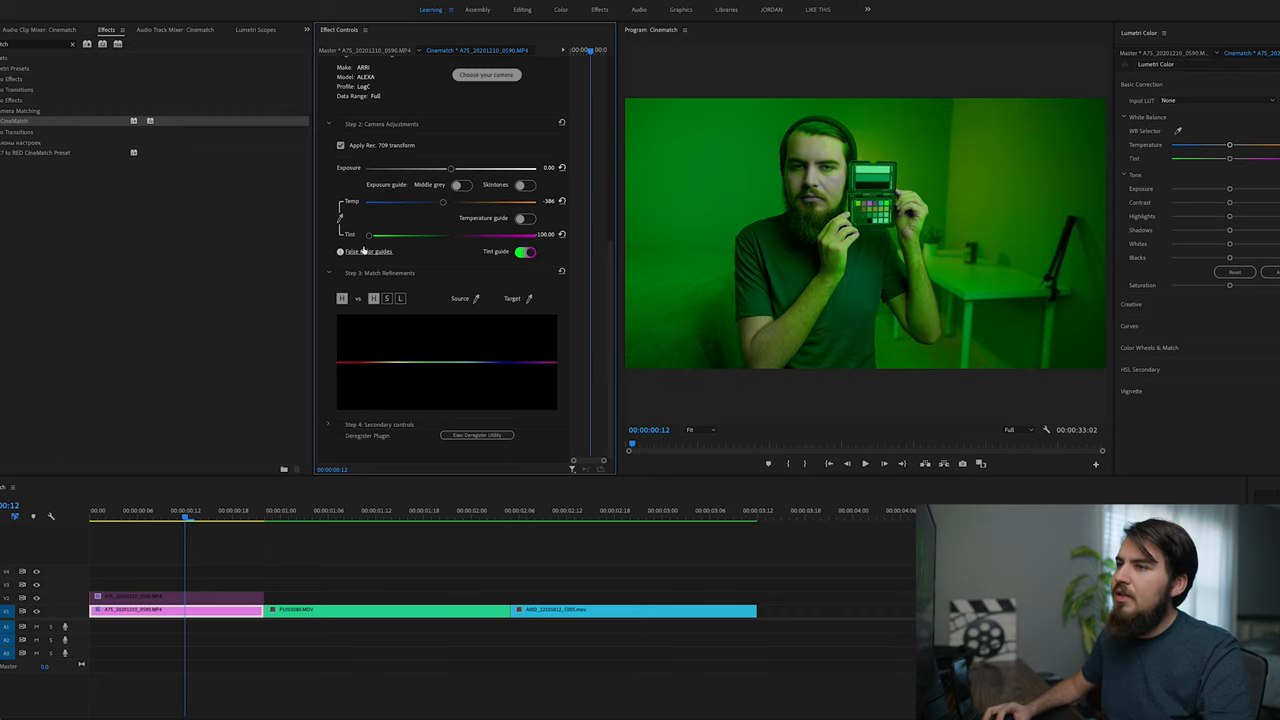
{"action": "left_click_drag", "start_coordinate": [368, 234], "coordinate": [460, 234]}
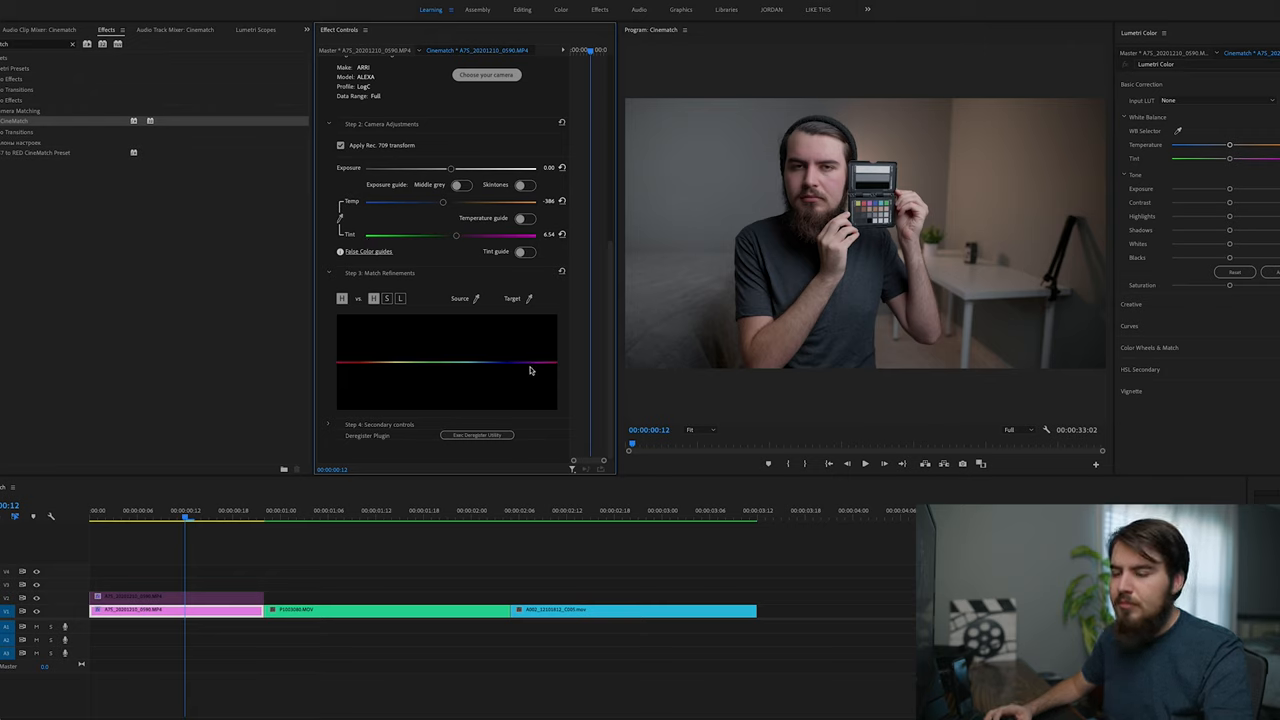
{"action": "mouse_move", "coordinate": [496, 376]}
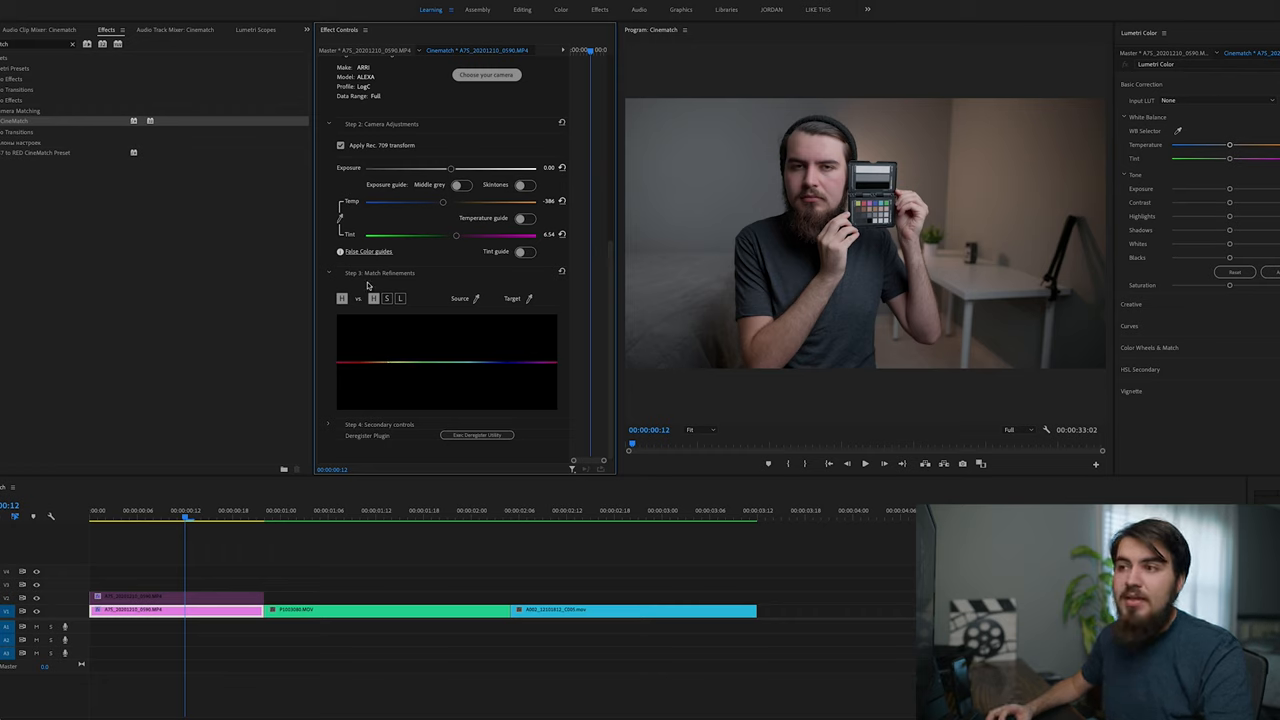
{"action": "mouse_move", "coordinate": [400, 320]}
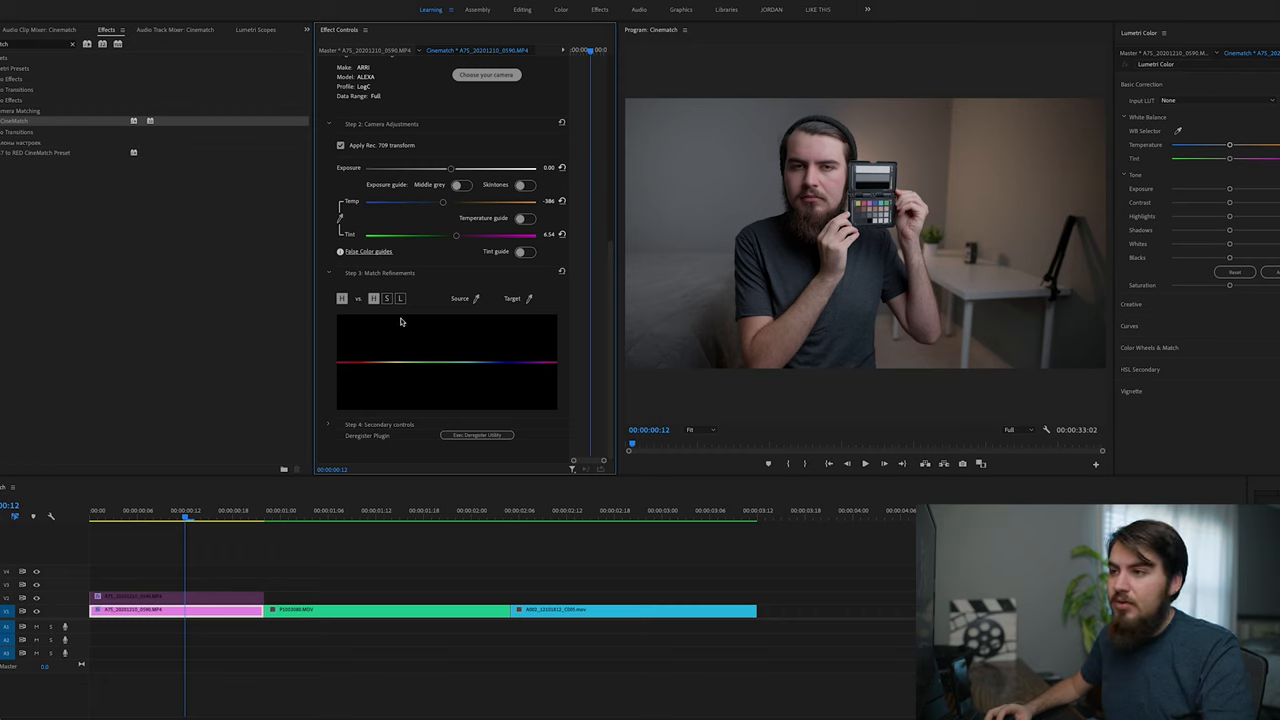
{"action": "mouse_move", "coordinate": [298, 444]}
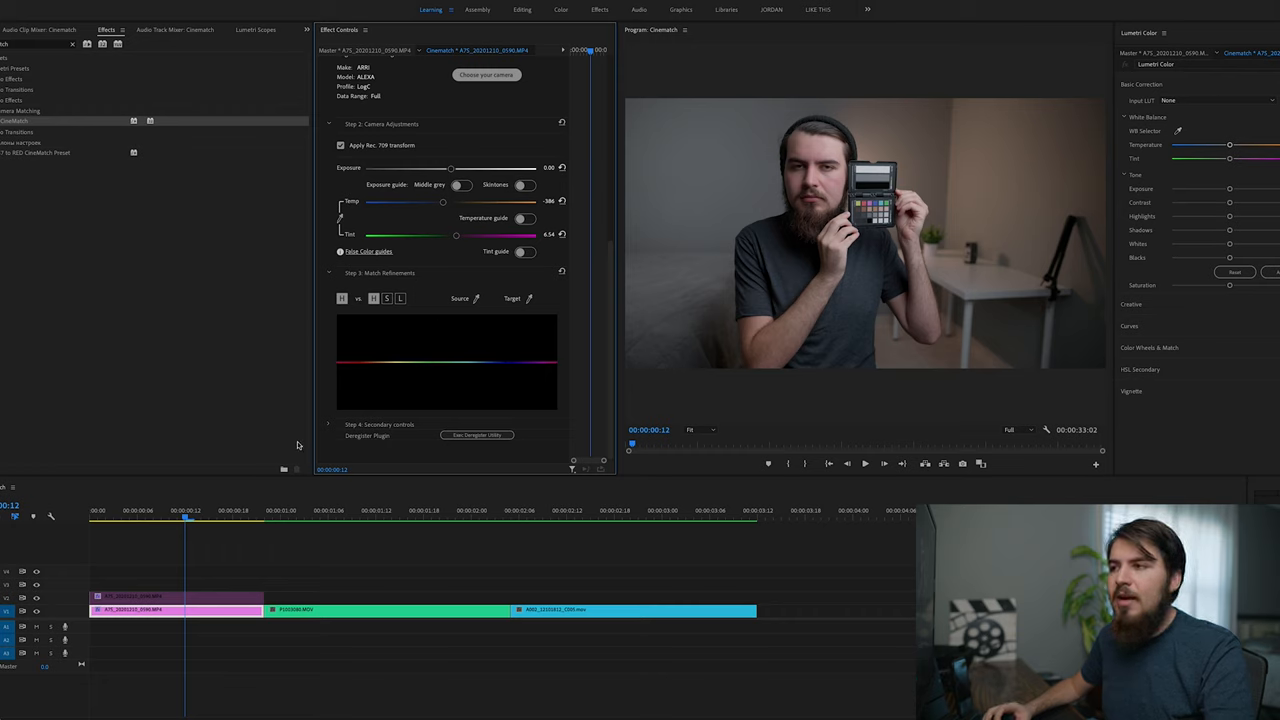
{"action": "mouse_move", "coordinate": [808, 260]}
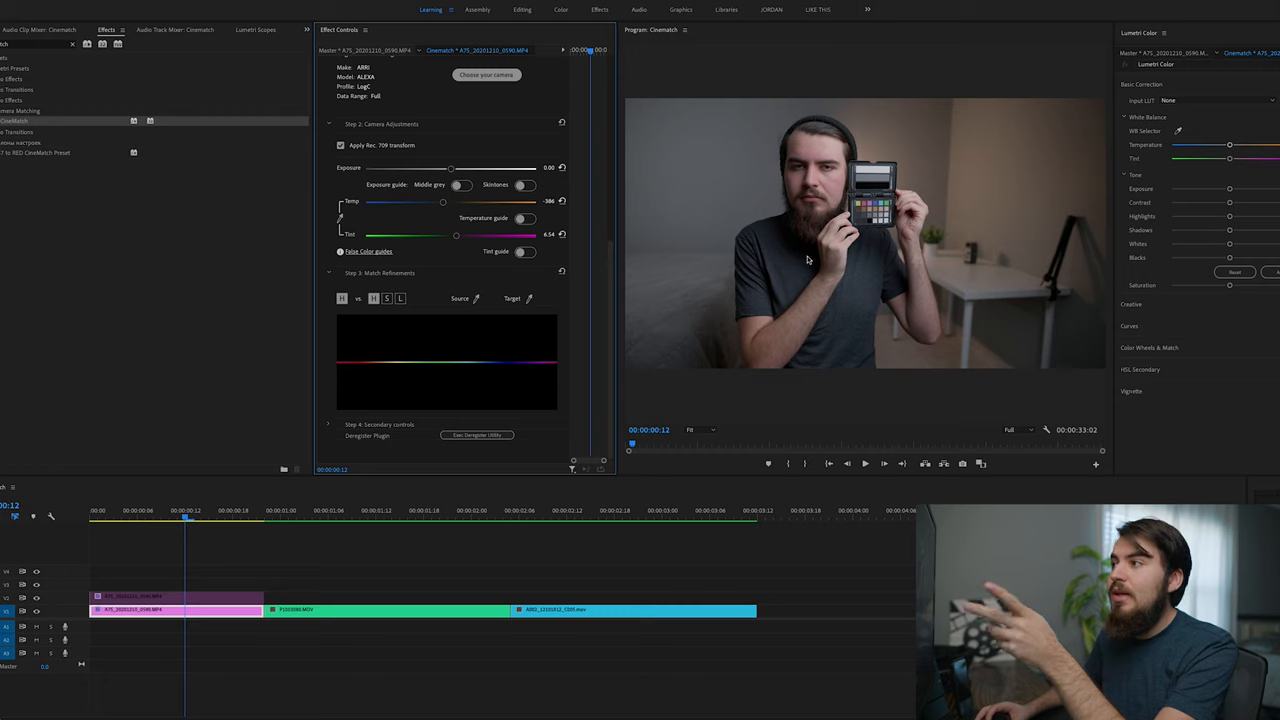
{"action": "mouse_move", "coordinate": [456, 258]}
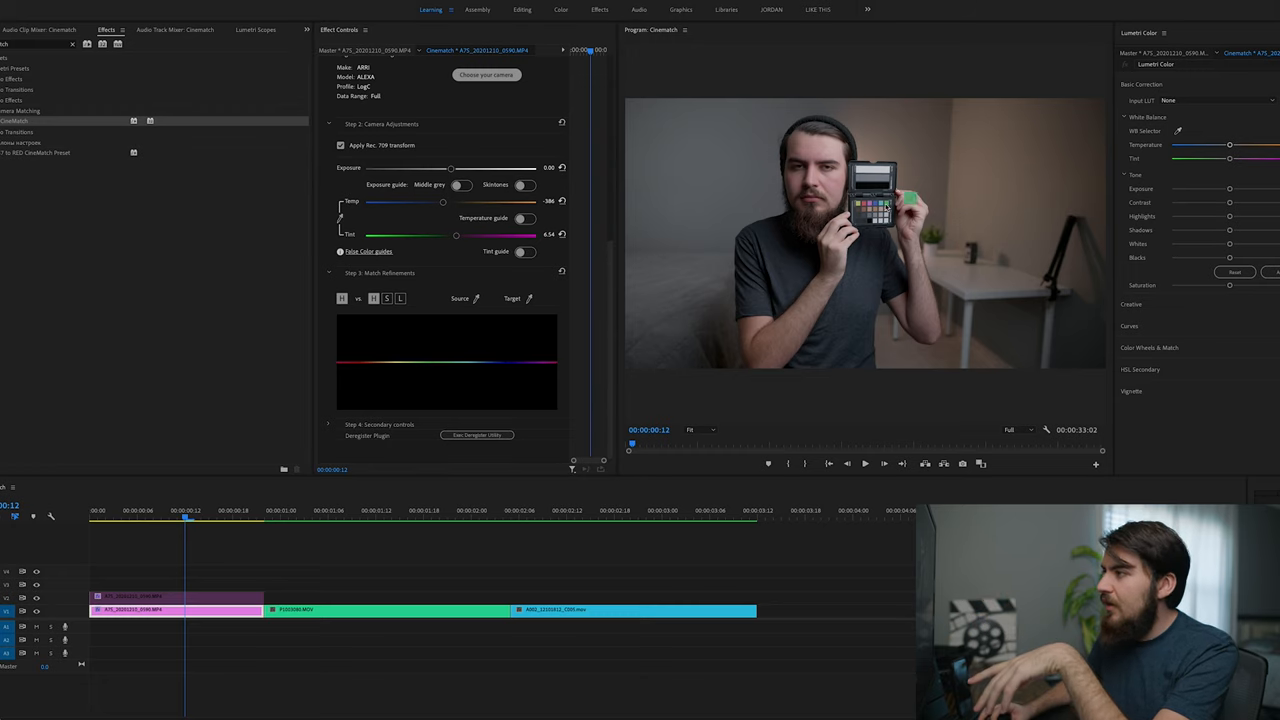
- Sample the calculator's green patch as the Match Refinements source colour with the eyedropper
{"action": "left_click", "coordinate": [476, 298]}
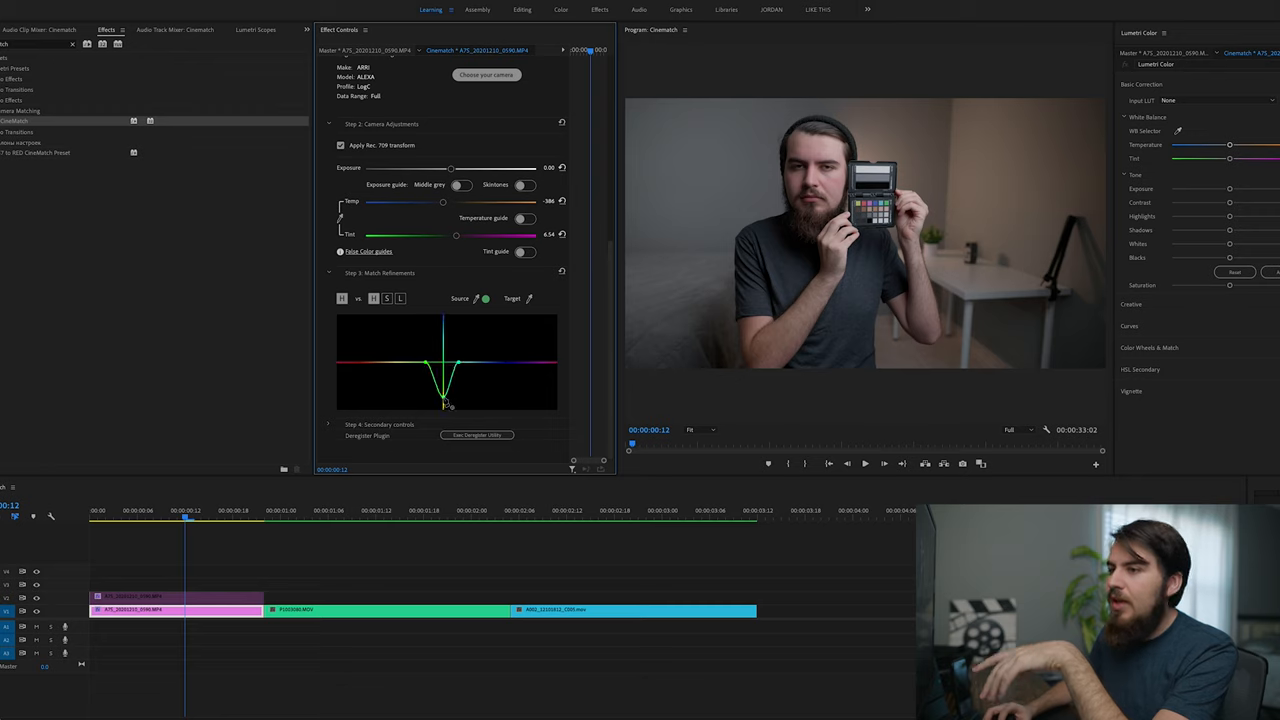
{"action": "left_click", "coordinate": [372, 298]}
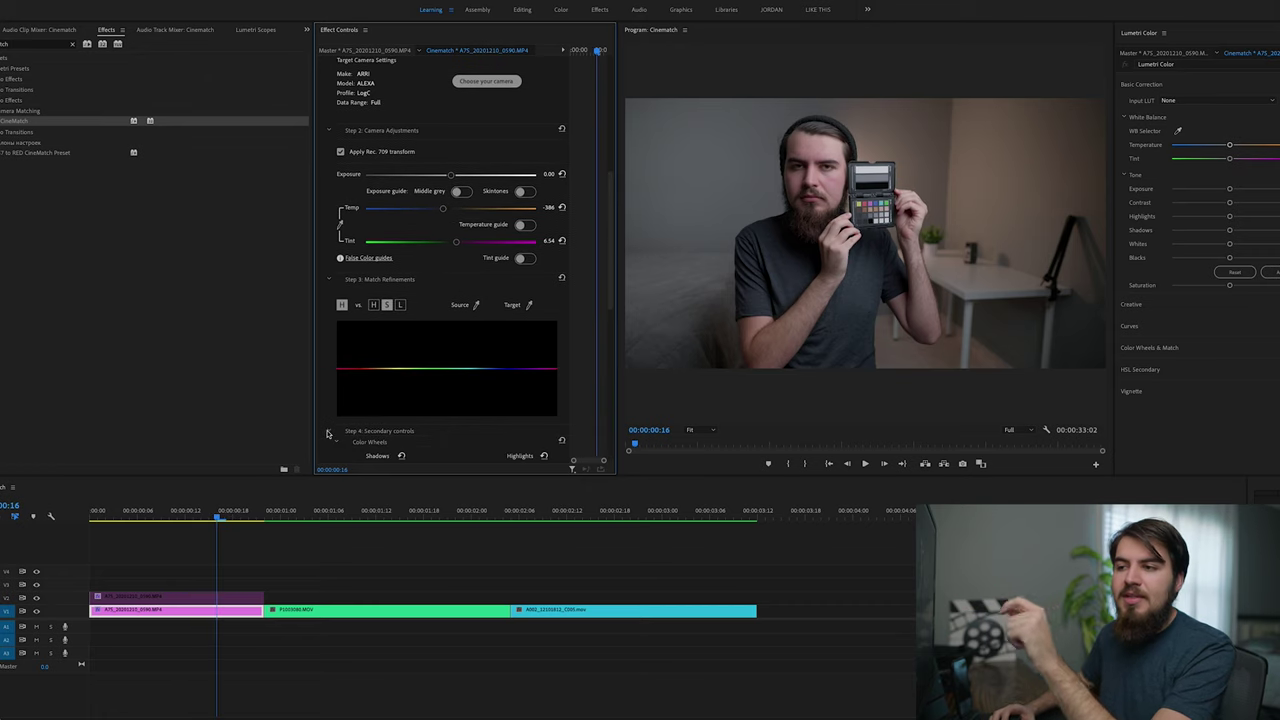
{"action": "scroll", "scroll_direction": "down", "scroll_amount": 3}
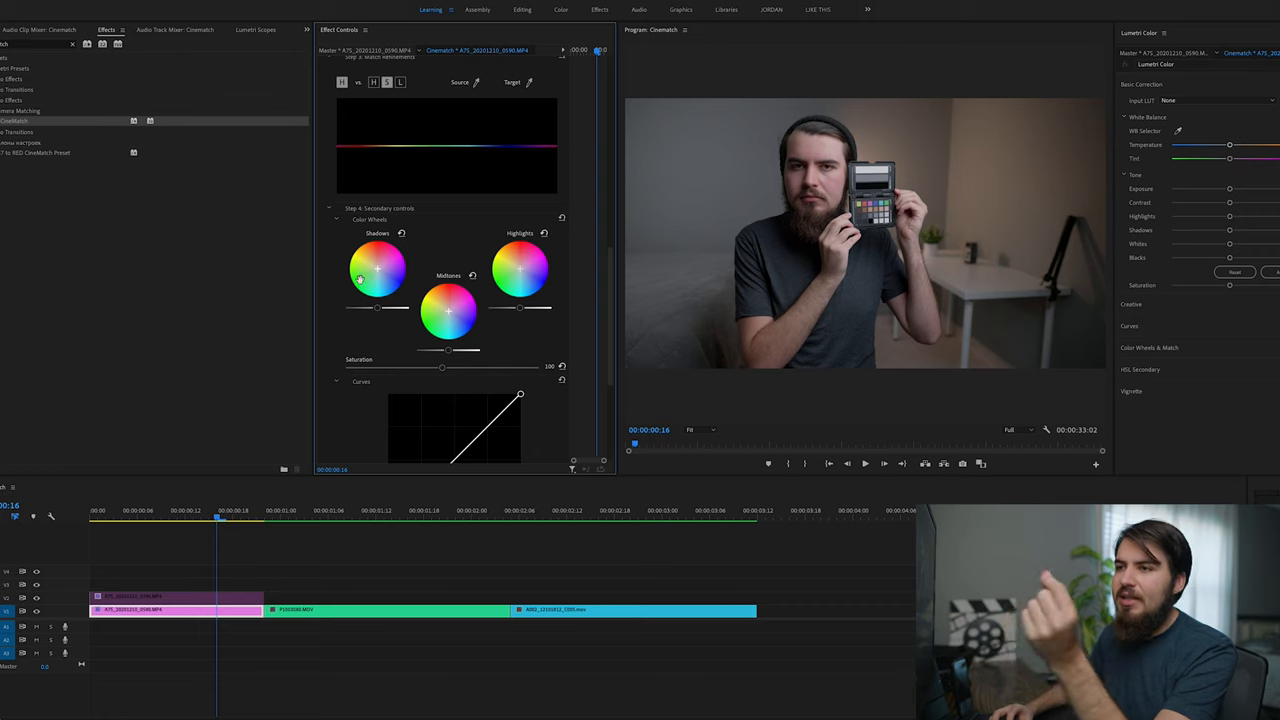
{"action": "scroll", "scroll_direction": "down", "scroll_amount": 3}
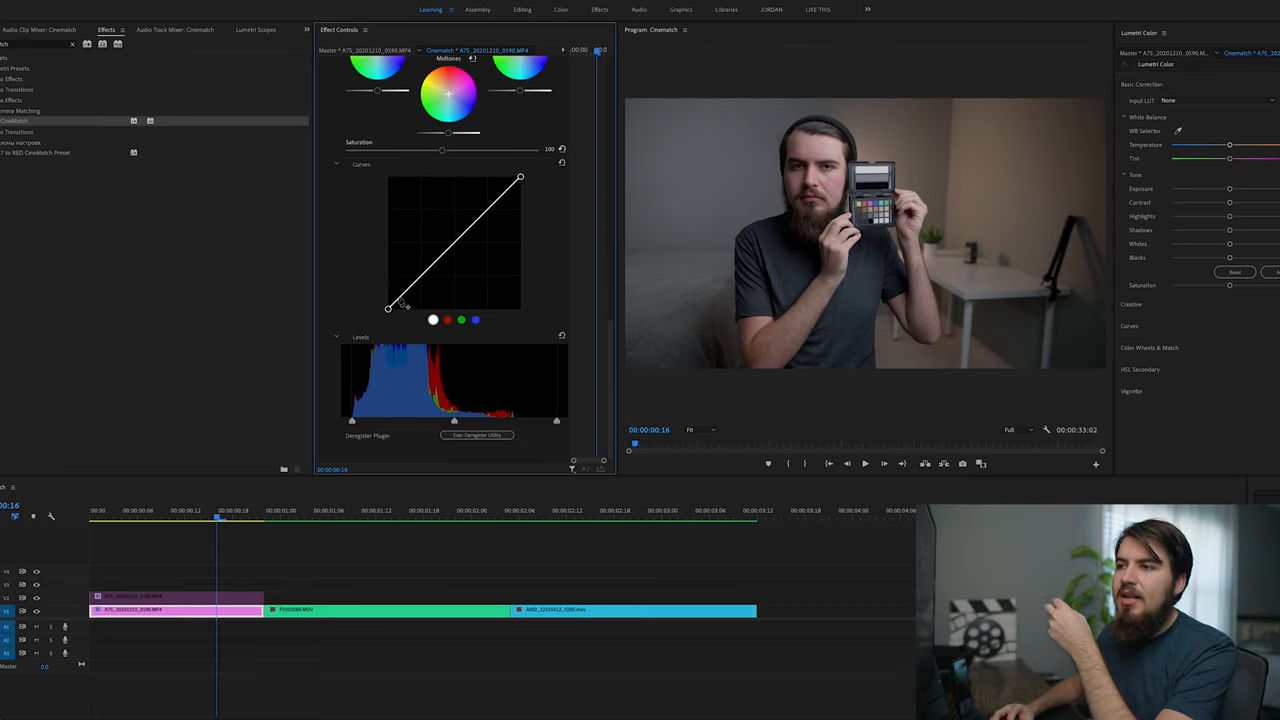